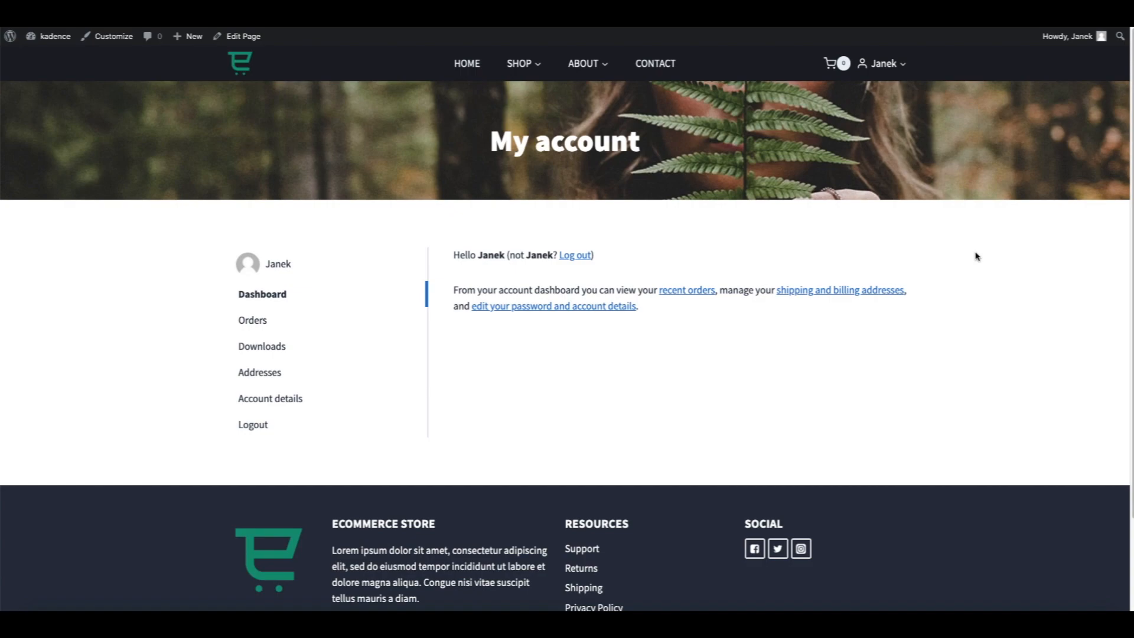
mouse_move(973, 256)
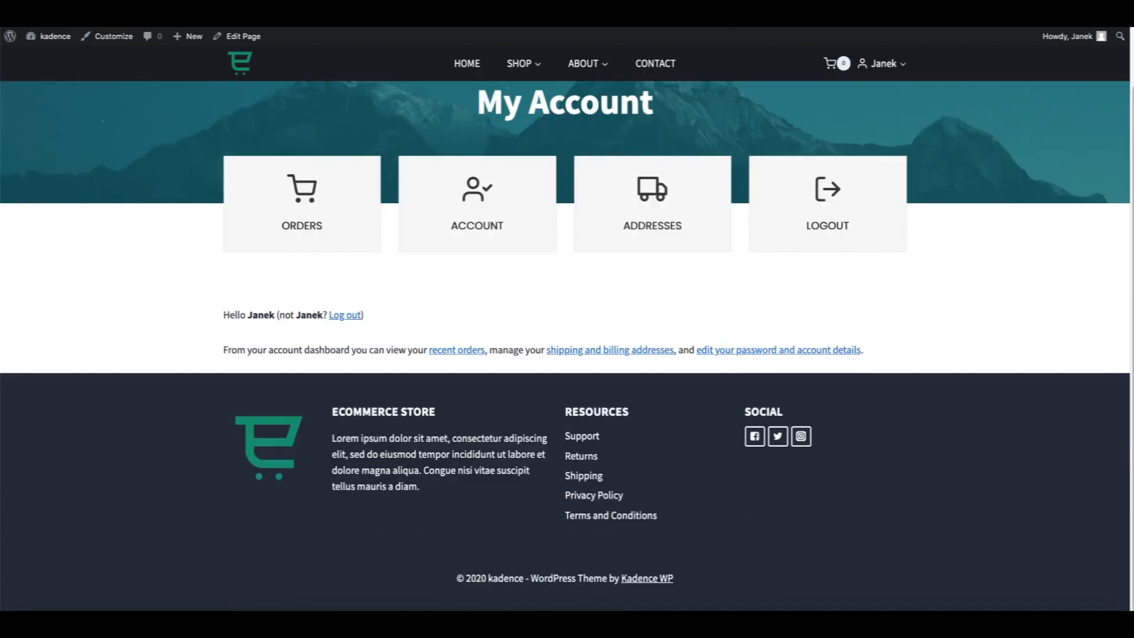
Search Plugins > Add New for 'kadence blocks' from the admin dashboard.
scroll("down", 3)
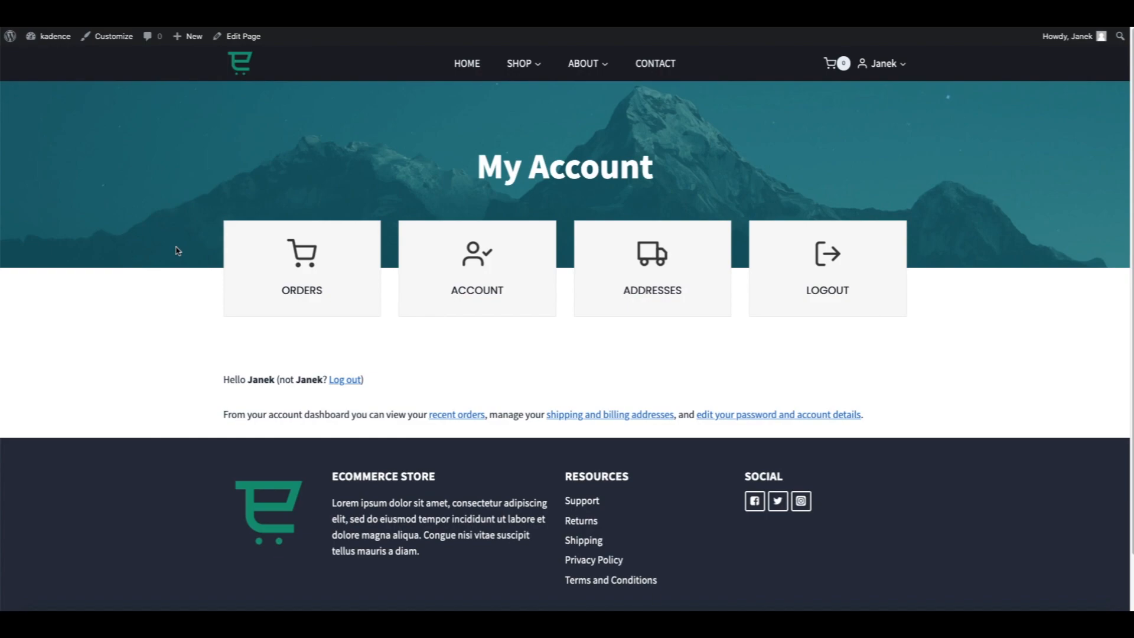
mouse_move(171, 247)
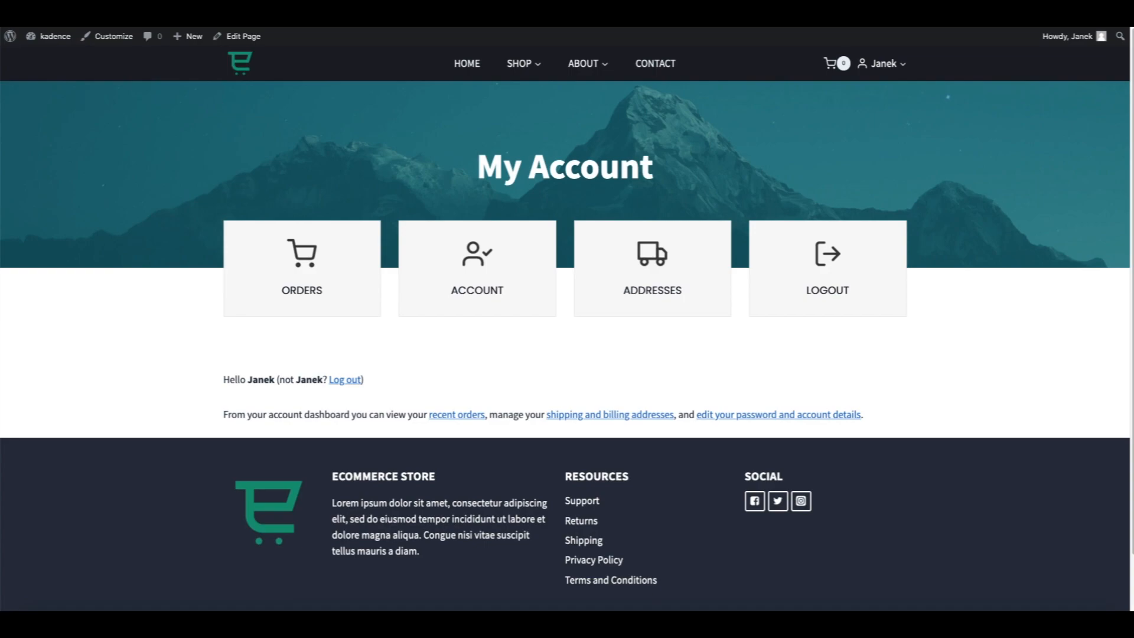
mouse_move(95, 215)
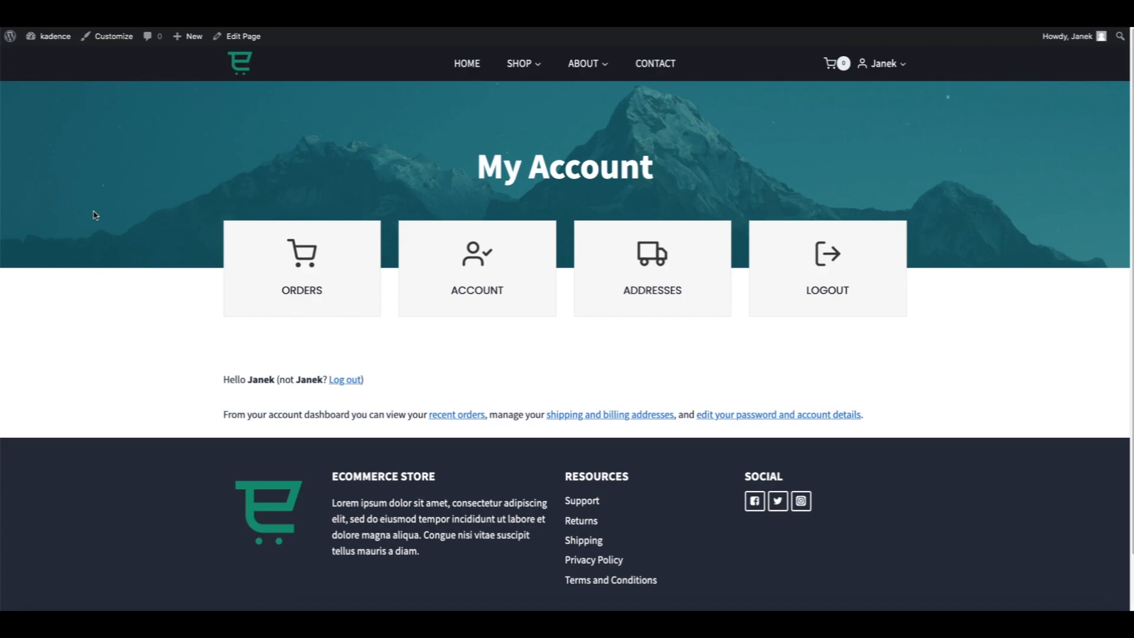
mouse_move(683, 251)
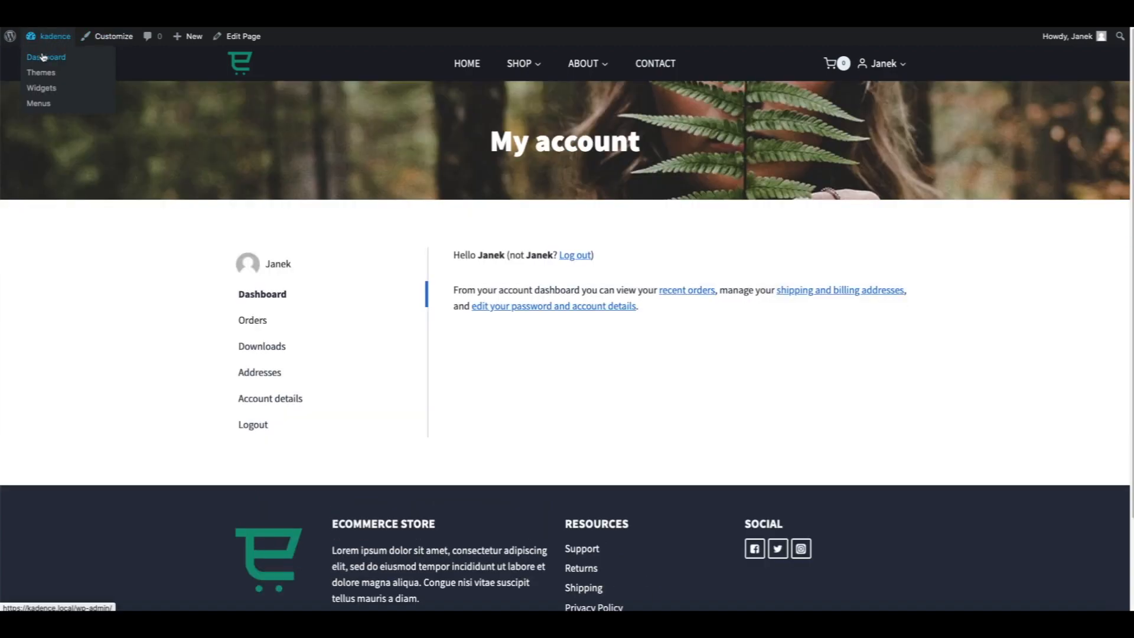
left_click(45, 58)
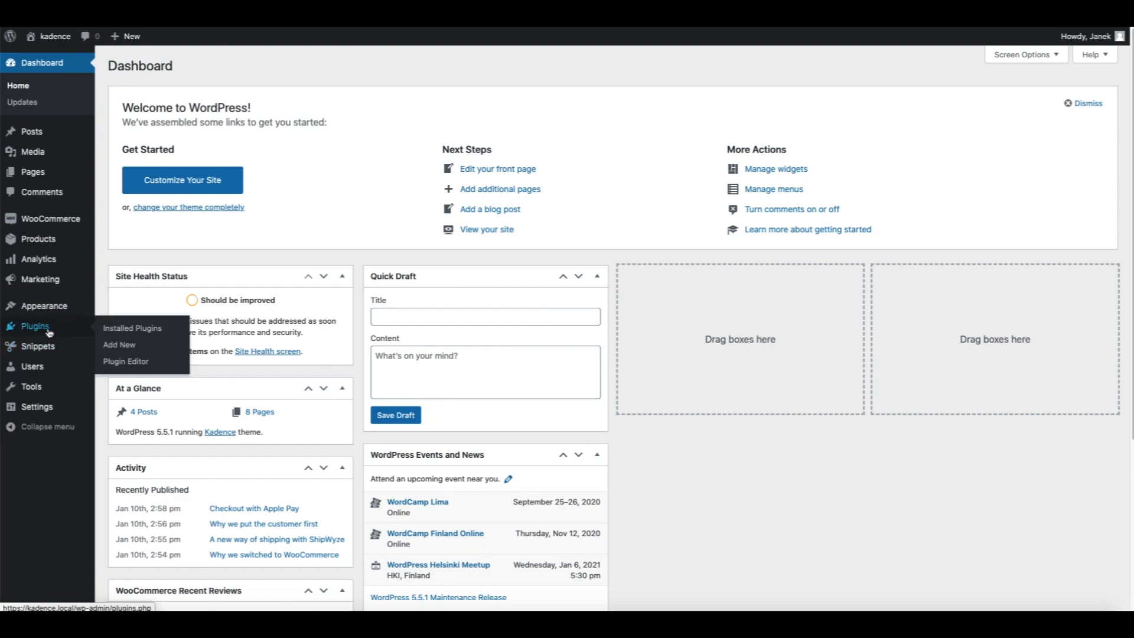
mouse_move(133, 328)
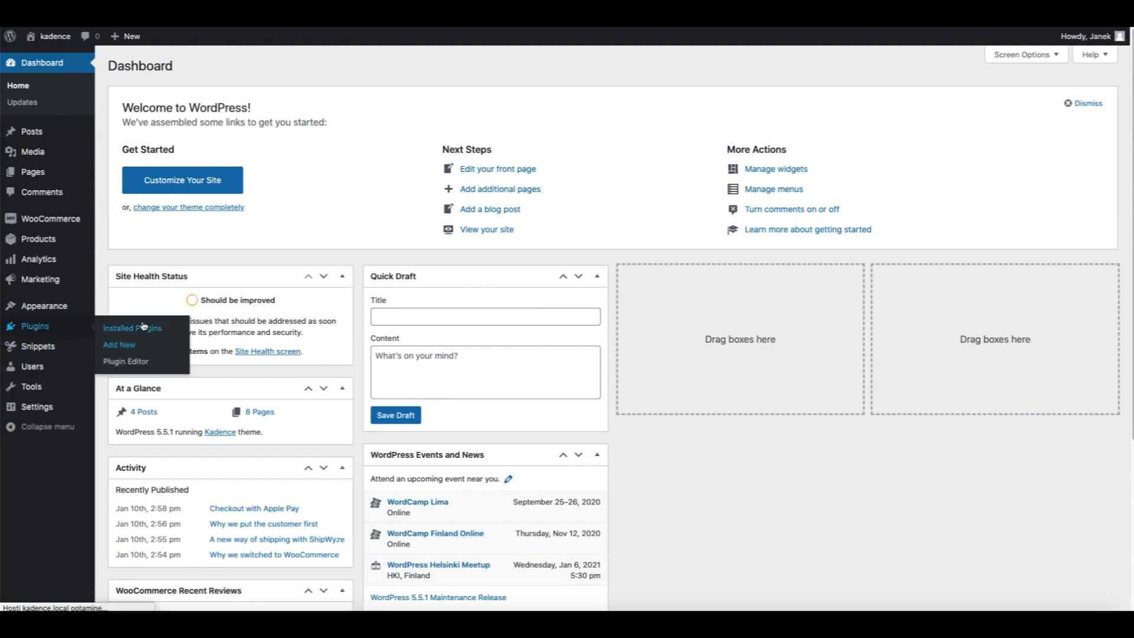
left_click(118, 344)
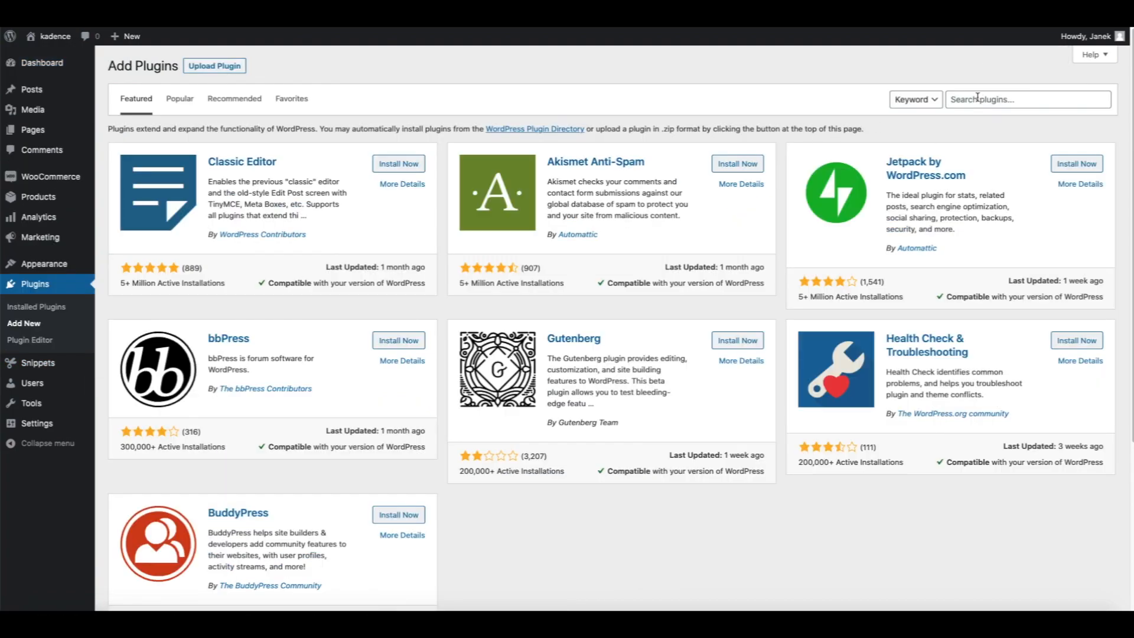
type("kadence blocks")
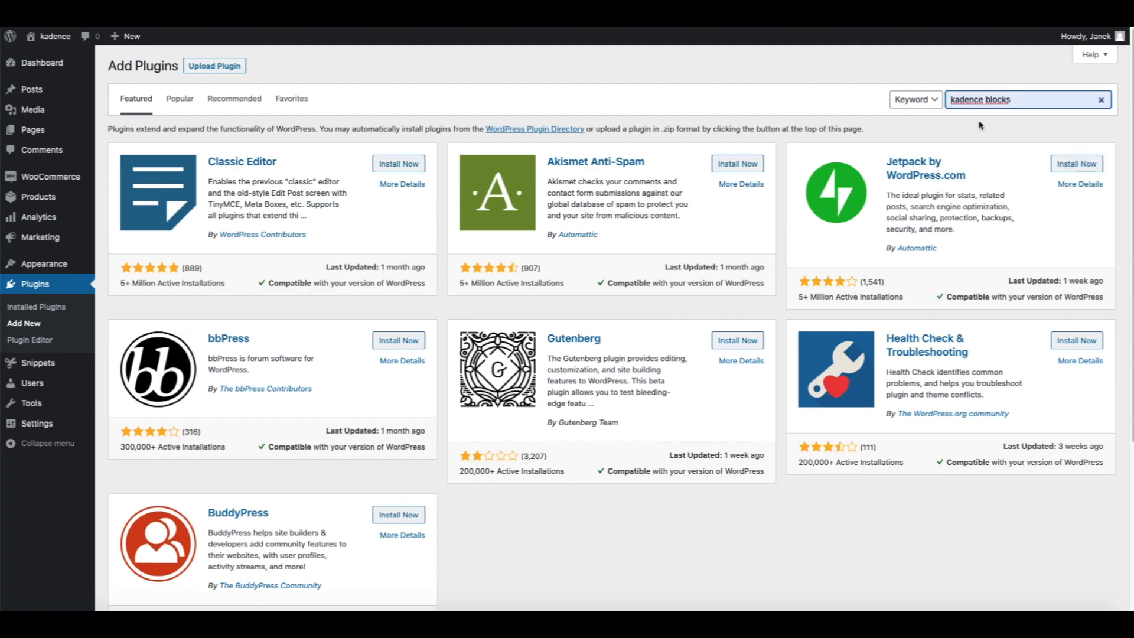
key("Return")
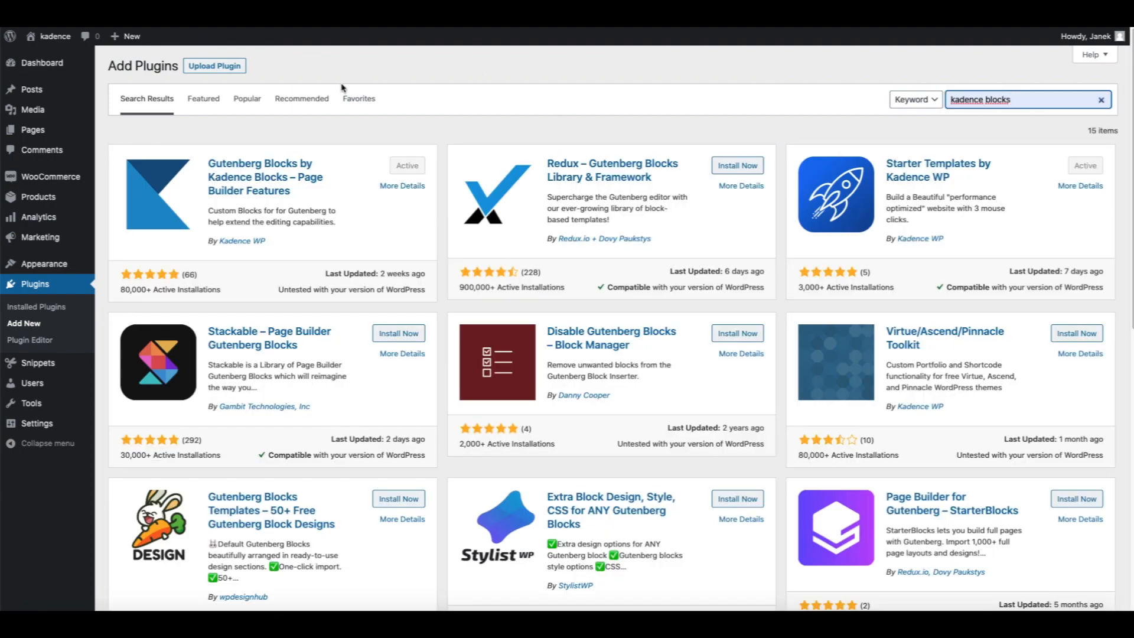
mouse_move(365, 173)
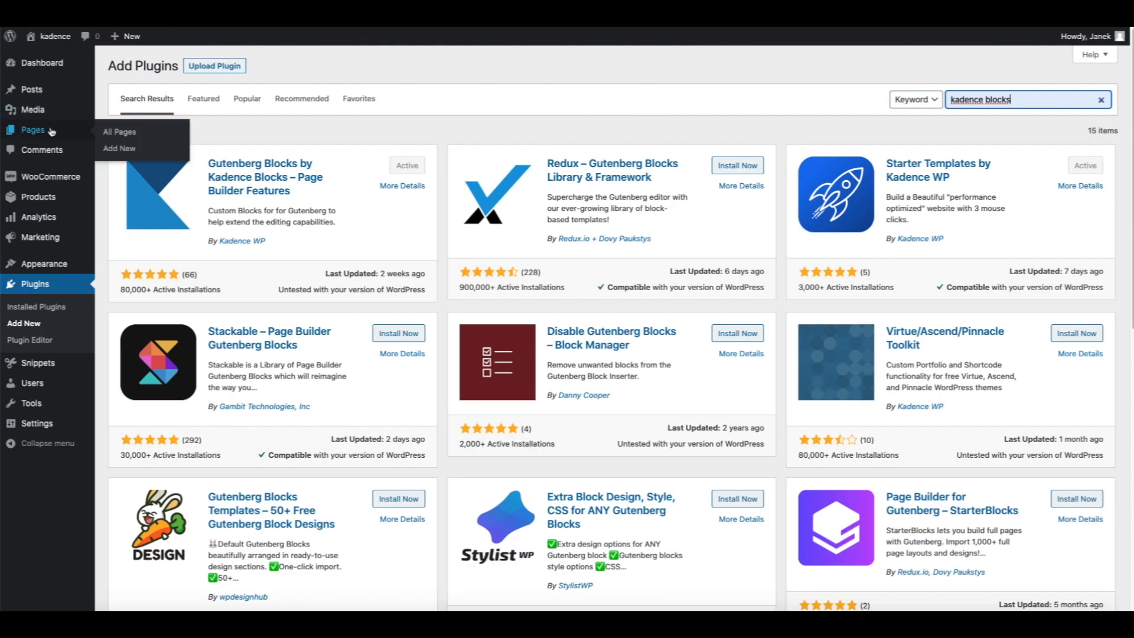
Edit the My account page and add a Kadence Row Layout around its shortcode.
left_click(118, 132)
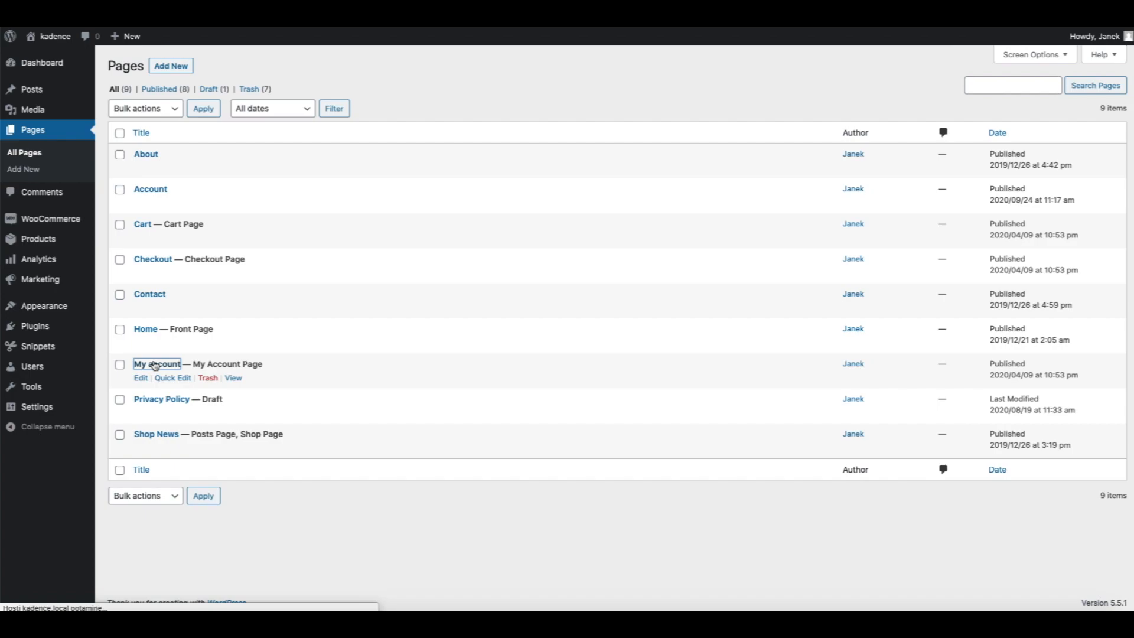
left_click(156, 364)
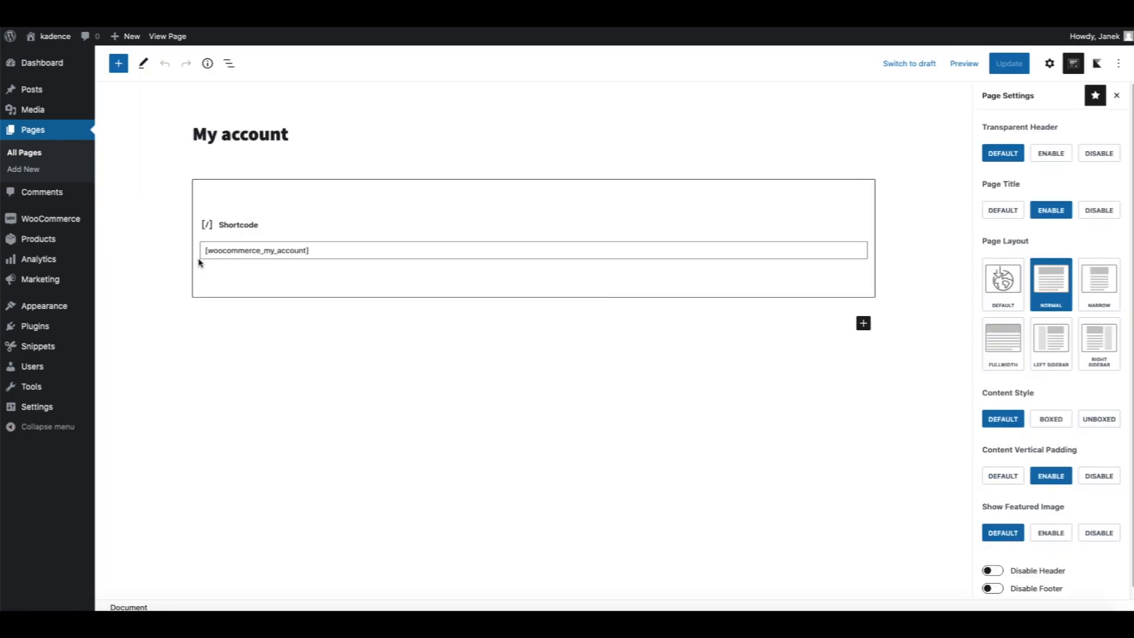
mouse_move(309, 67)
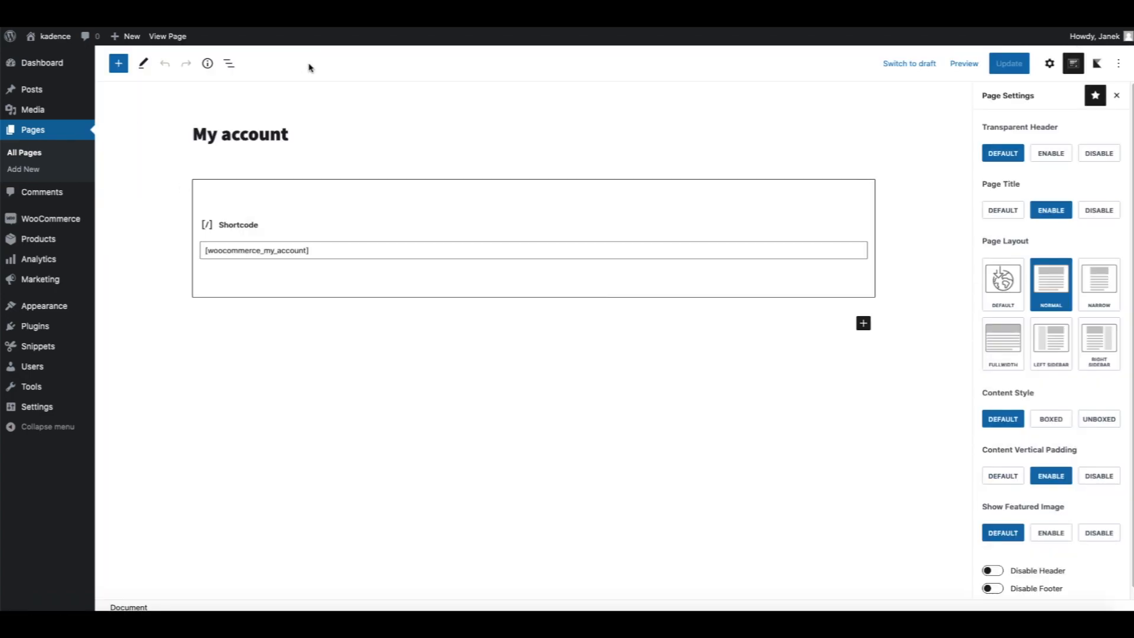
left_click(118, 64)
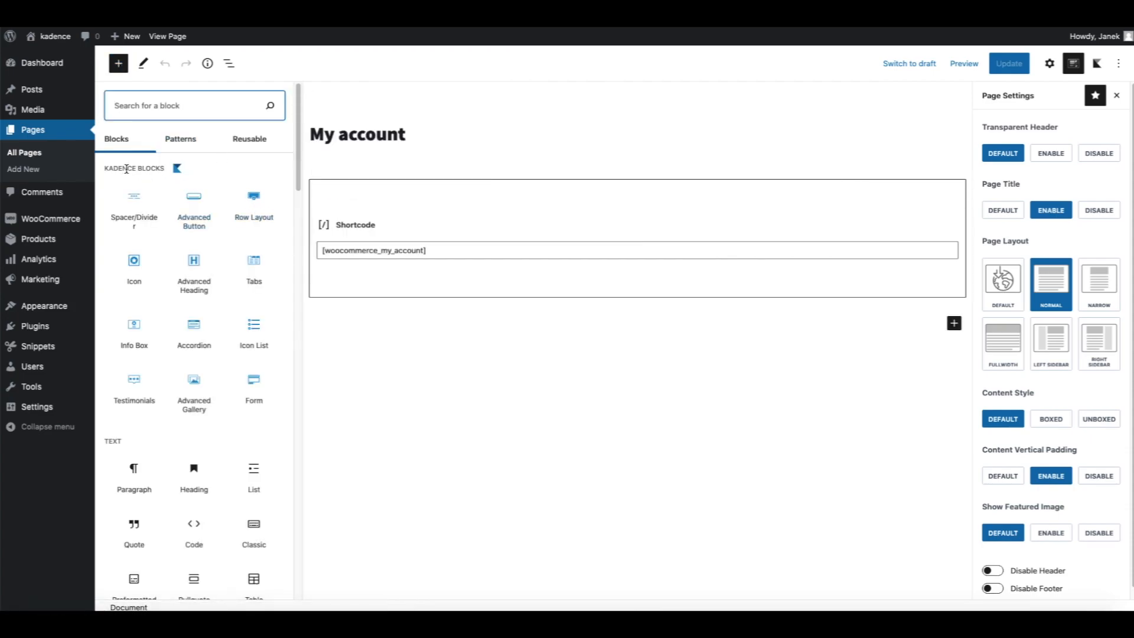
left_click(254, 202)
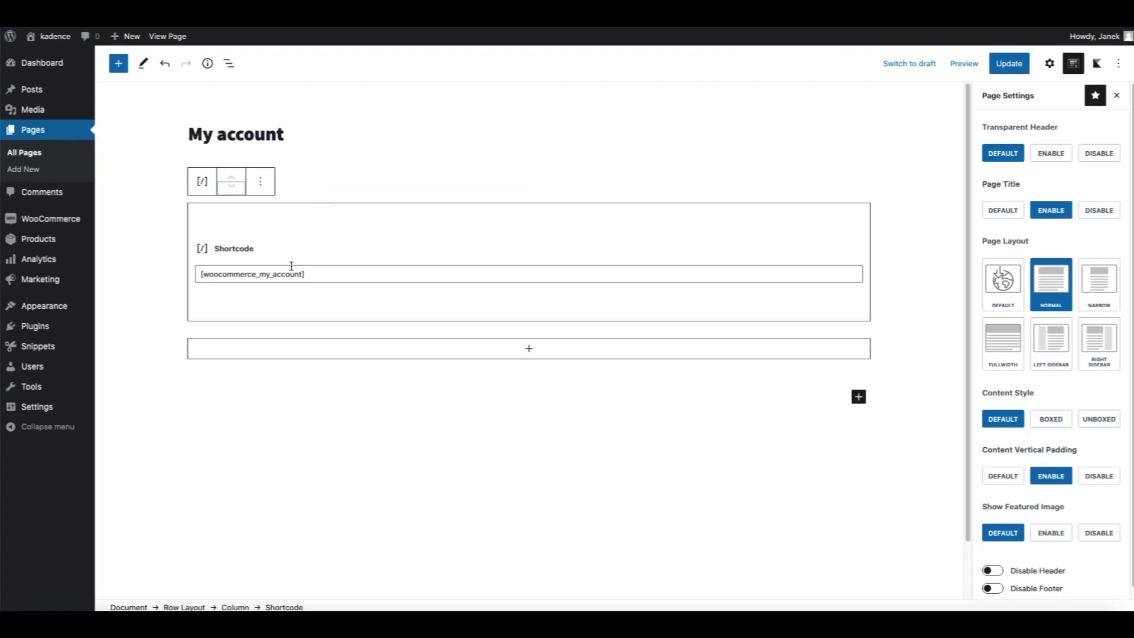
Insert a four-column Row Layout above the shortcode, with an Info Box in column one.
left_click(260, 180)
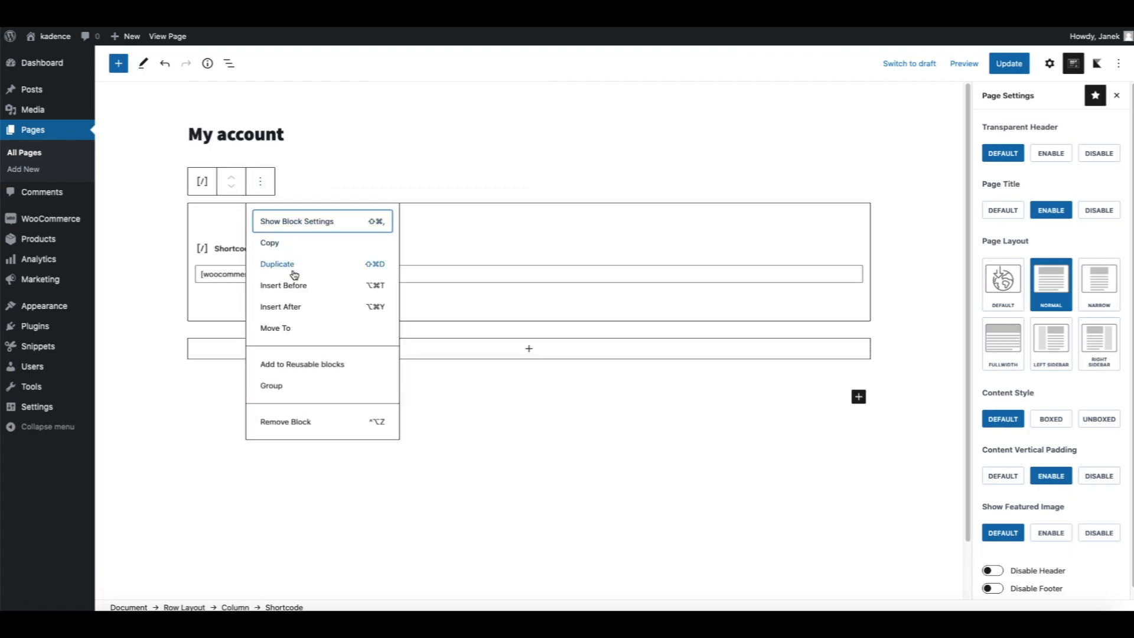
mouse_move(292, 284)
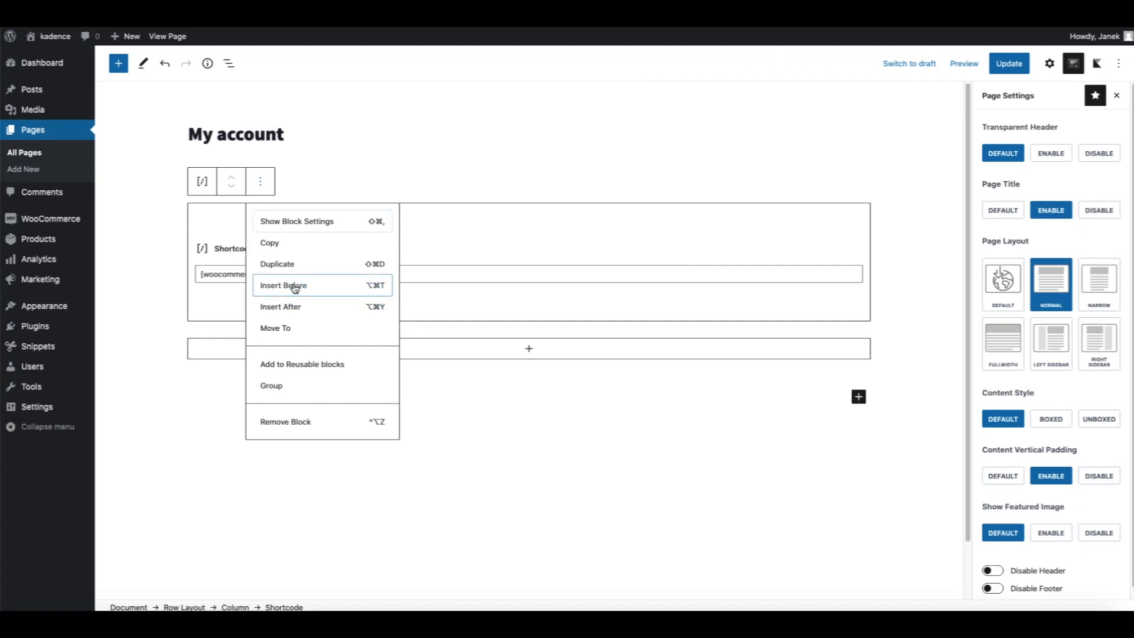
left_click(283, 285)
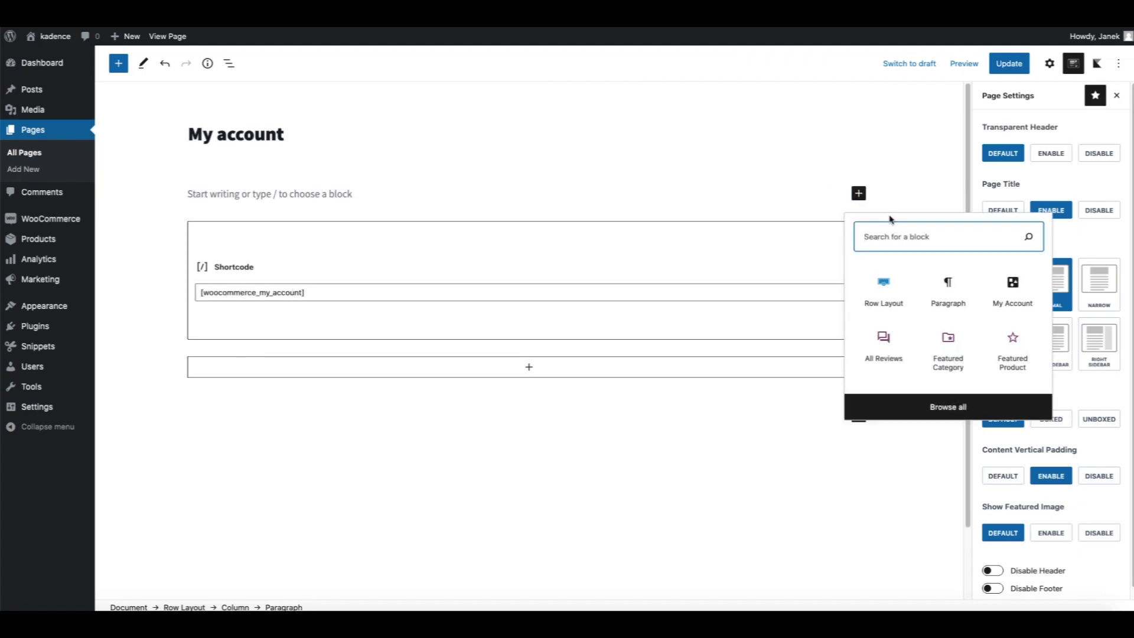
left_click(882, 288)
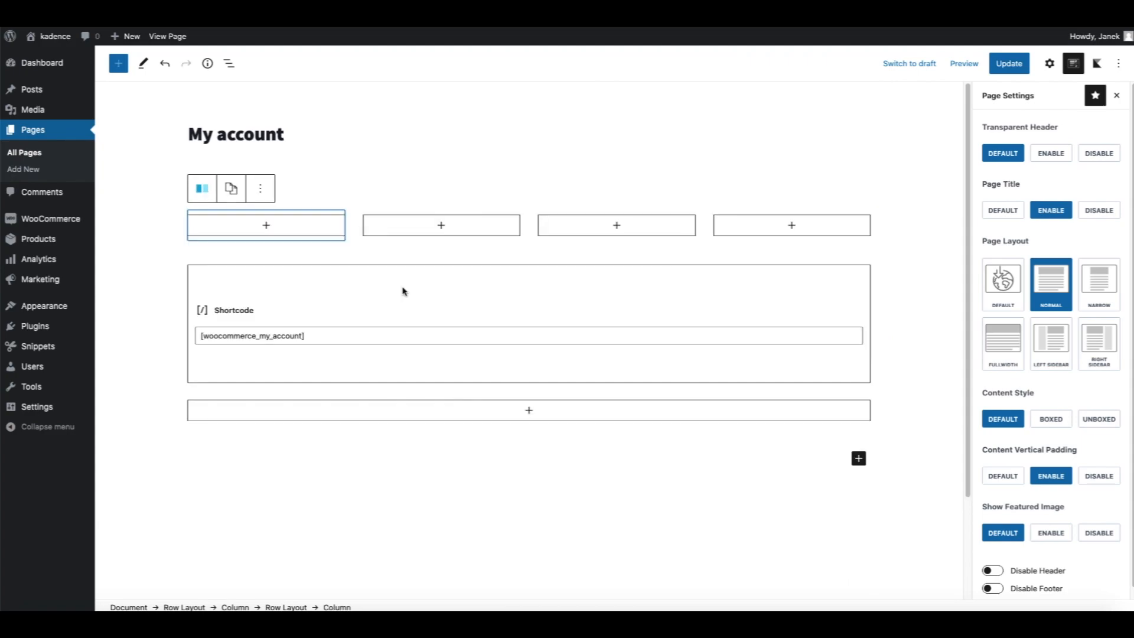
left_click(267, 225)
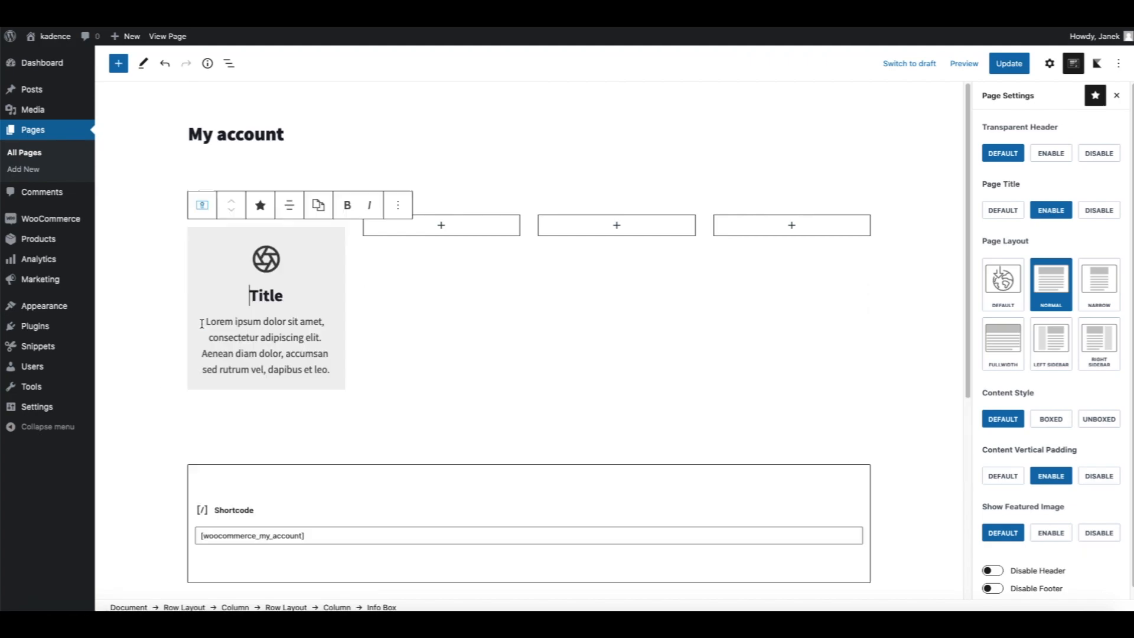
Retitle the first Info Box 'ORDERS' in 18 px Poppins.
left_click(1047, 94)
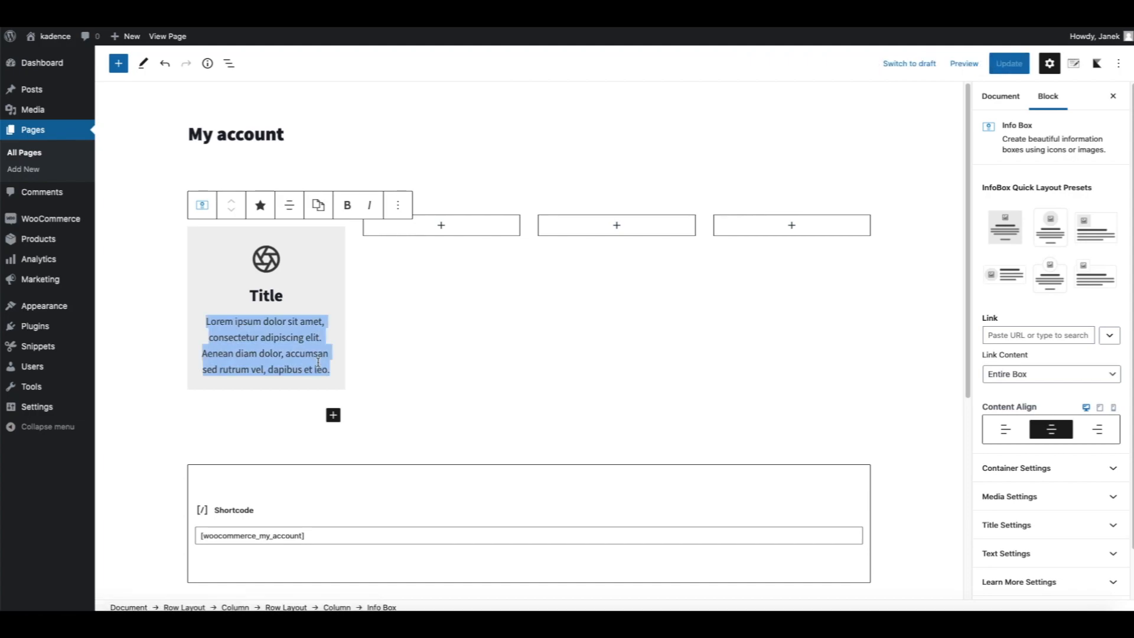
left_click(1008, 63)
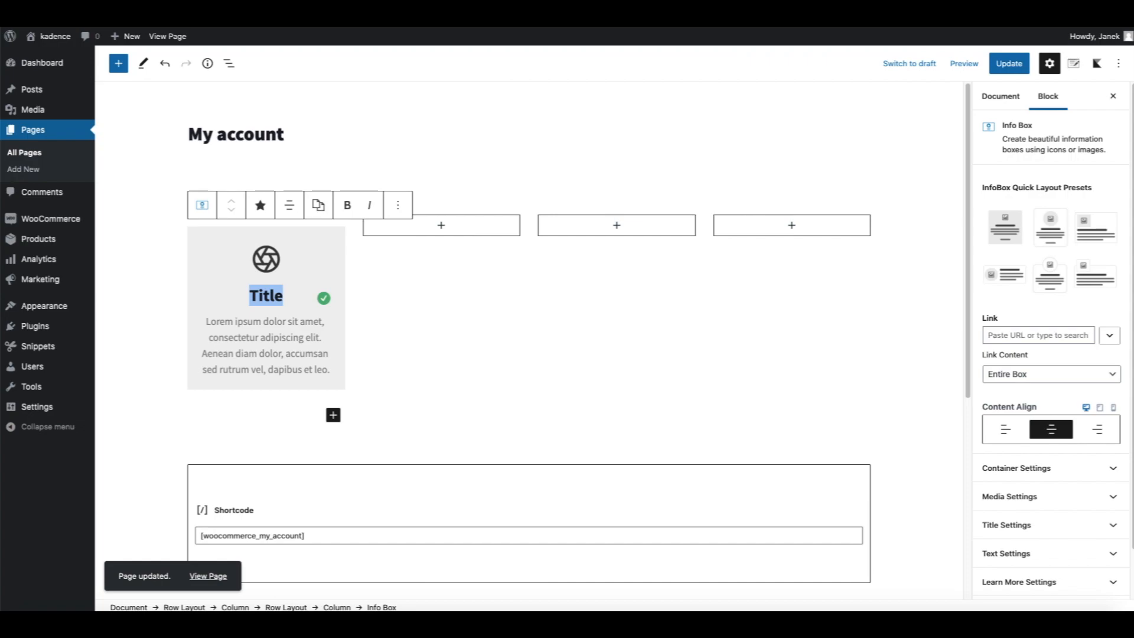
type("ORDERS")
type("18")
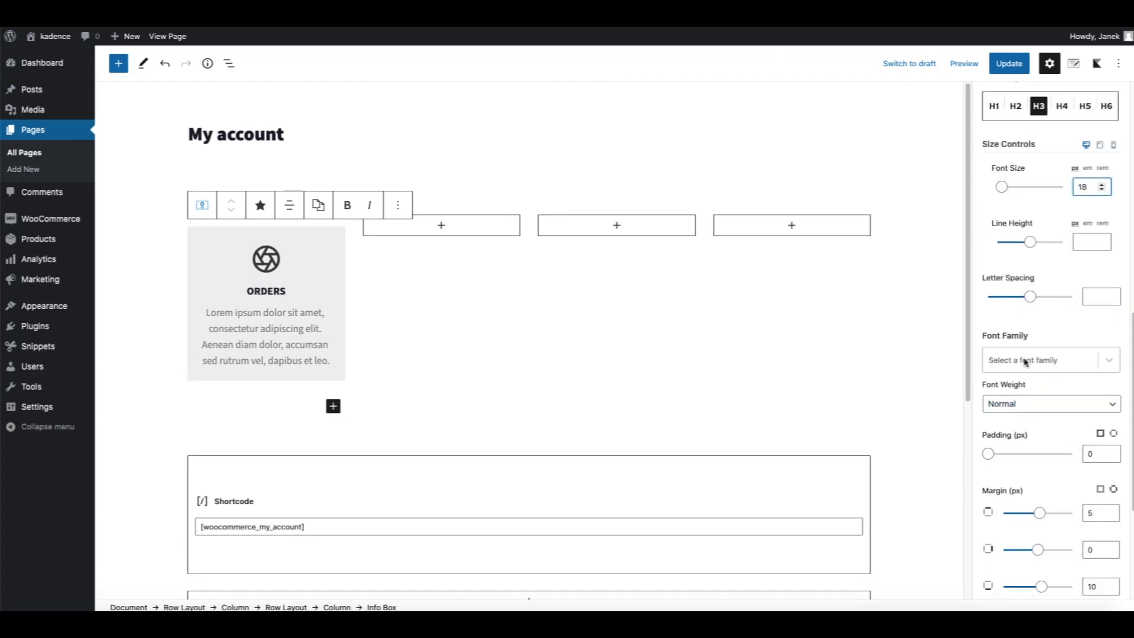
left_click(1044, 360)
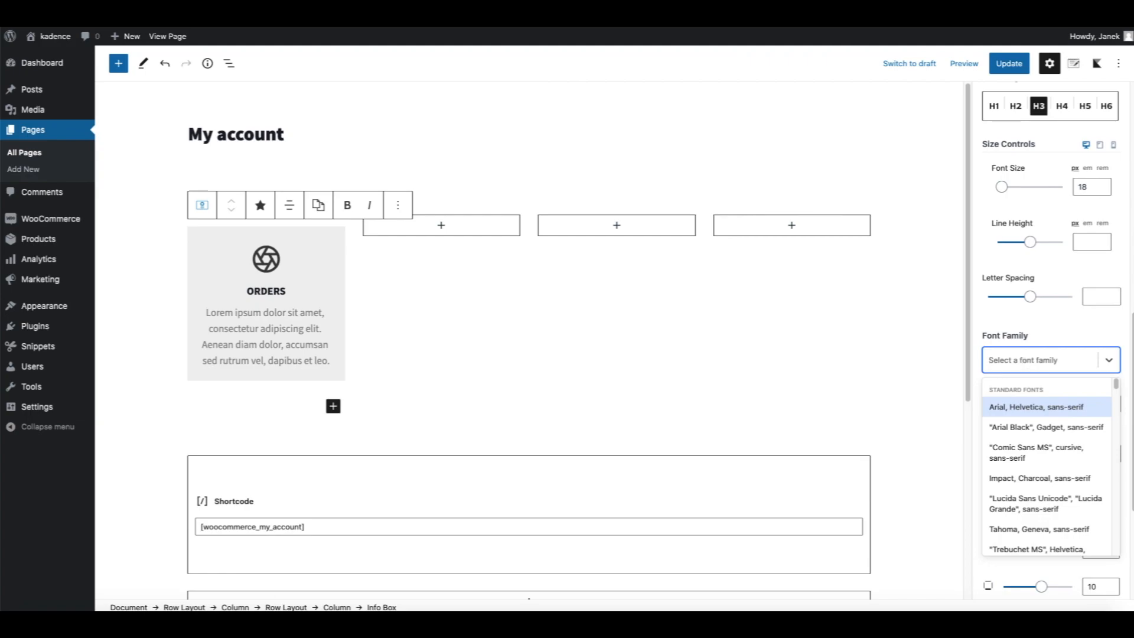
left_click(1041, 360)
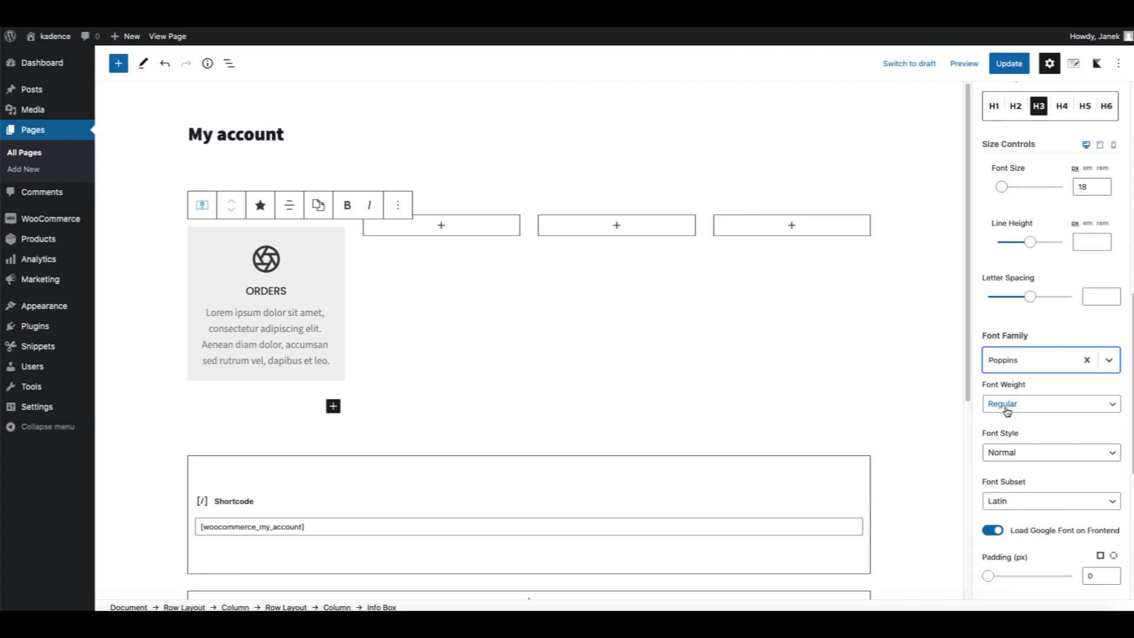
mouse_move(449, 253)
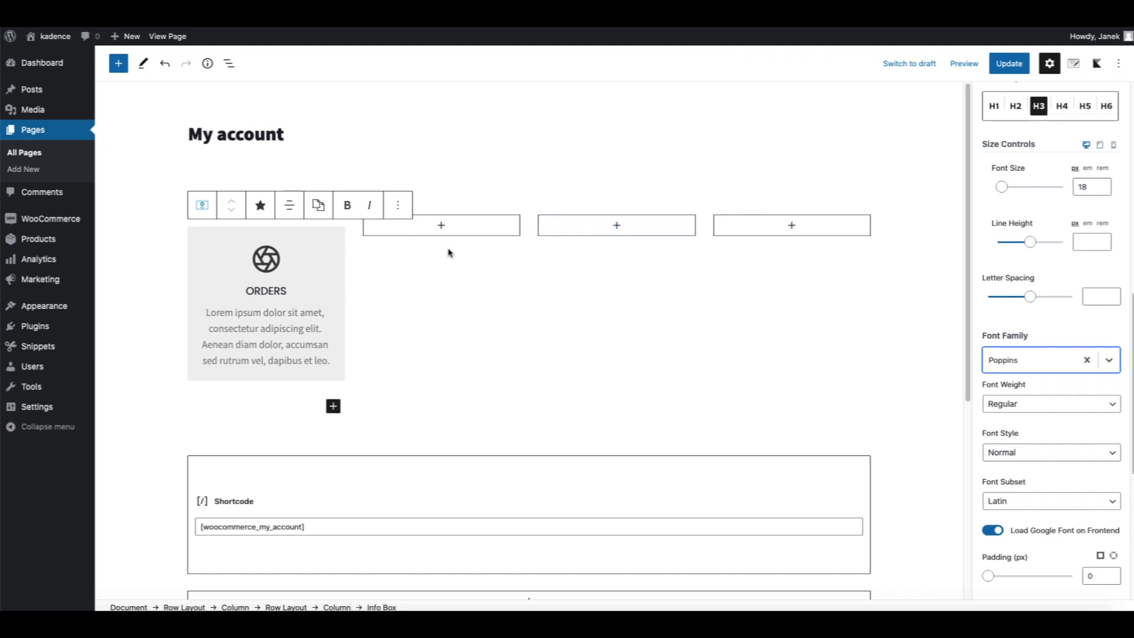
mouse_move(1044, 342)
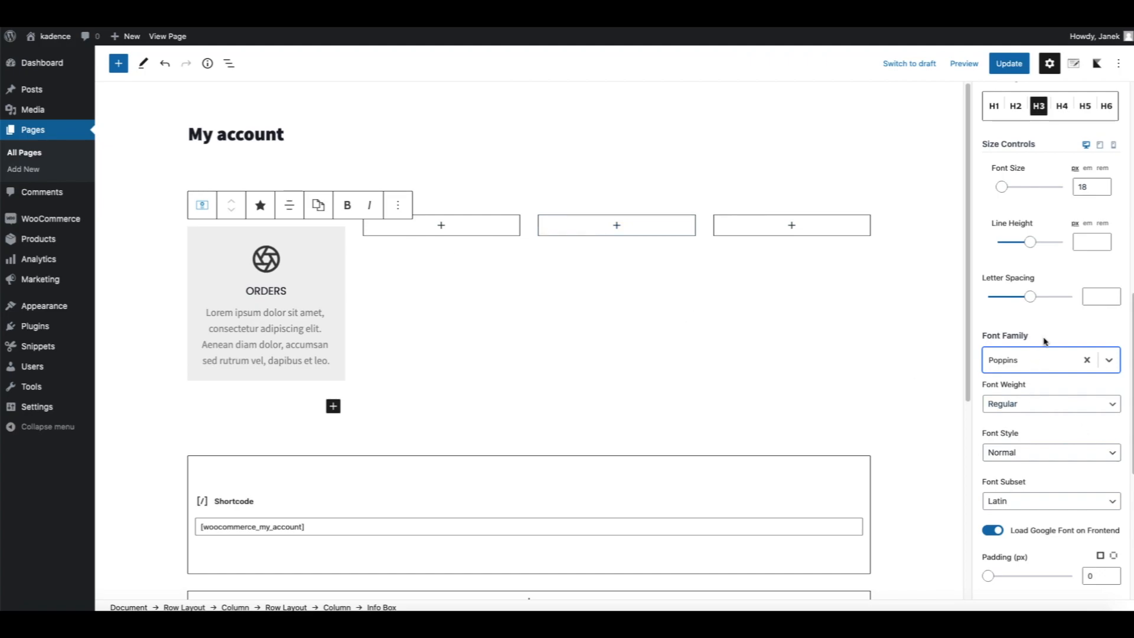
scroll("up", 3)
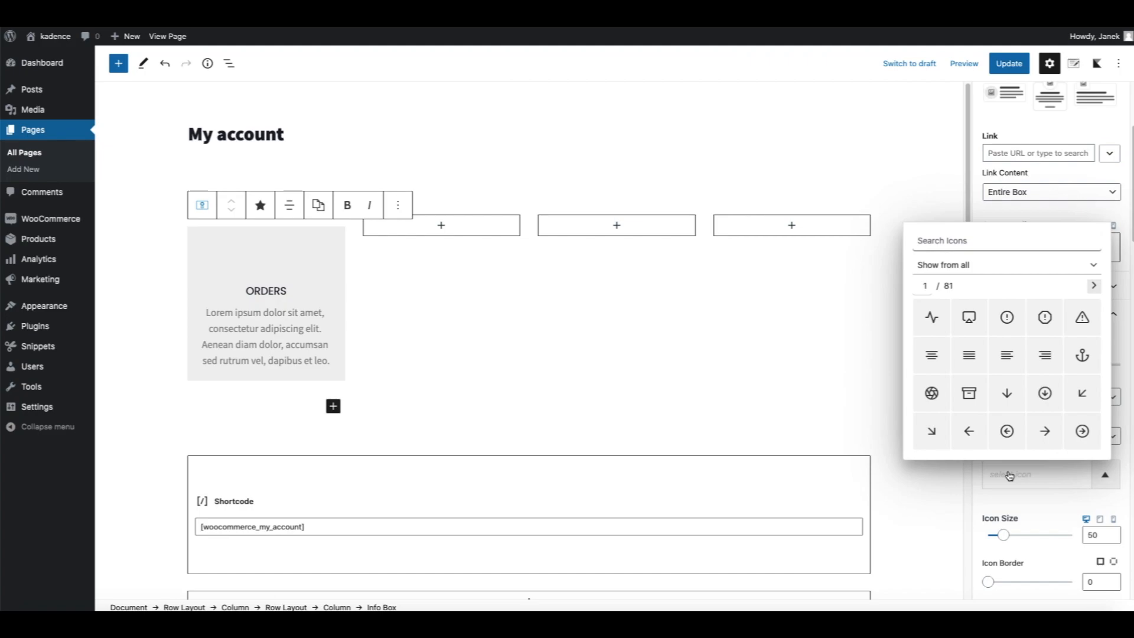
Search icons for 'car', give ORDERS the shopping cart icon, and open the store settings.
type("car")
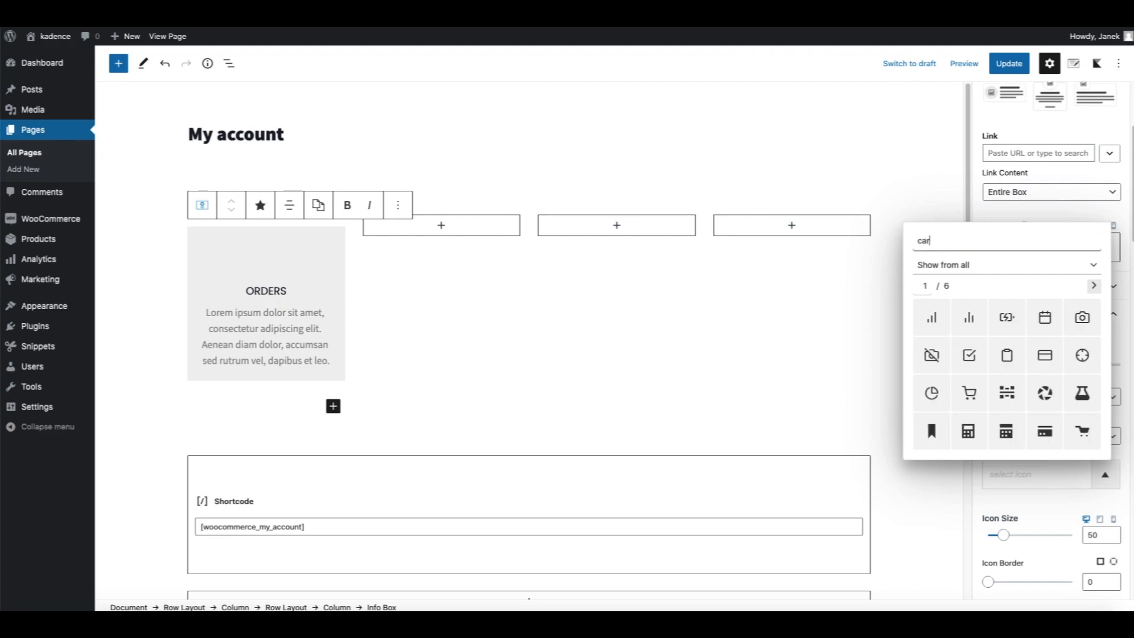
left_click(1044, 316)
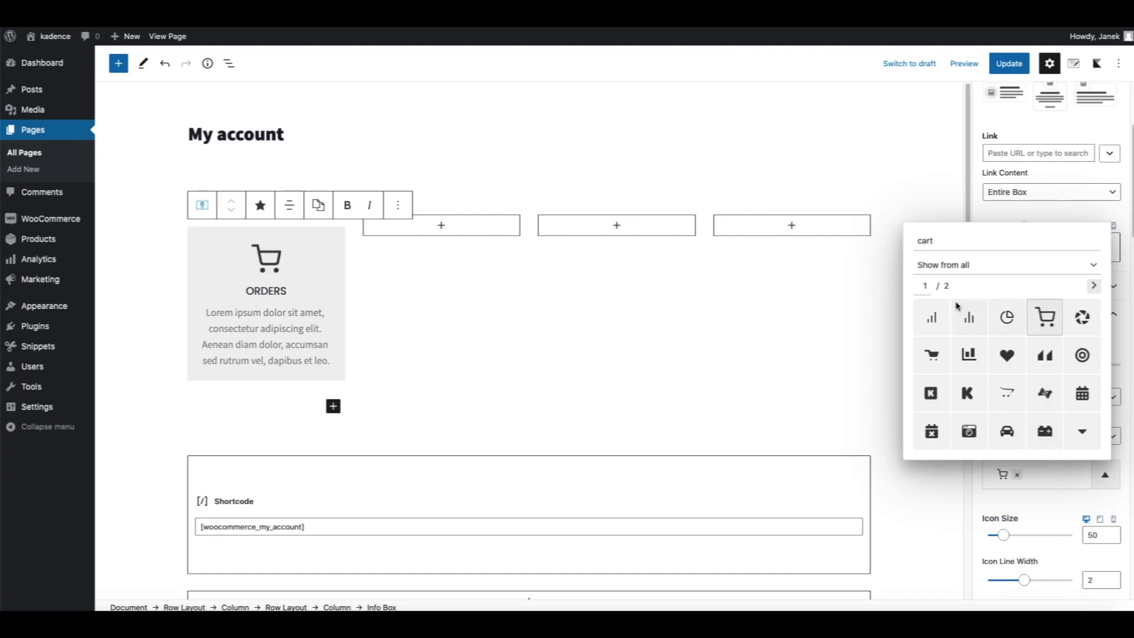
mouse_move(518, 326)
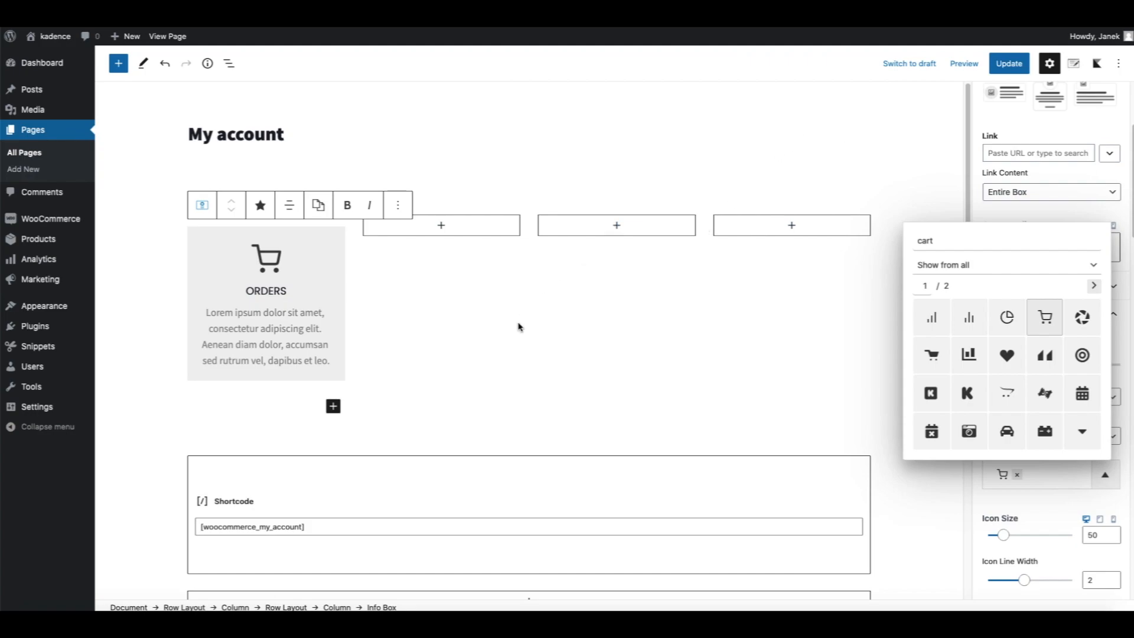
mouse_move(103, 451)
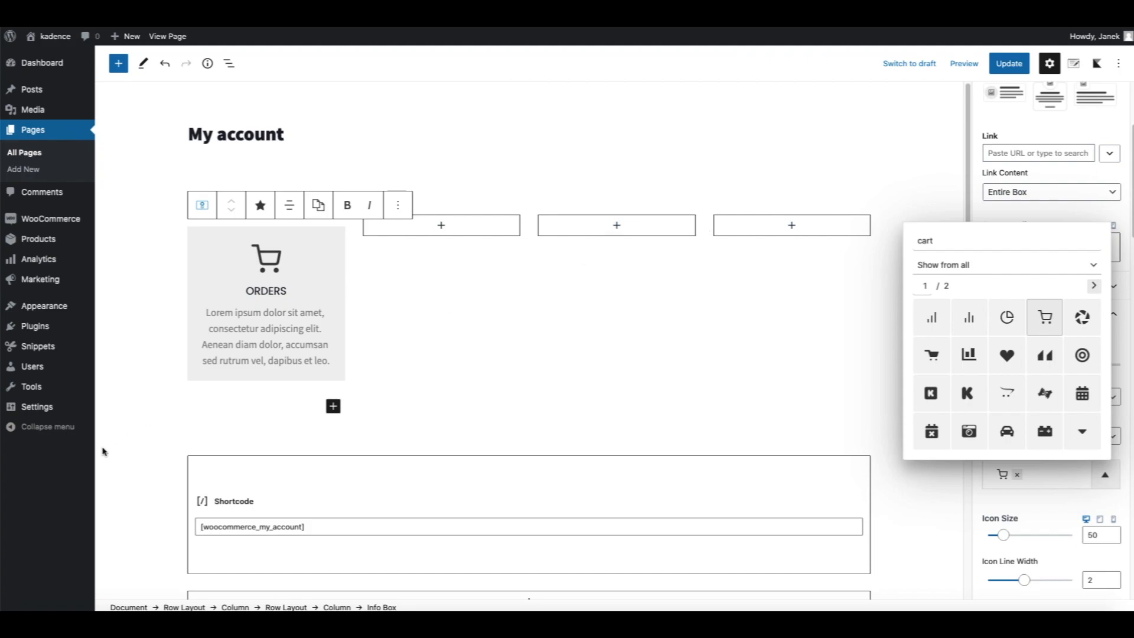
left_click(1044, 316)
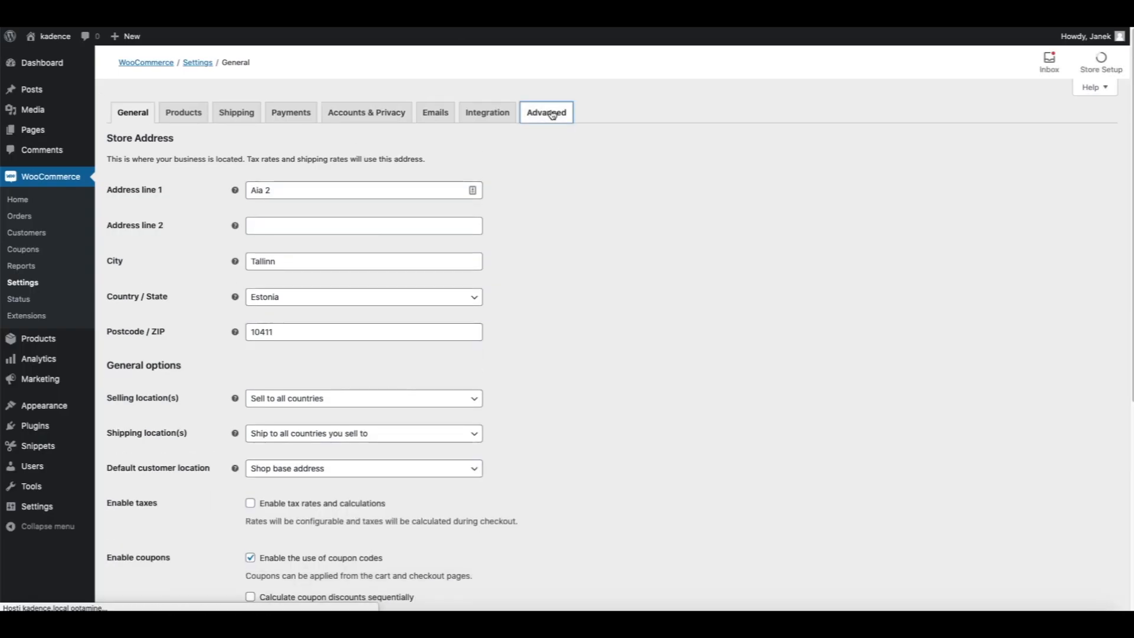
Switch WooCommerce settings to the Advanced tab to view the account endpoints.
left_click(545, 112)
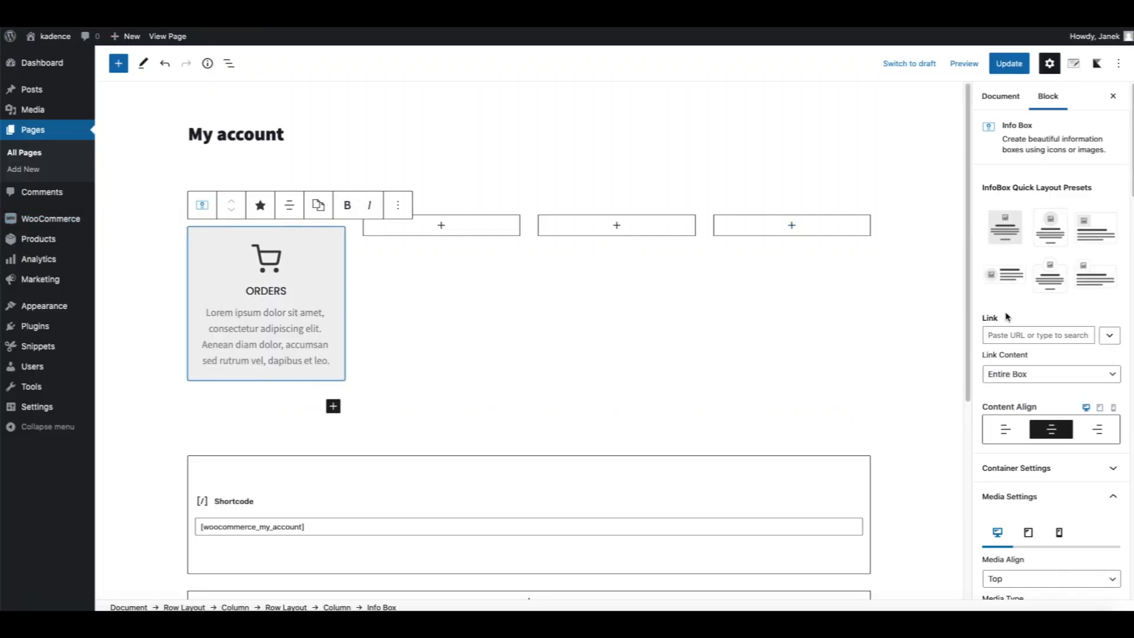
Set the ORDERS Info Box link to the My account page's /my-account/orders/ URL.
type("my")
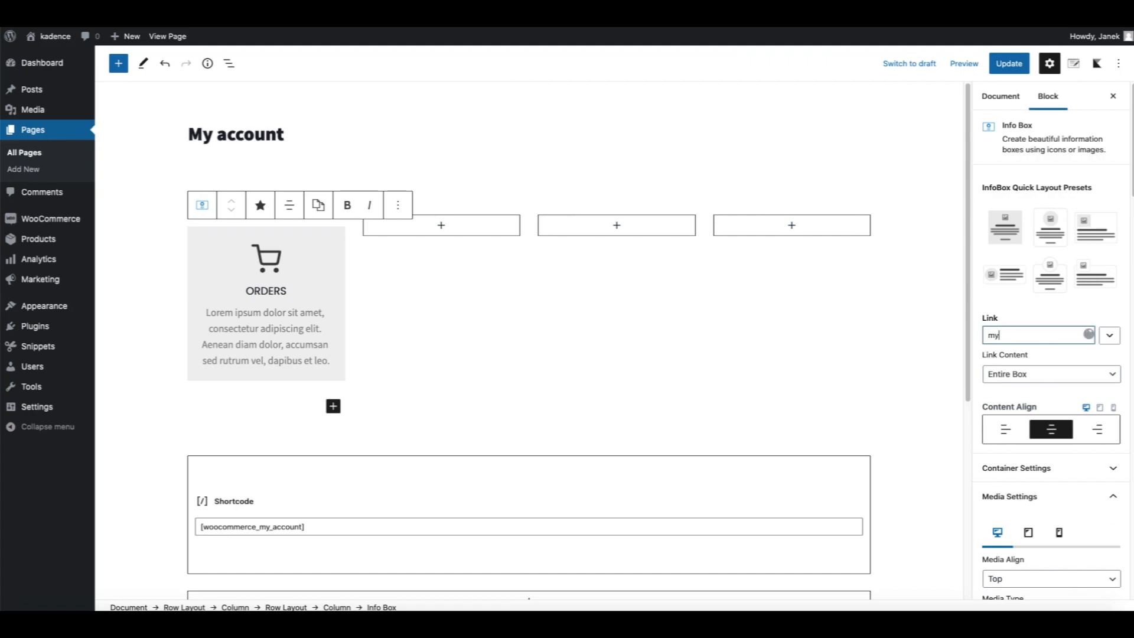
type("acc")
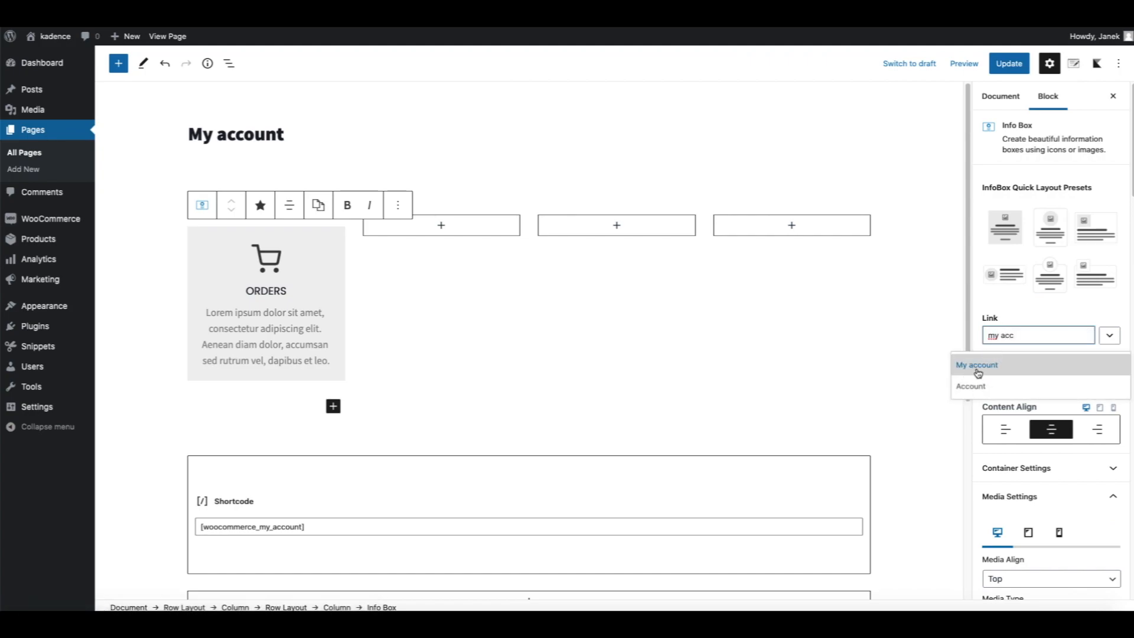
left_click(976, 365)
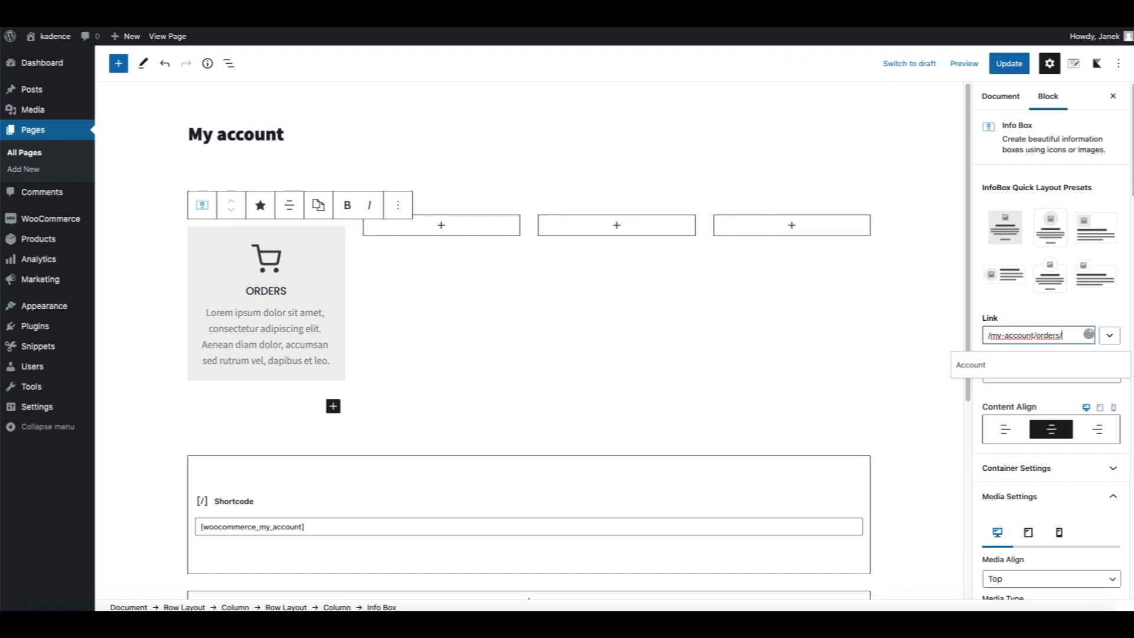
Update the page and confirm on the live site that ORDERS opens the orders list.
left_click(1008, 63)
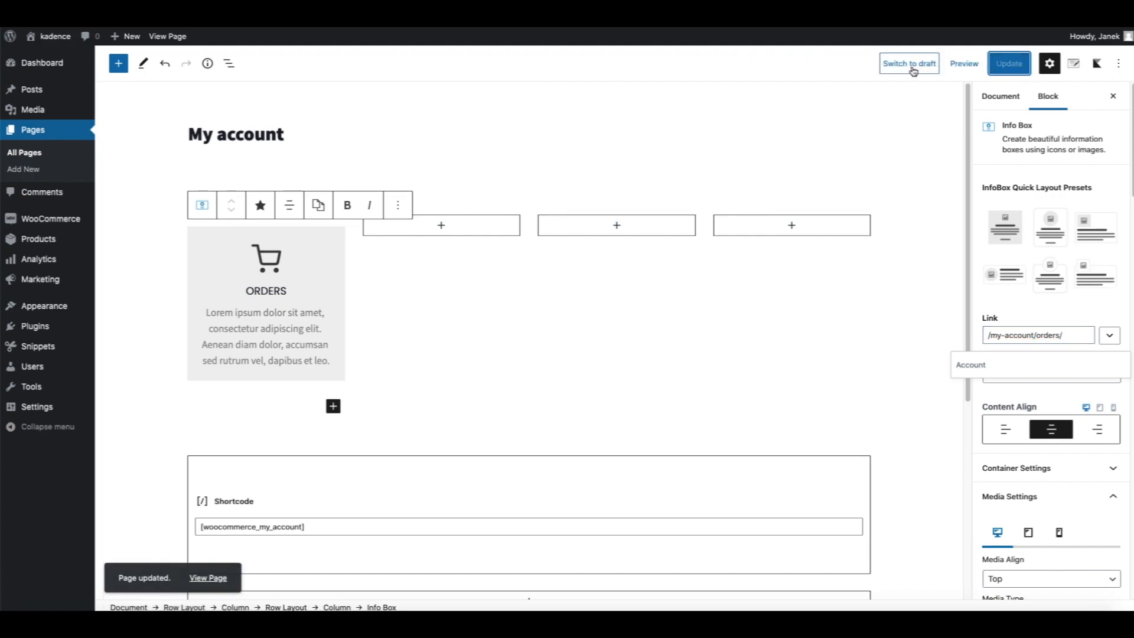
left_click(207, 577)
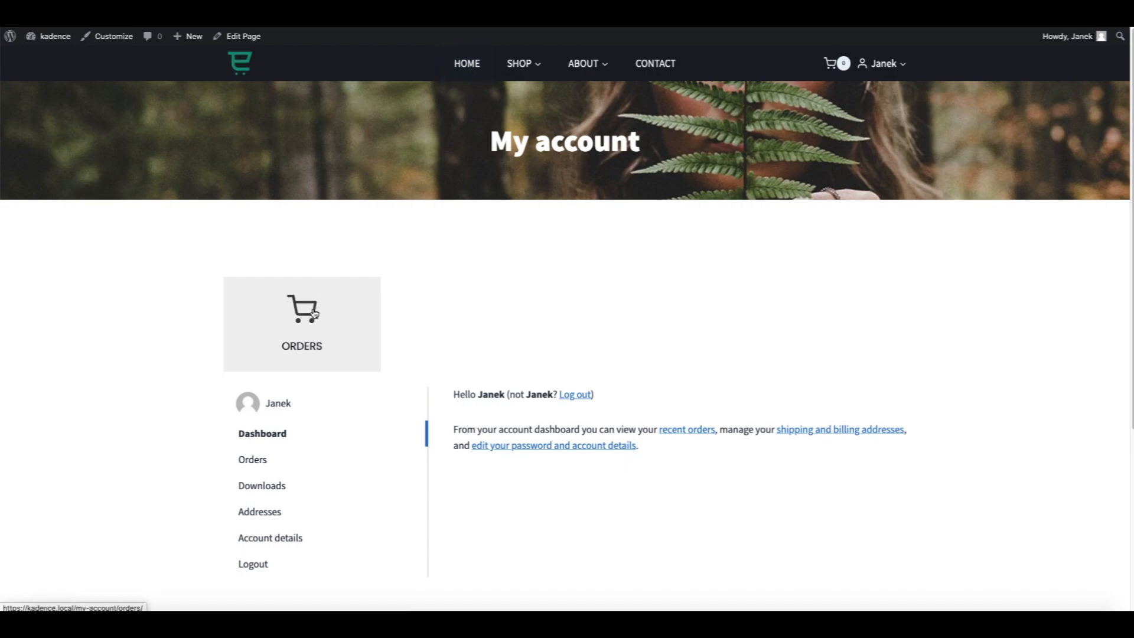
left_click(252, 459)
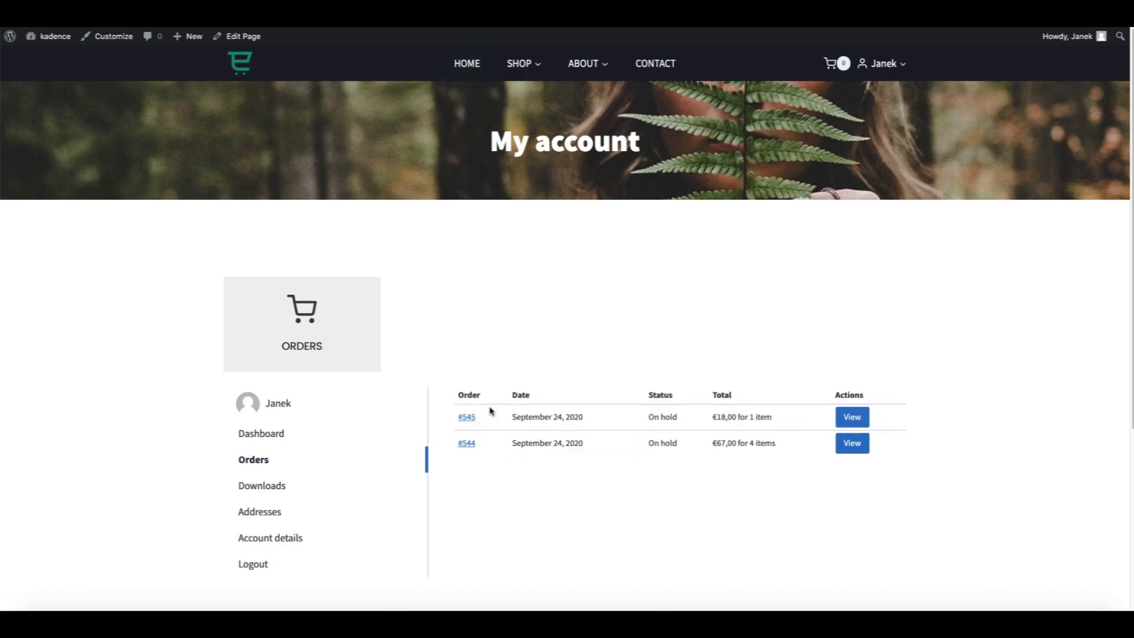
mouse_move(322, 303)
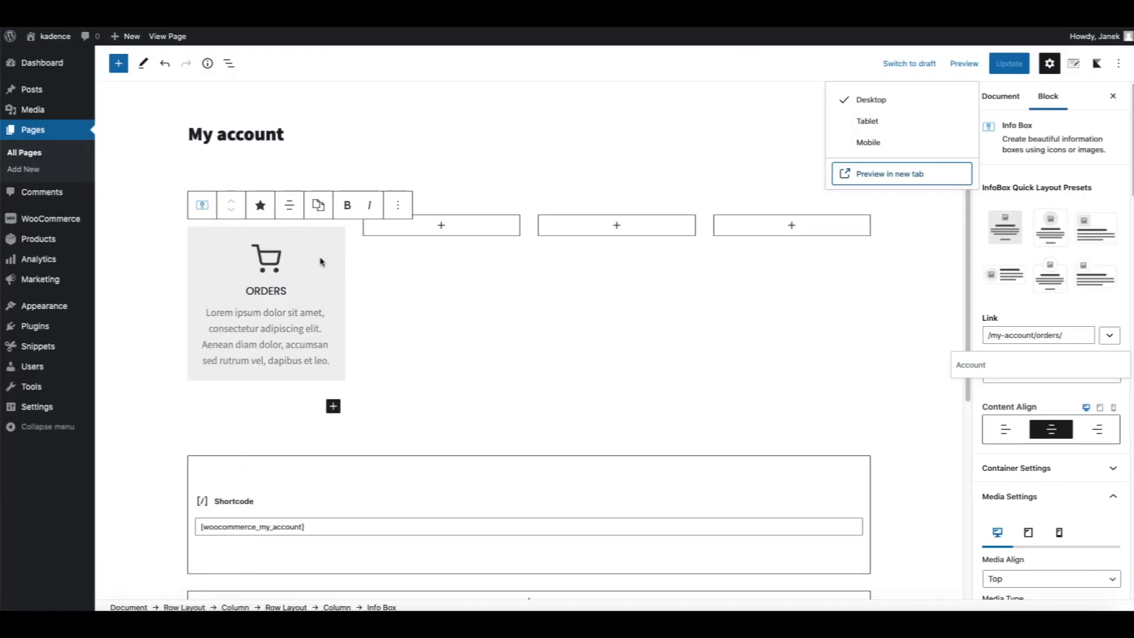
Duplicate the ORDERS Info Box until the row holds four copies.
left_click(398, 205)
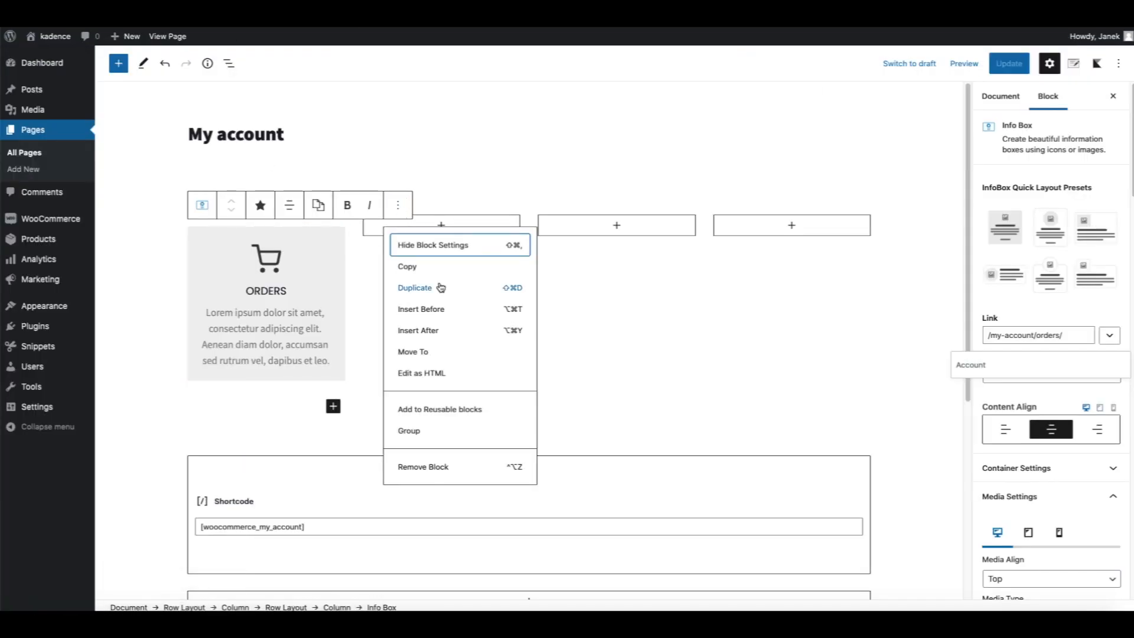
left_click(414, 287)
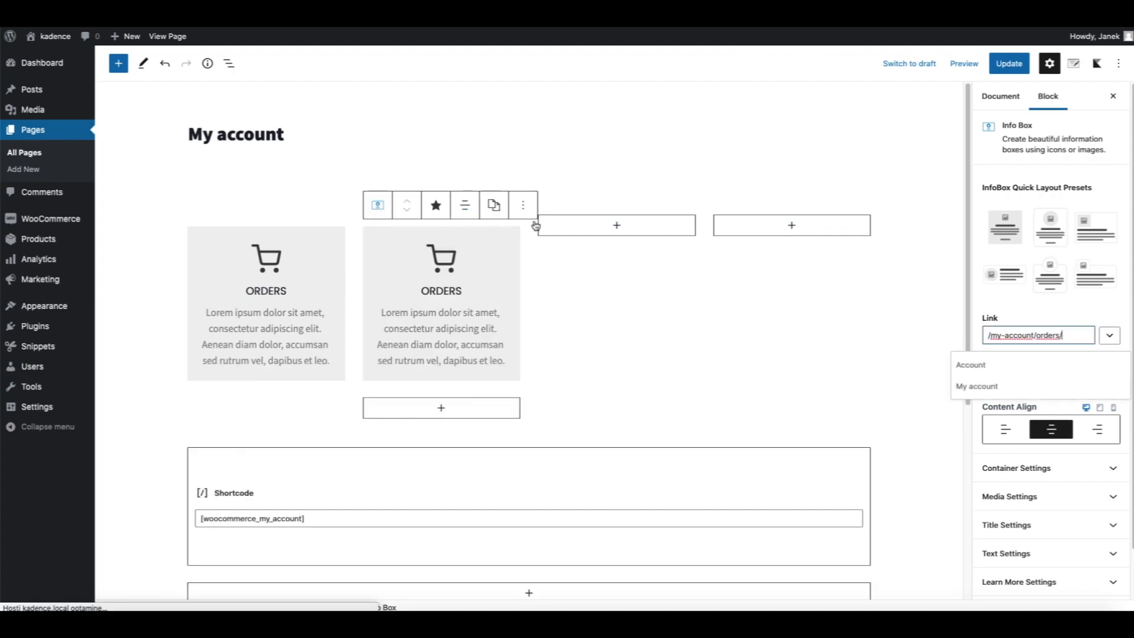
left_click(493, 205)
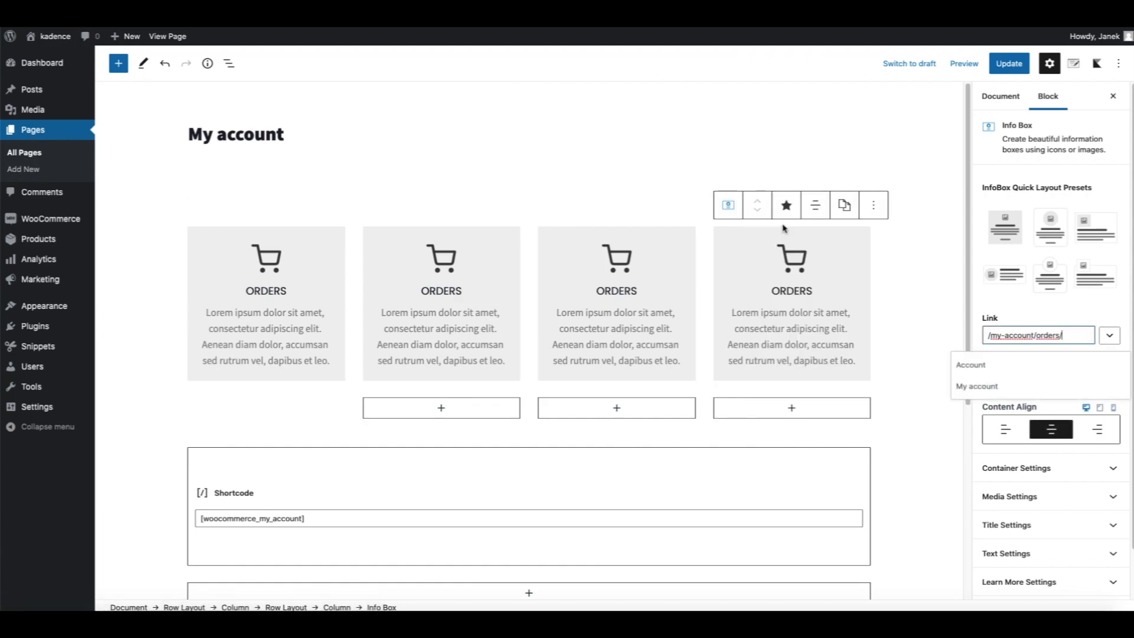
mouse_move(473, 289)
type("ED")
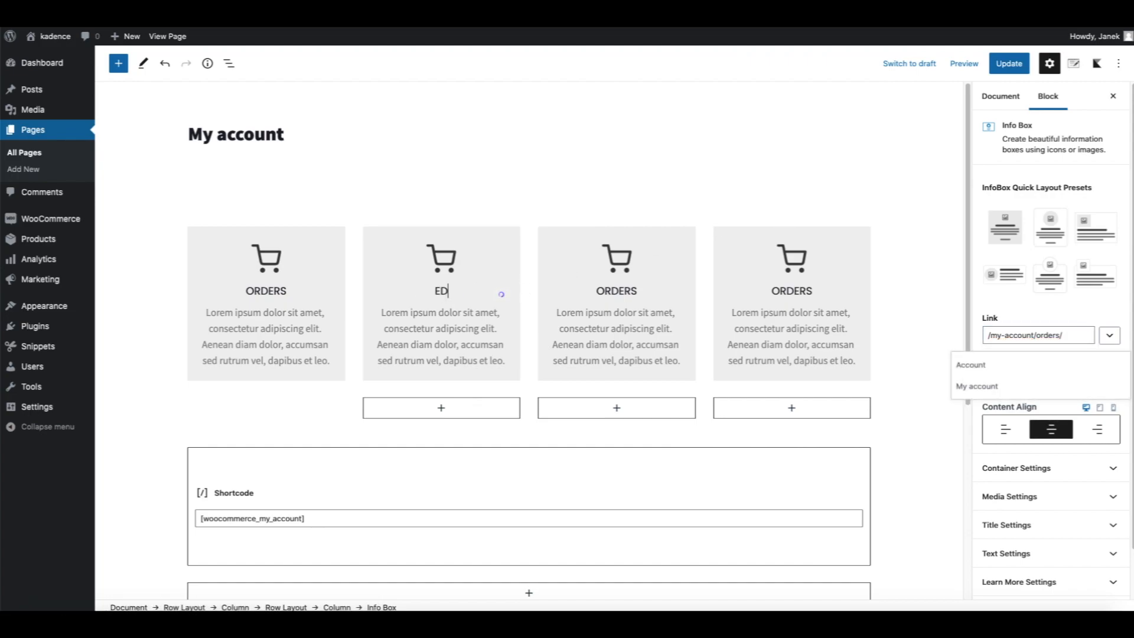
Retitle the second Info Box 'EDIT ACCOUNT' and give it the user-check icon.
type("IT ACCOUNT")
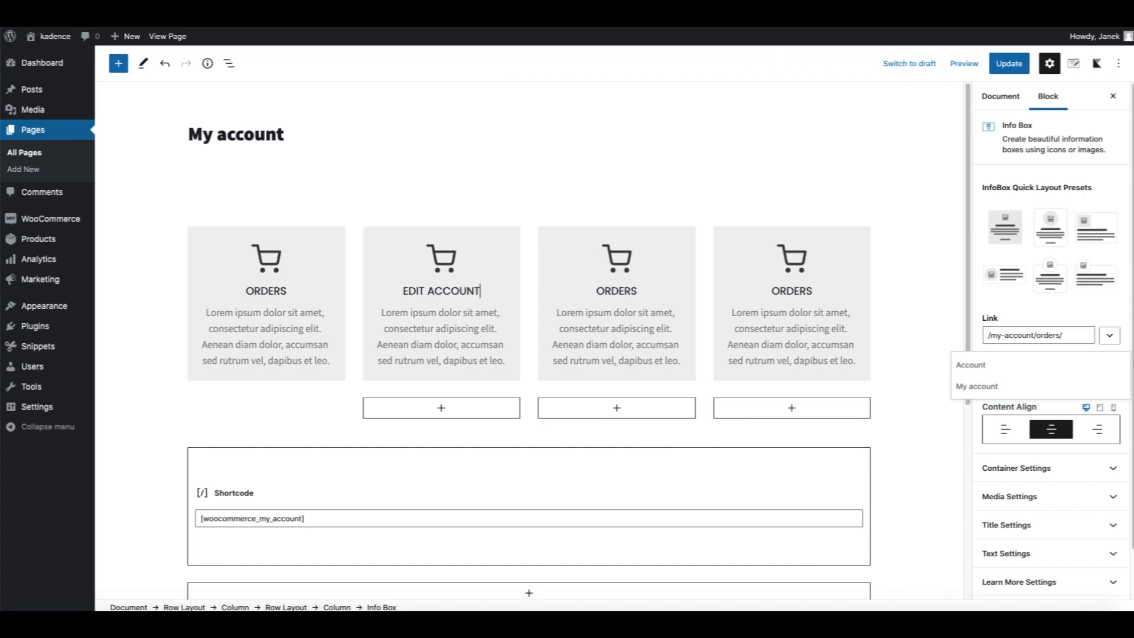
left_click(441, 303)
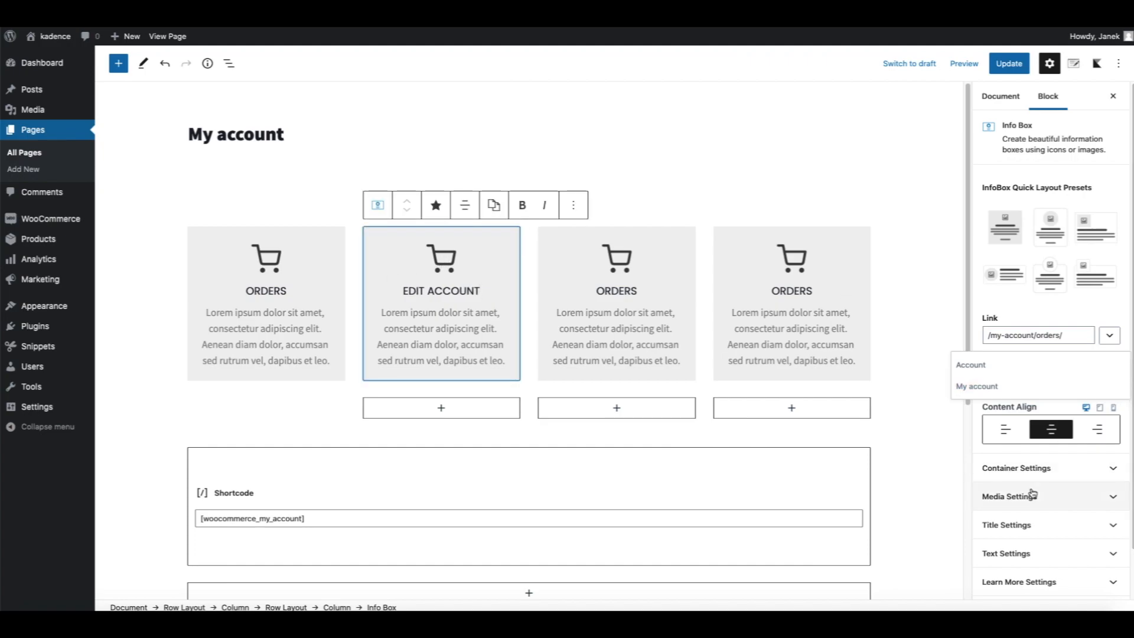
scroll("down", 3)
type("user")
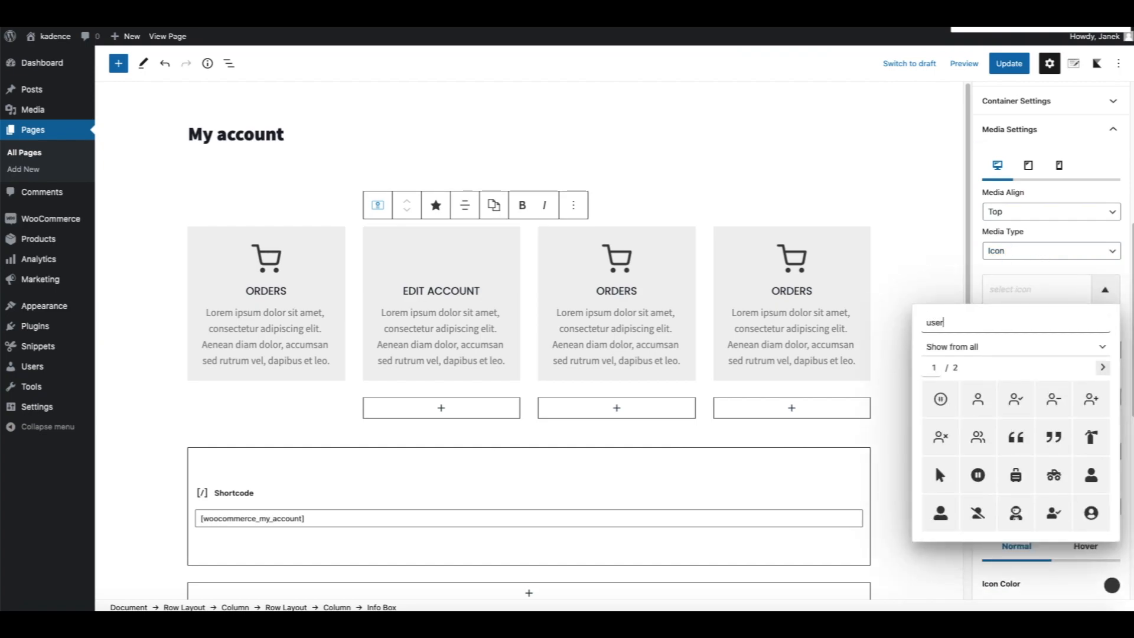
left_click(1015, 398)
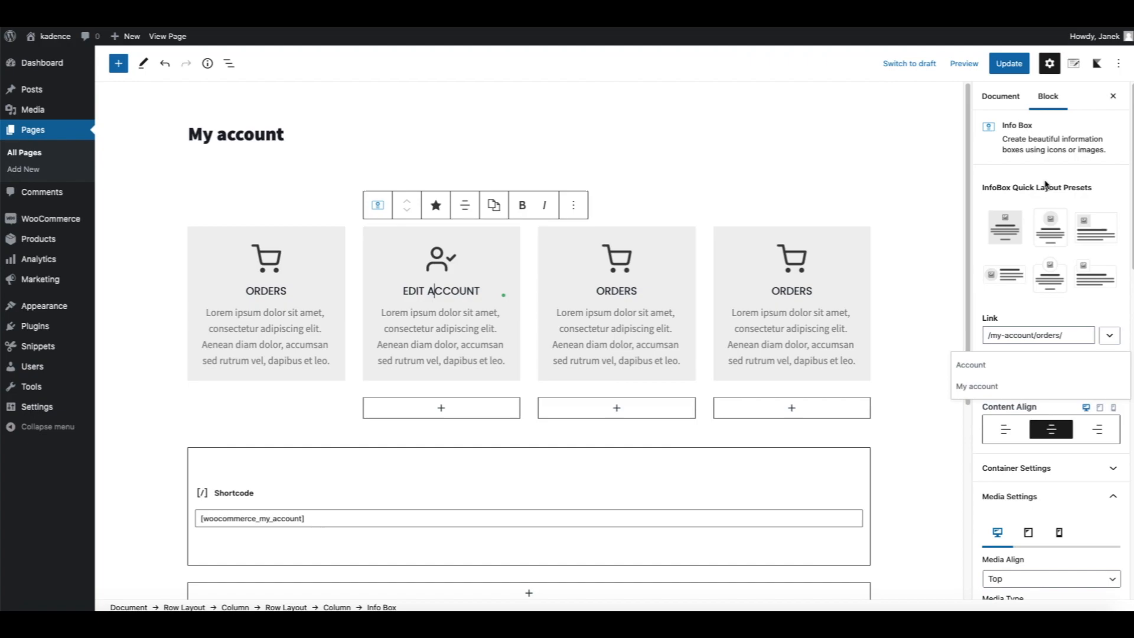
double_click(1048, 334)
type("home")
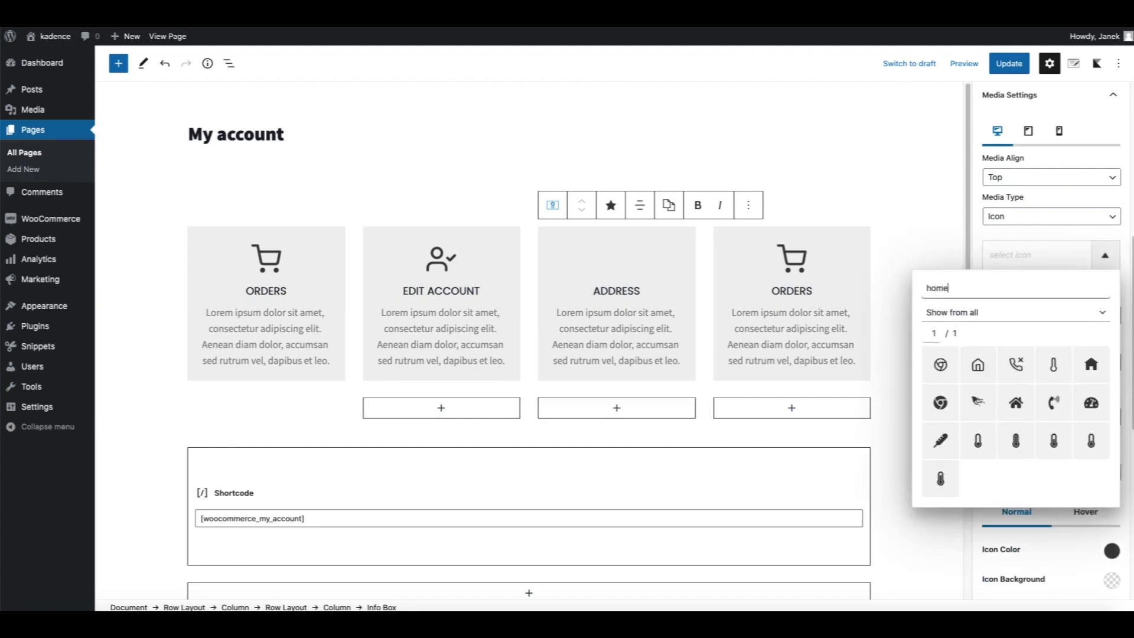
Give the ADDRESS Info Box the house icon, then select the fourth Info Box.
left_click(977, 363)
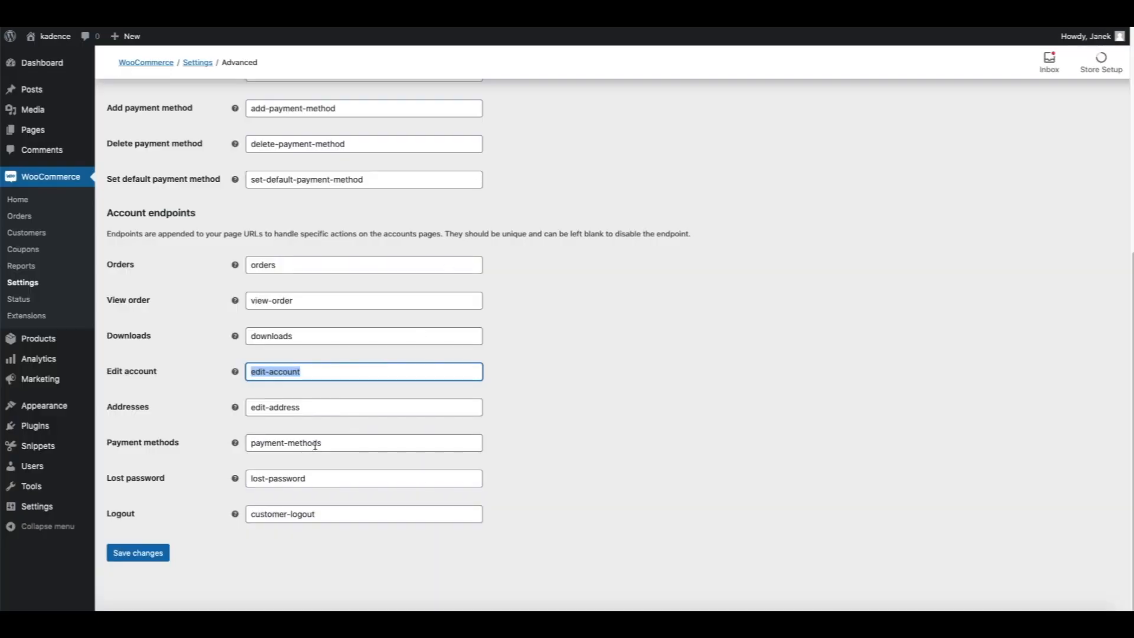
mouse_move(311, 413)
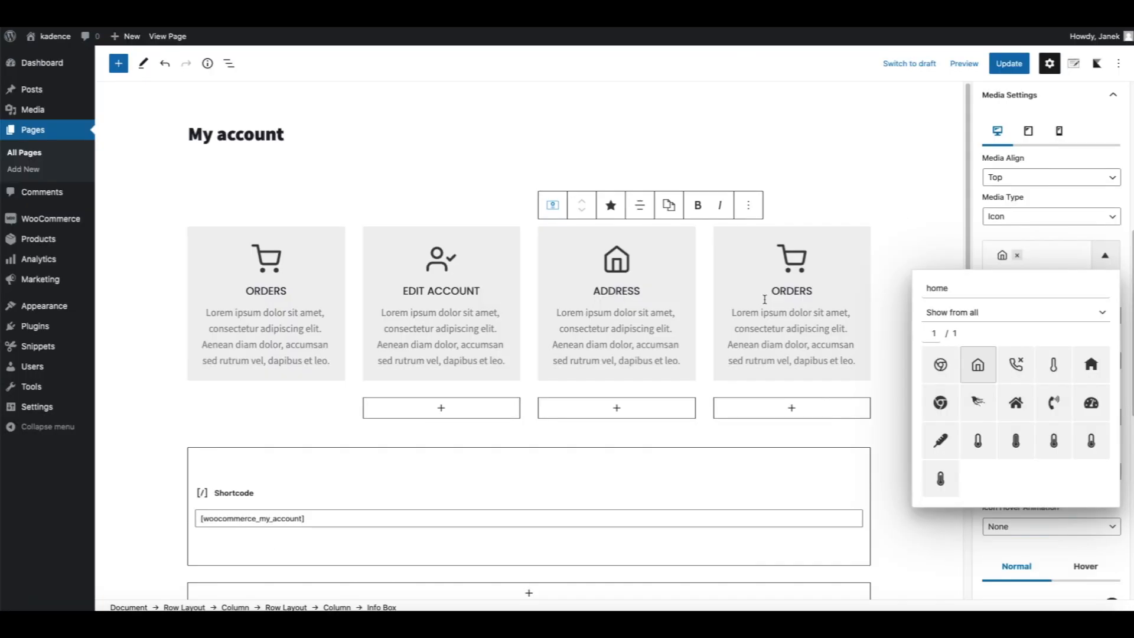
left_click(978, 364)
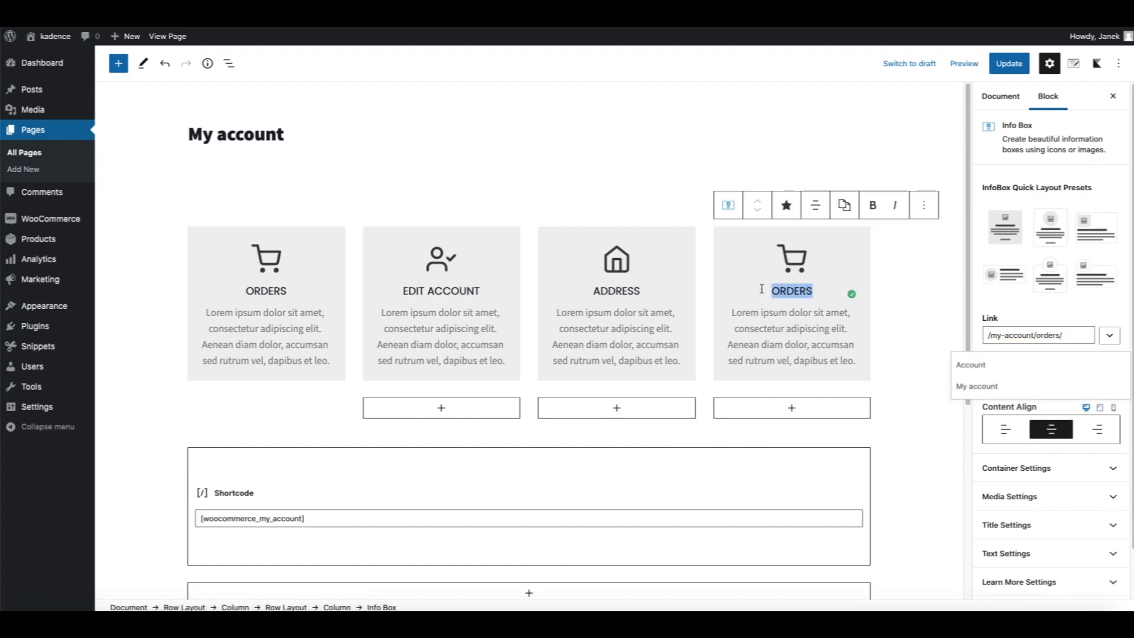
Title the fourth Info Box LOGOUT and copy the customer-logout endpoint from WooCommerce Advanced settings.
type("LOGOUT")
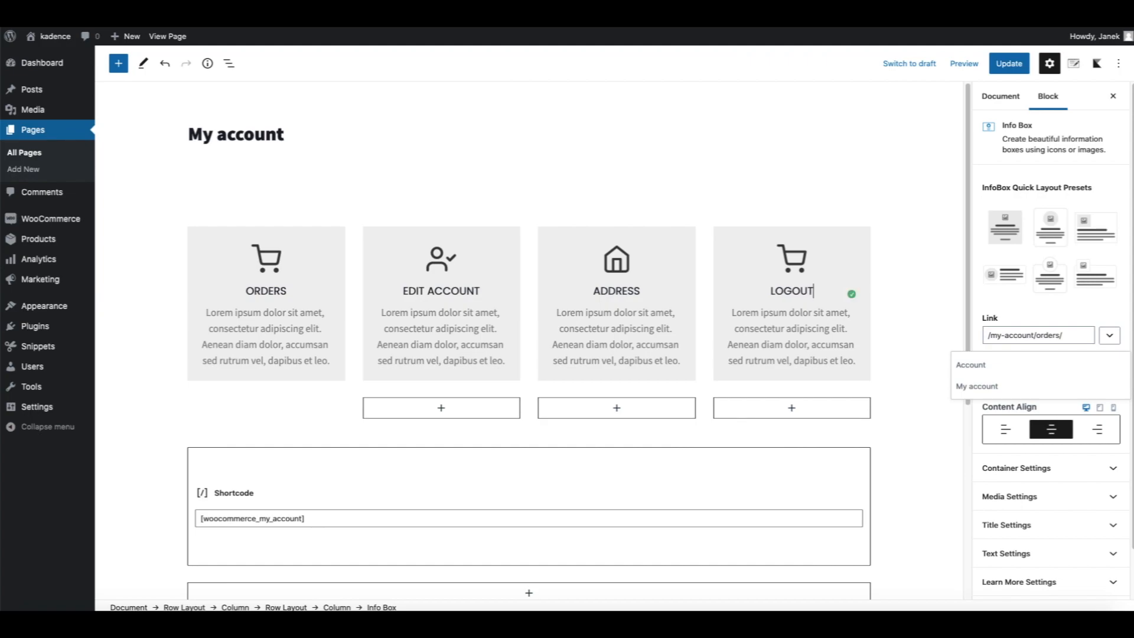
left_click(791, 304)
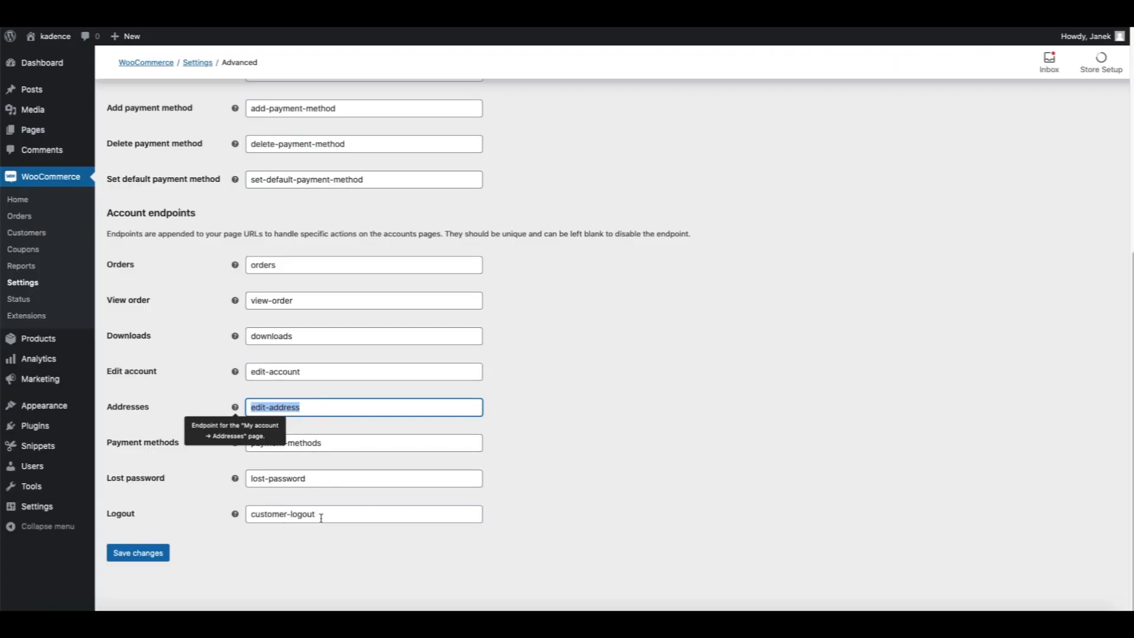
double_click(282, 513)
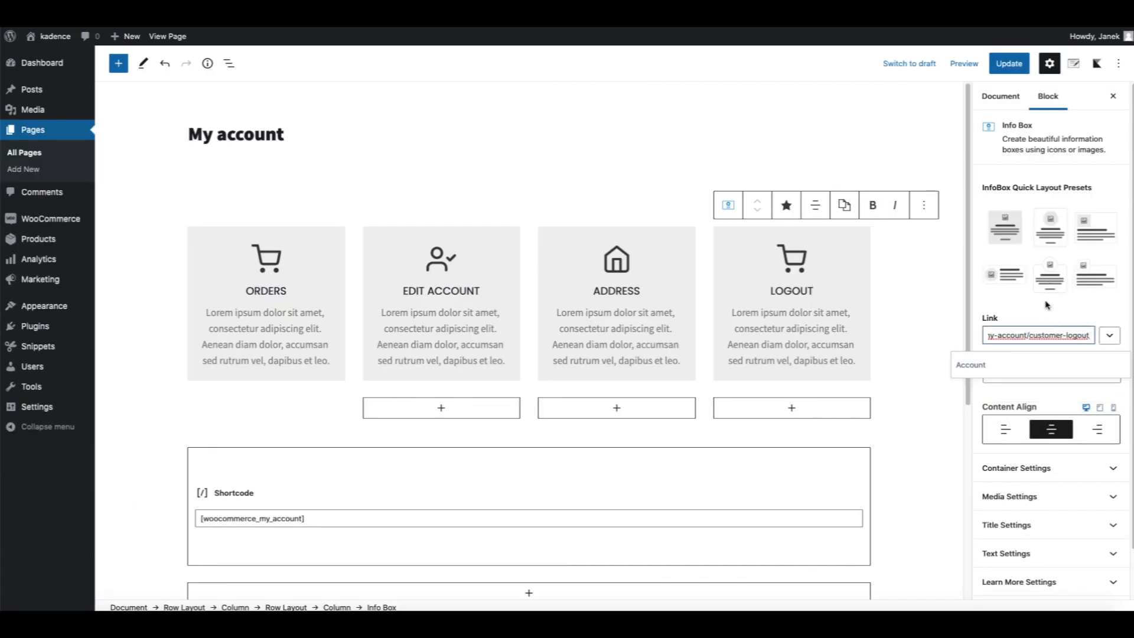
Update the My account page and preview the ORDERS, EDIT ACCOUNT, ADDRESS and LOGOUT boxes live.
left_click(1007, 64)
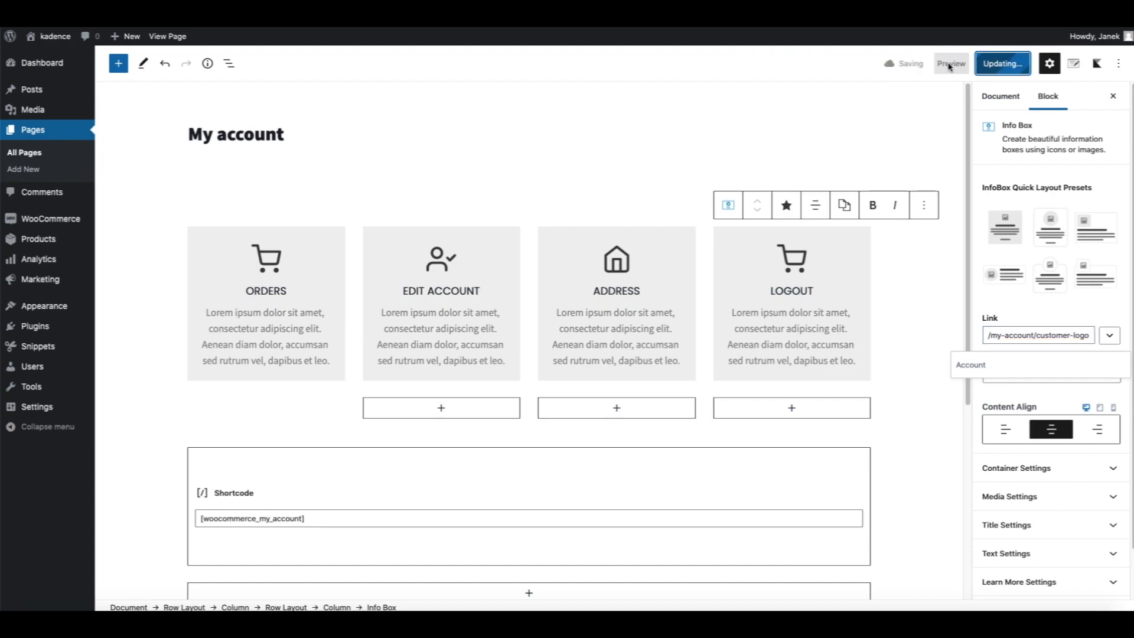
left_click(950, 63)
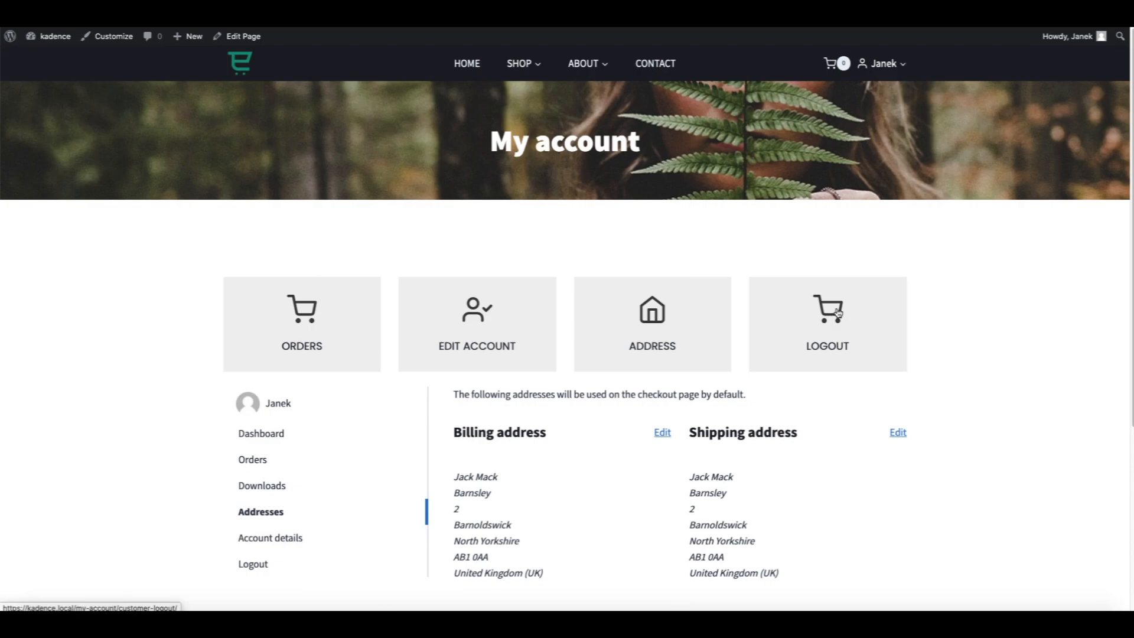
mouse_move(457, 146)
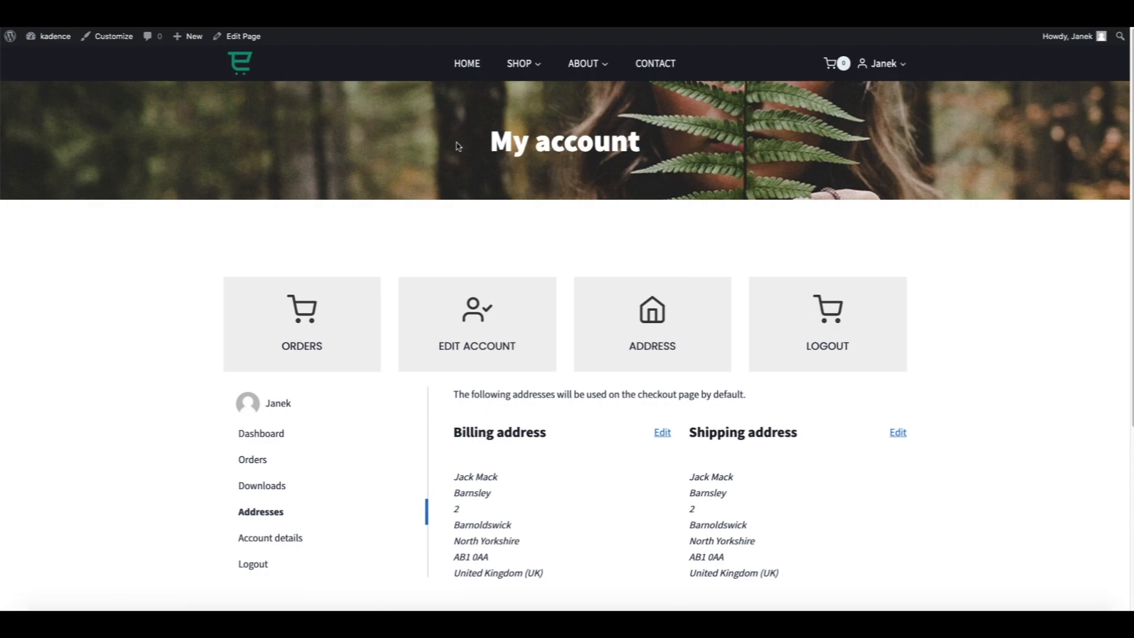
mouse_move(121, 274)
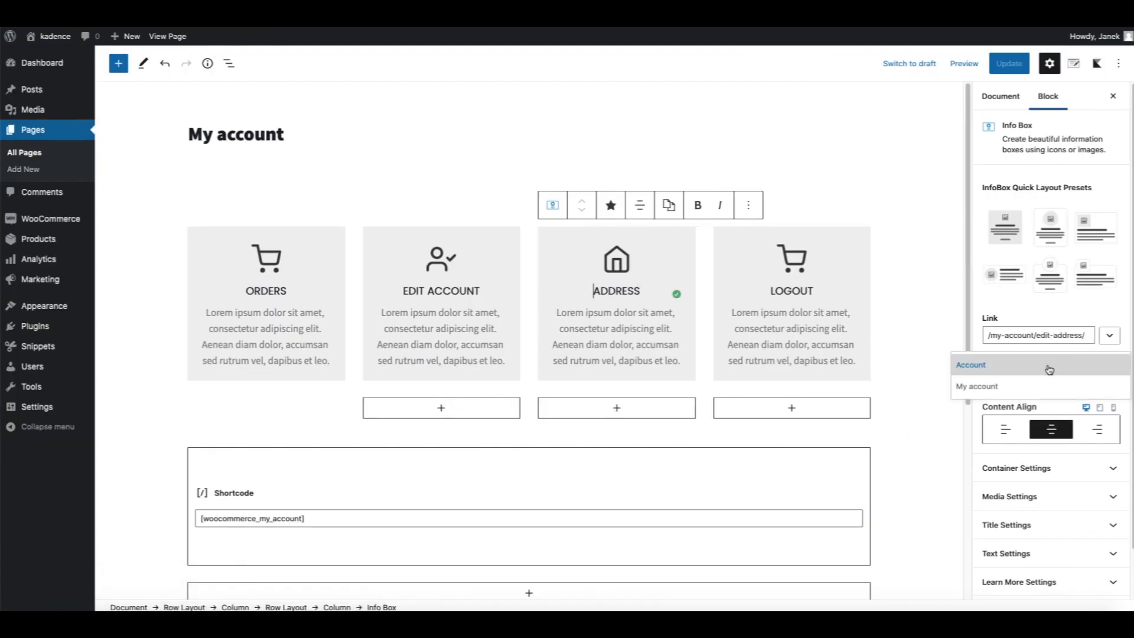
Paste the Orders box's 30px icon styles onto the other Info Boxes and update the page.
left_click(265, 291)
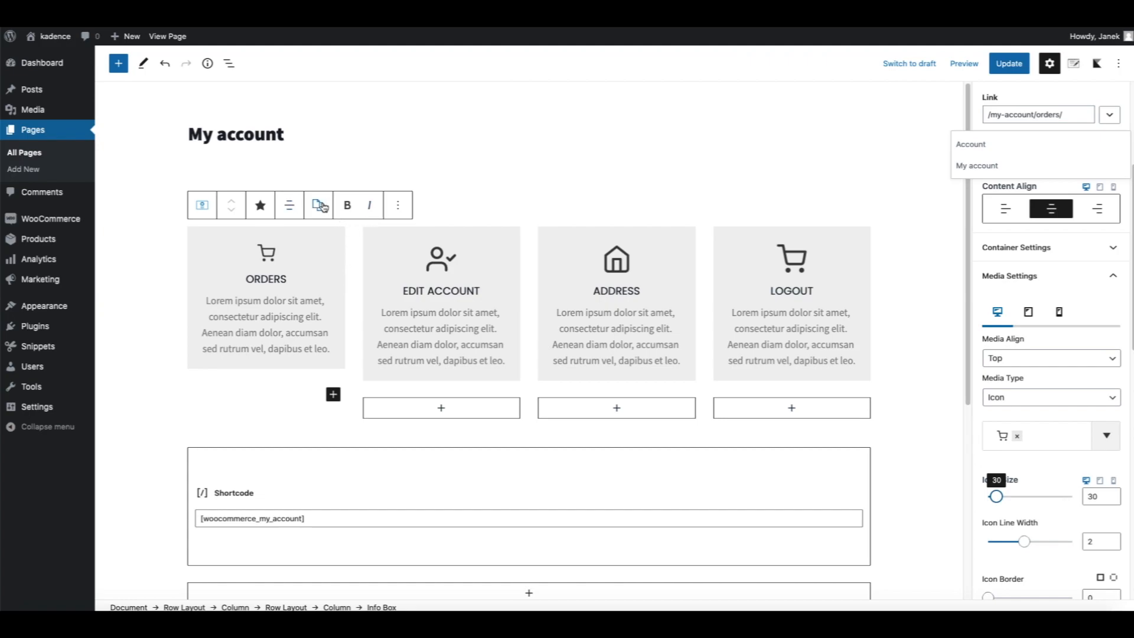
mouse_move(319, 205)
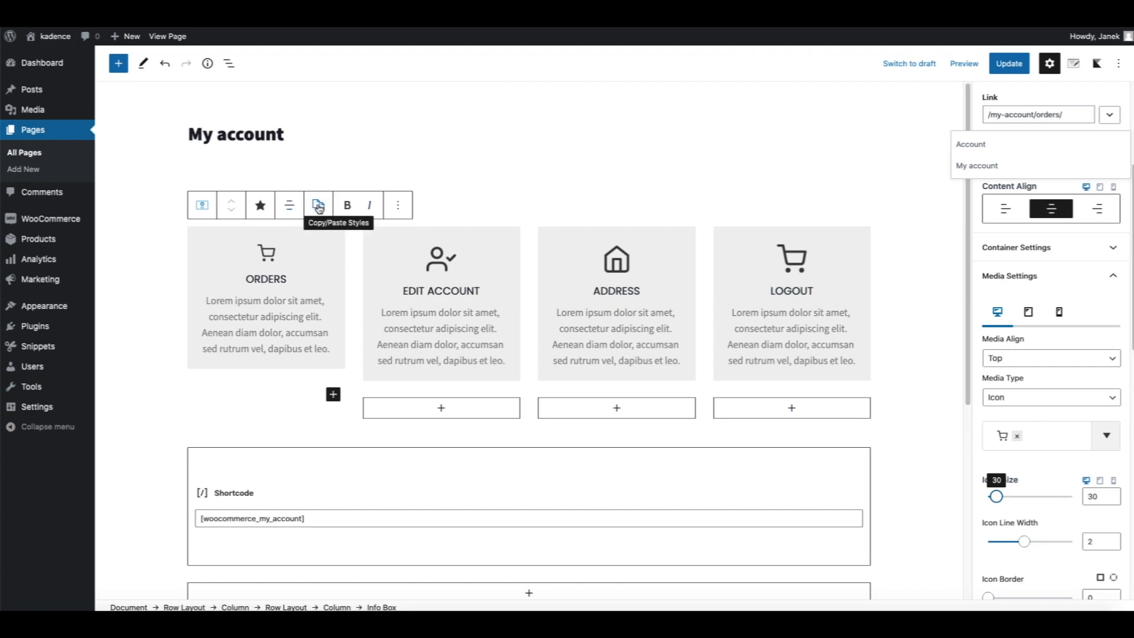
left_click(440, 290)
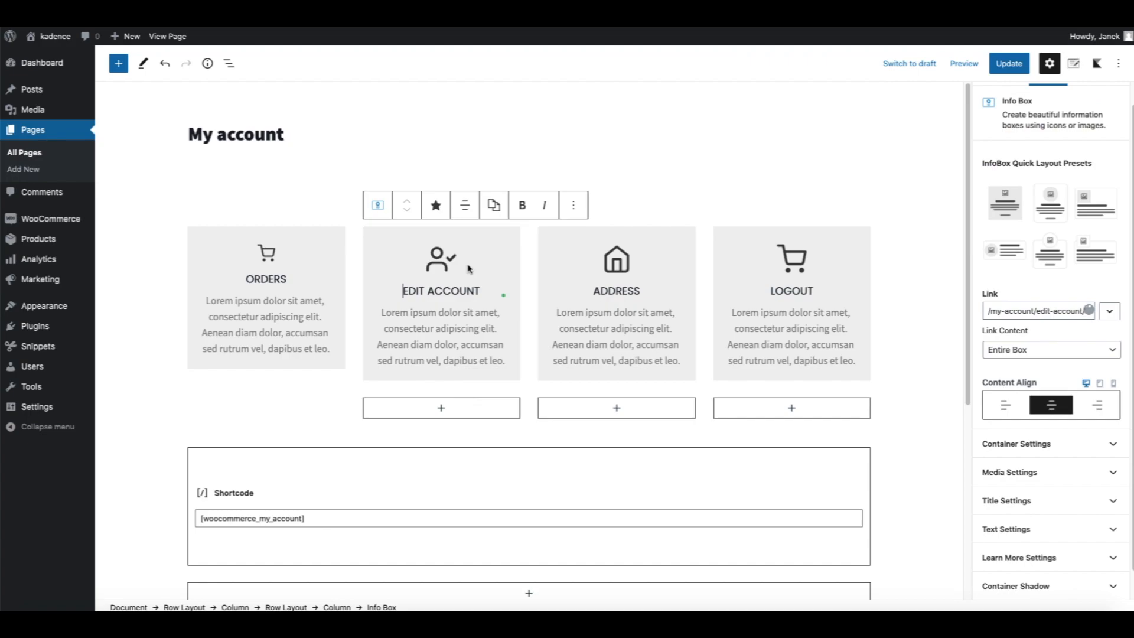
left_click(1108, 310)
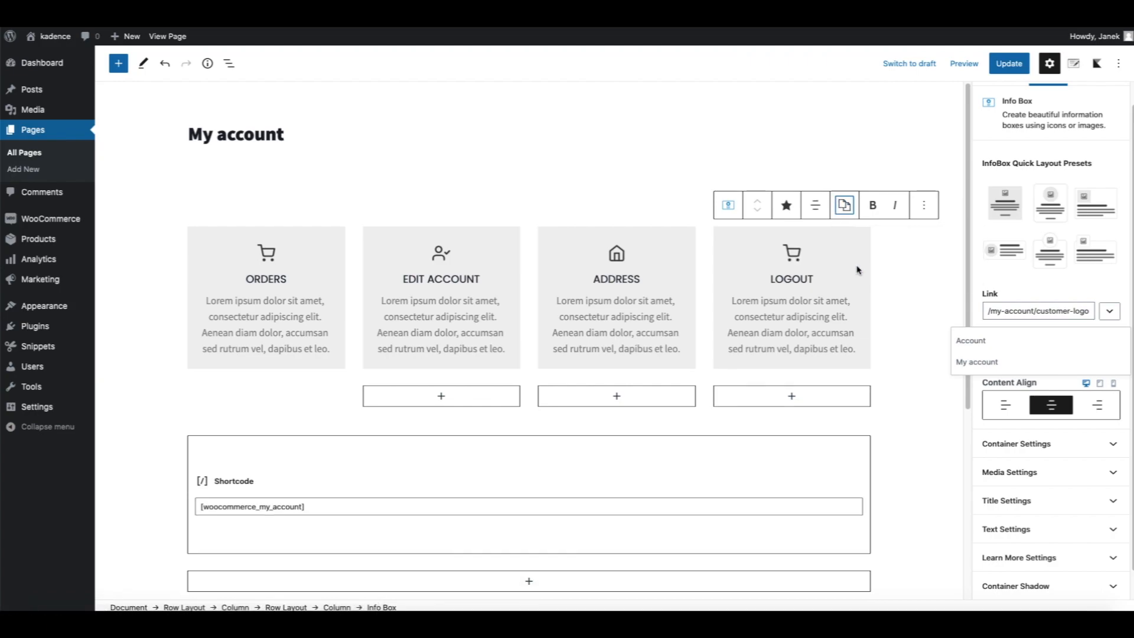
left_click(1007, 63)
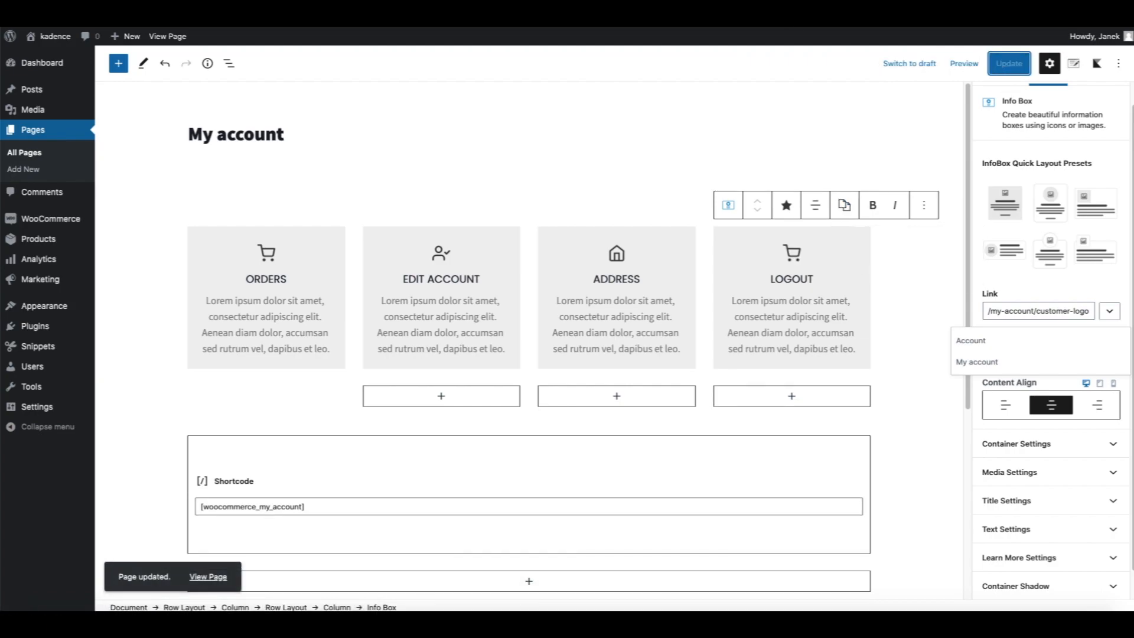
left_click(207, 576)
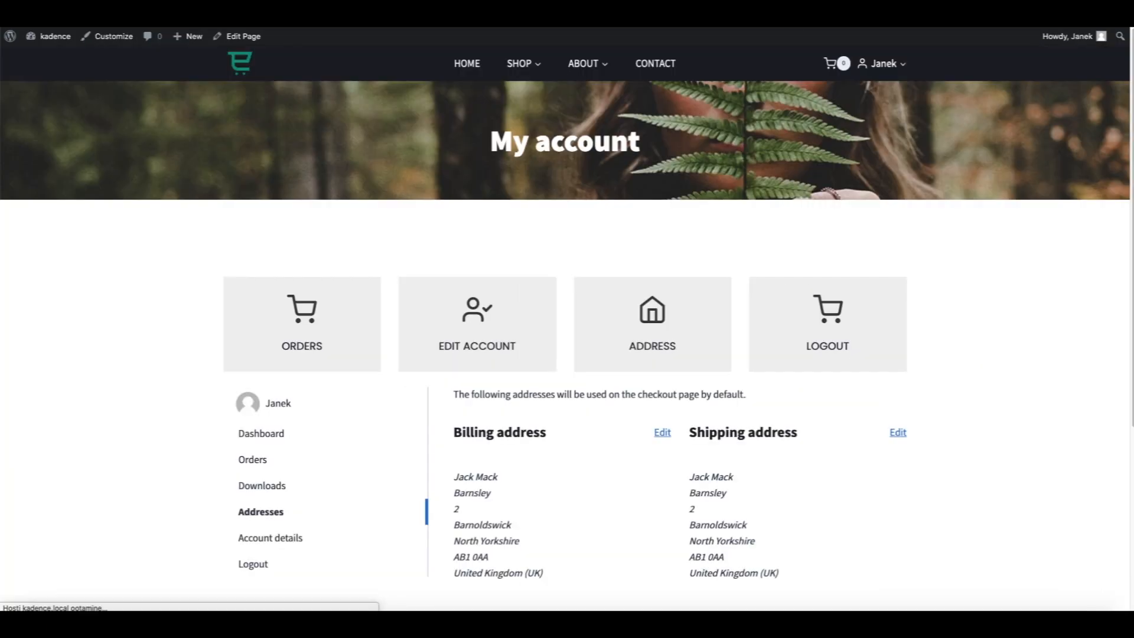
scroll("up", 3)
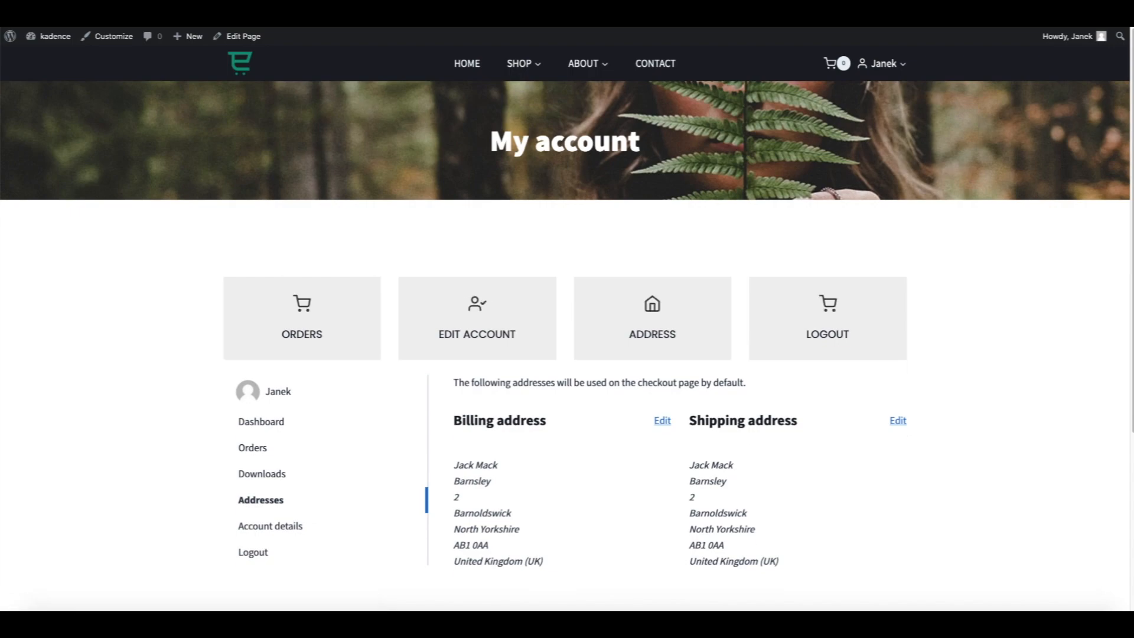
mouse_move(109, 30)
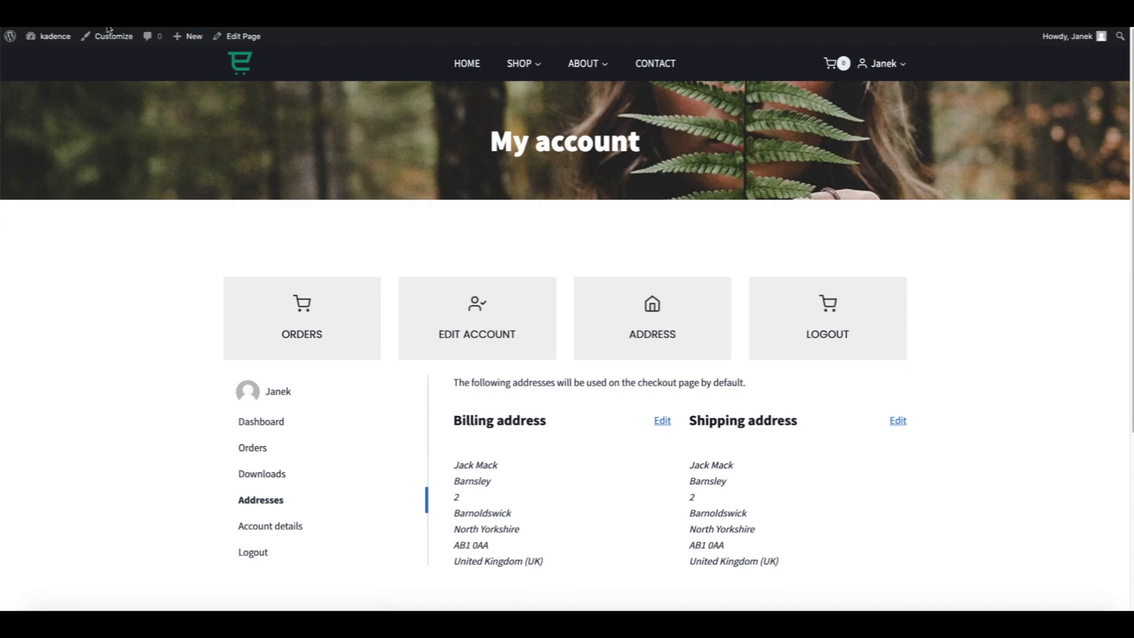
mouse_move(638, 155)
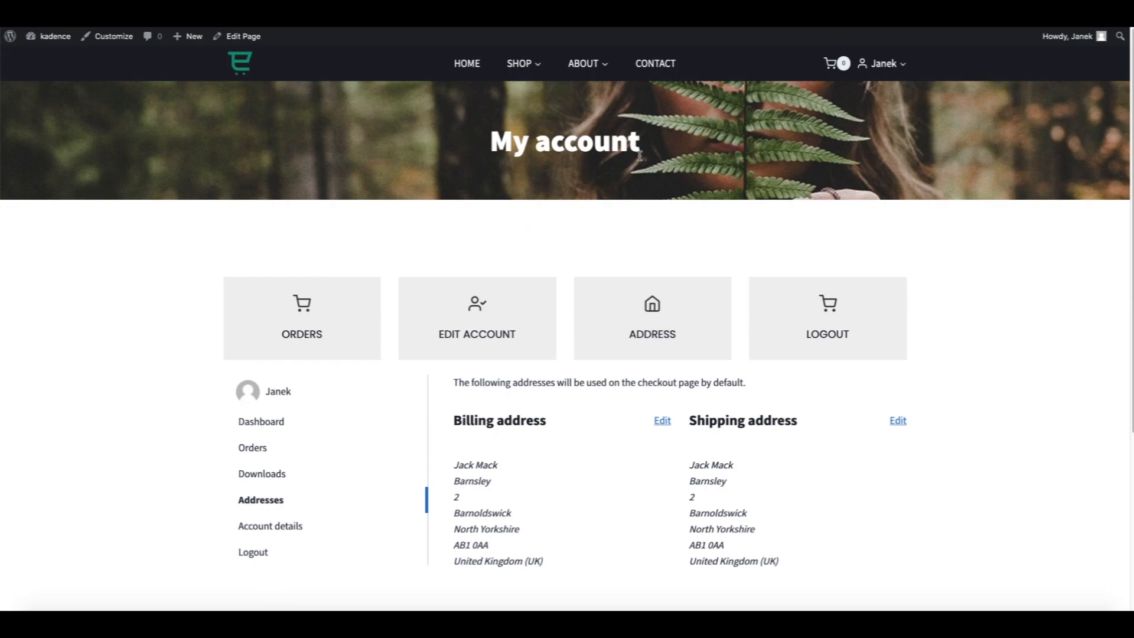
mouse_move(377, 132)
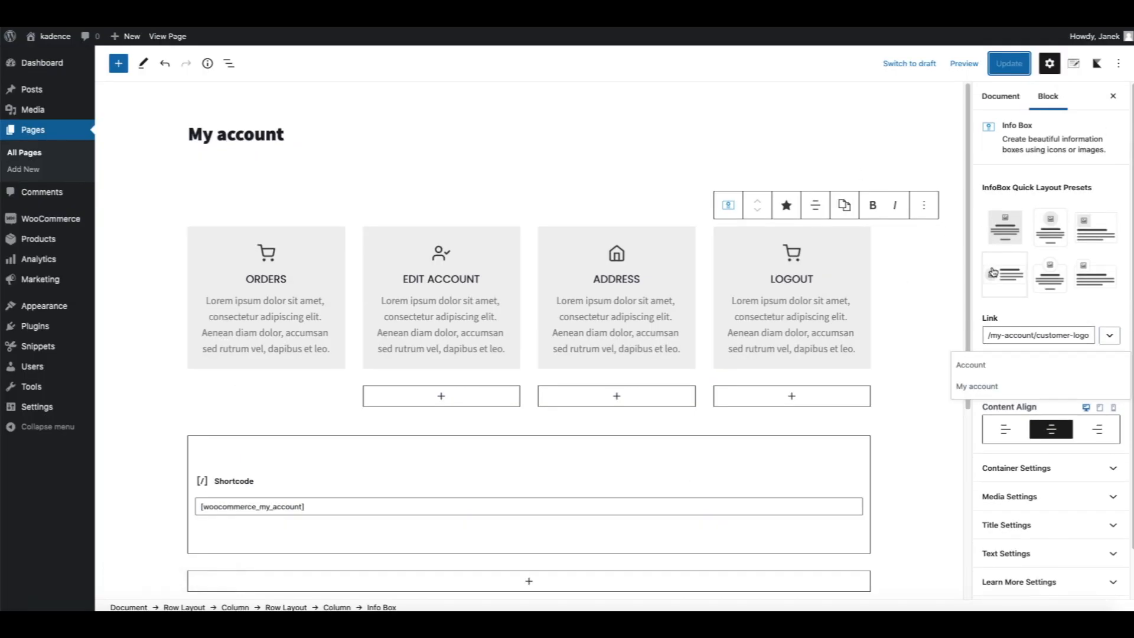
In Kadence Page Settings, disable the page title and vertical padding and set content style to Unboxed.
left_click(999, 96)
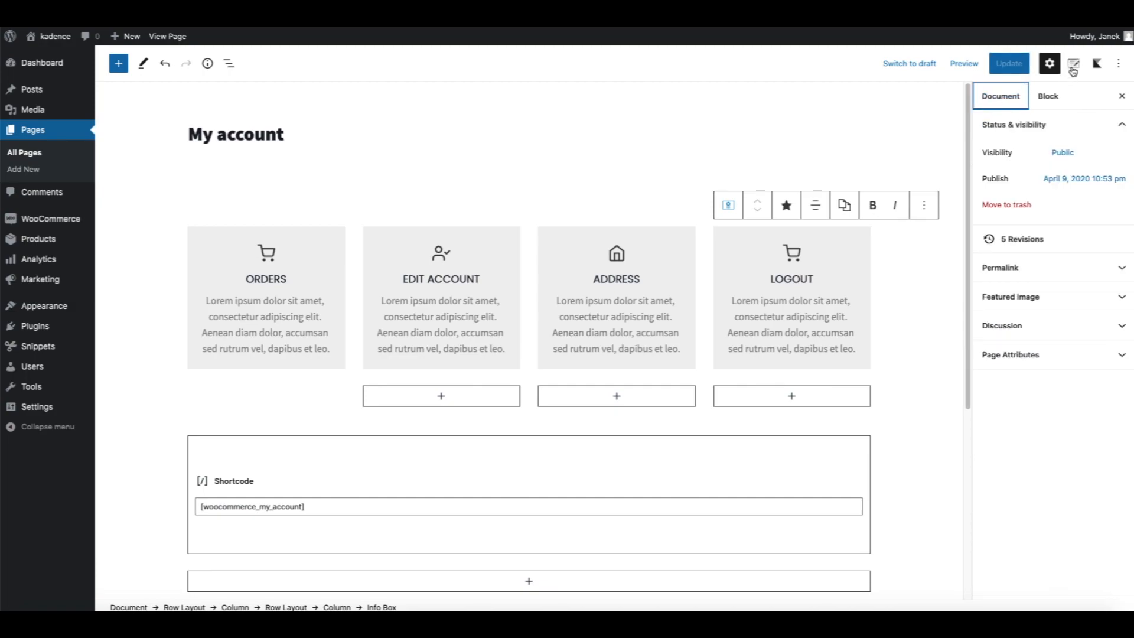
left_click(1072, 63)
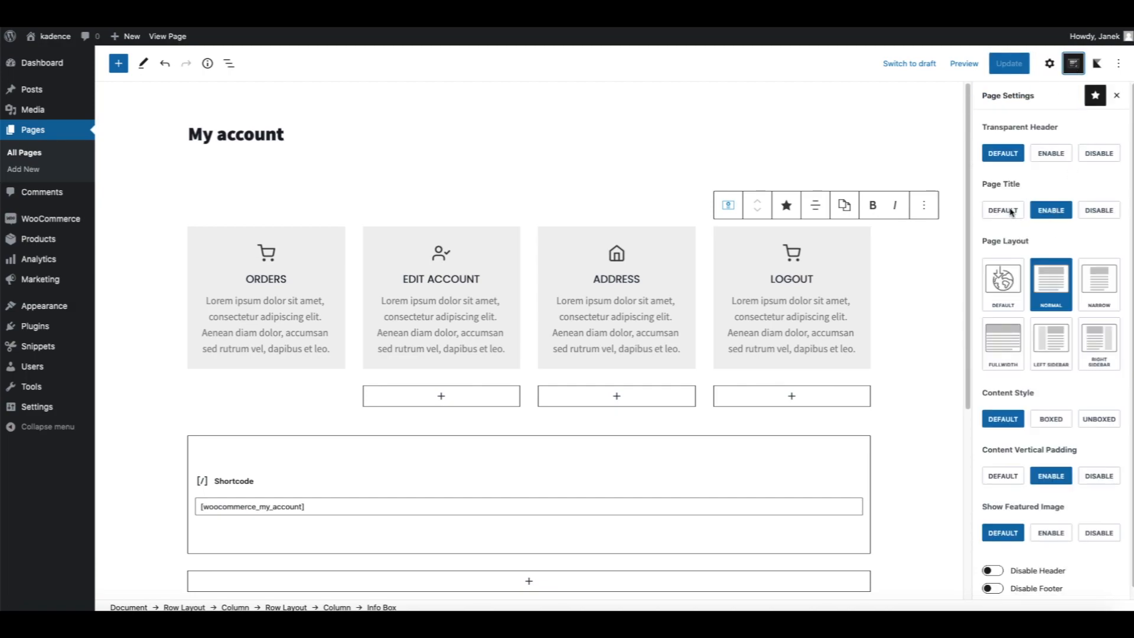
left_click(1097, 210)
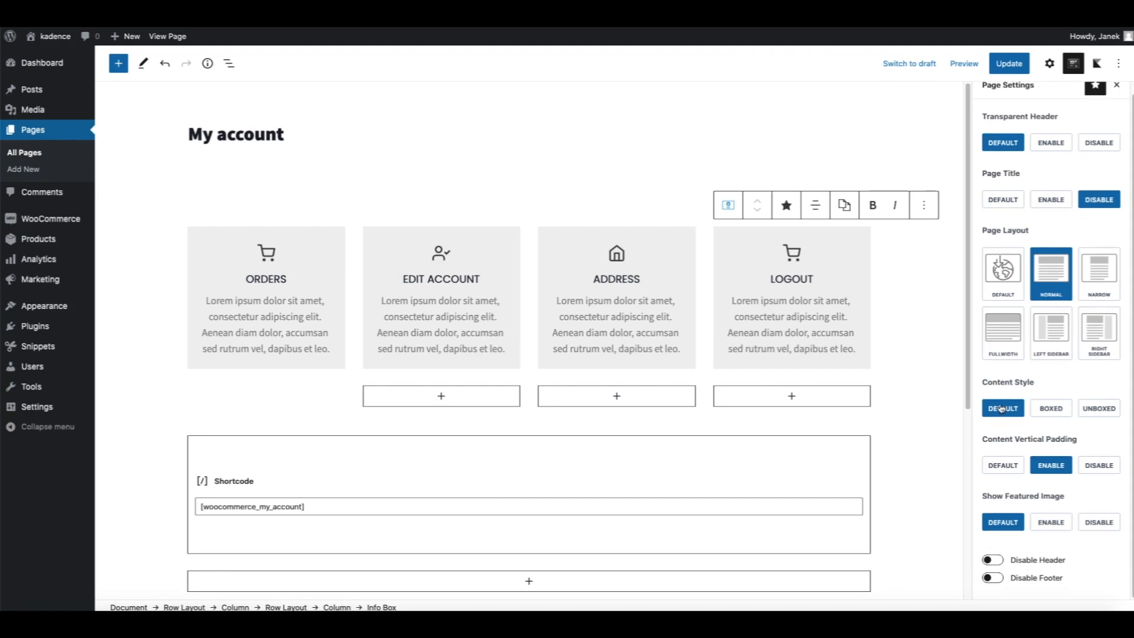
left_click(1098, 408)
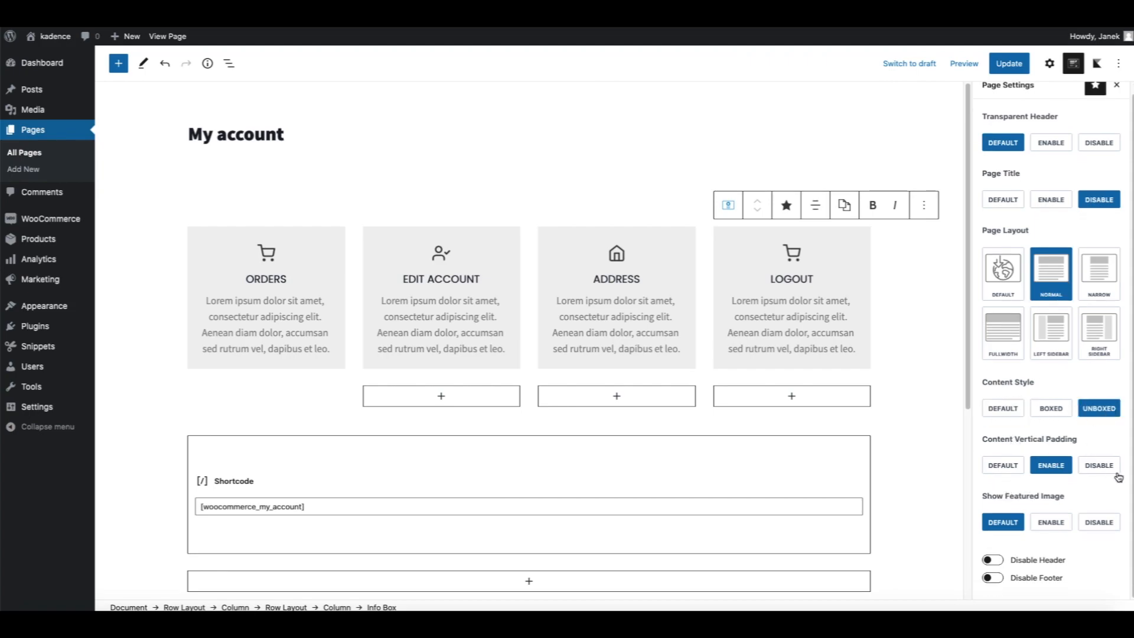
left_click(1098, 465)
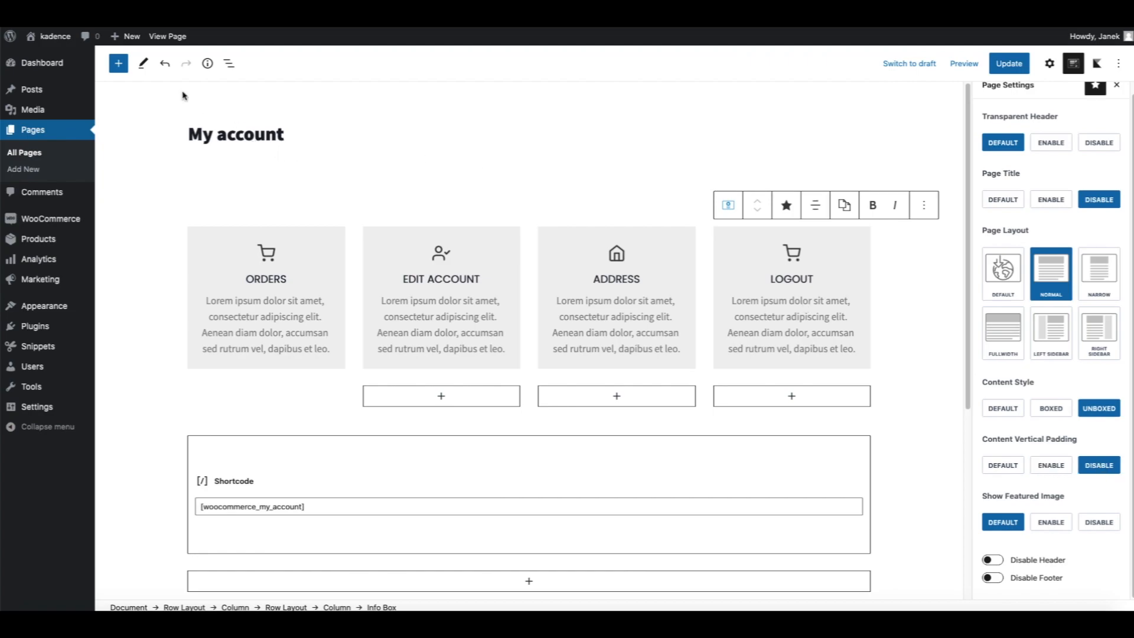
left_click(265, 304)
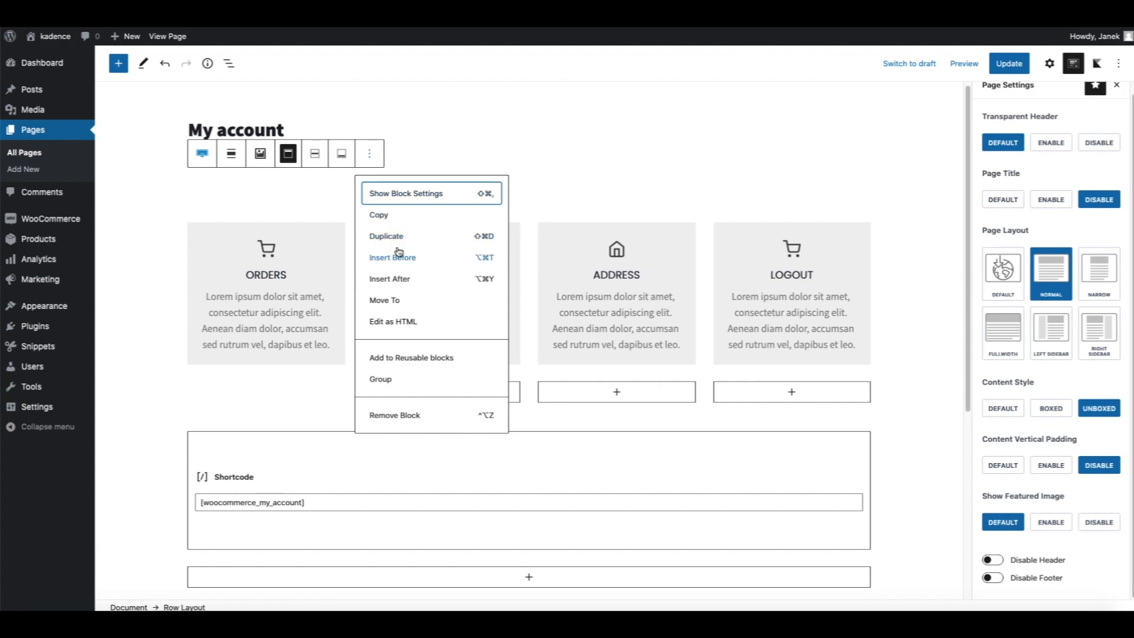
mouse_move(389, 278)
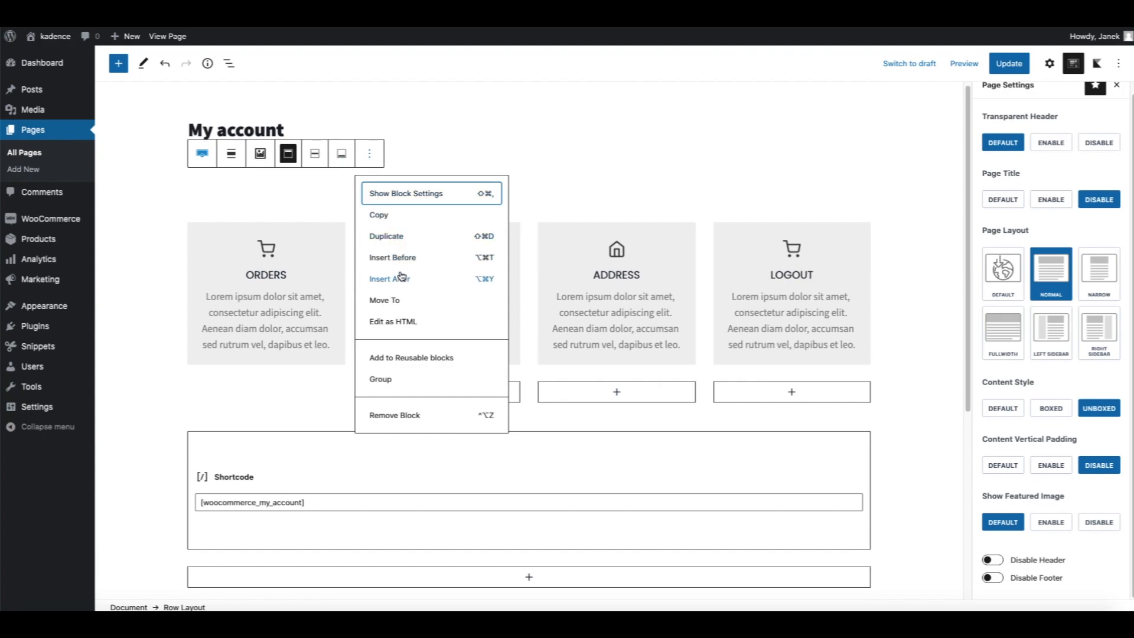
Insert the Header library's Bottom Call to action design as a Row Layout above the boxes.
left_click(390, 278)
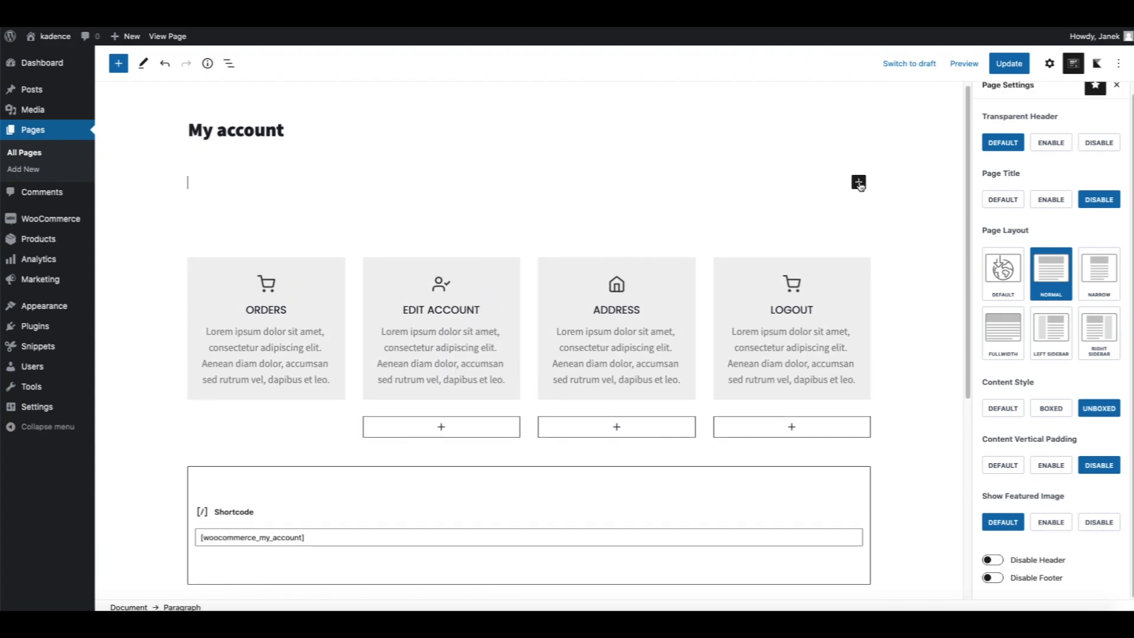
left_click(857, 183)
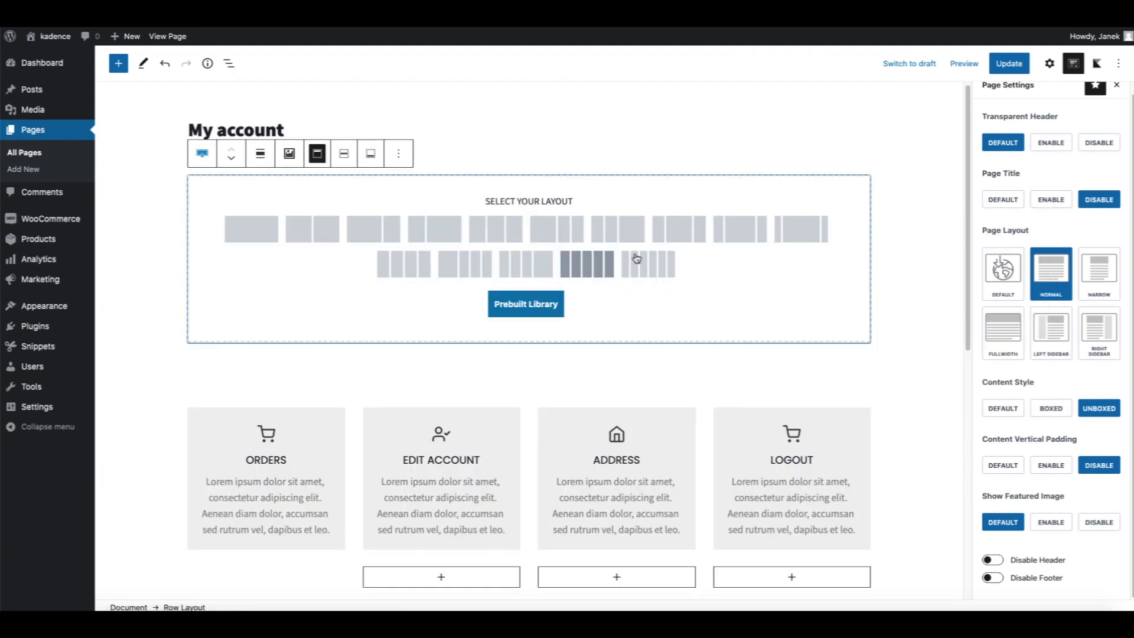
left_click(526, 303)
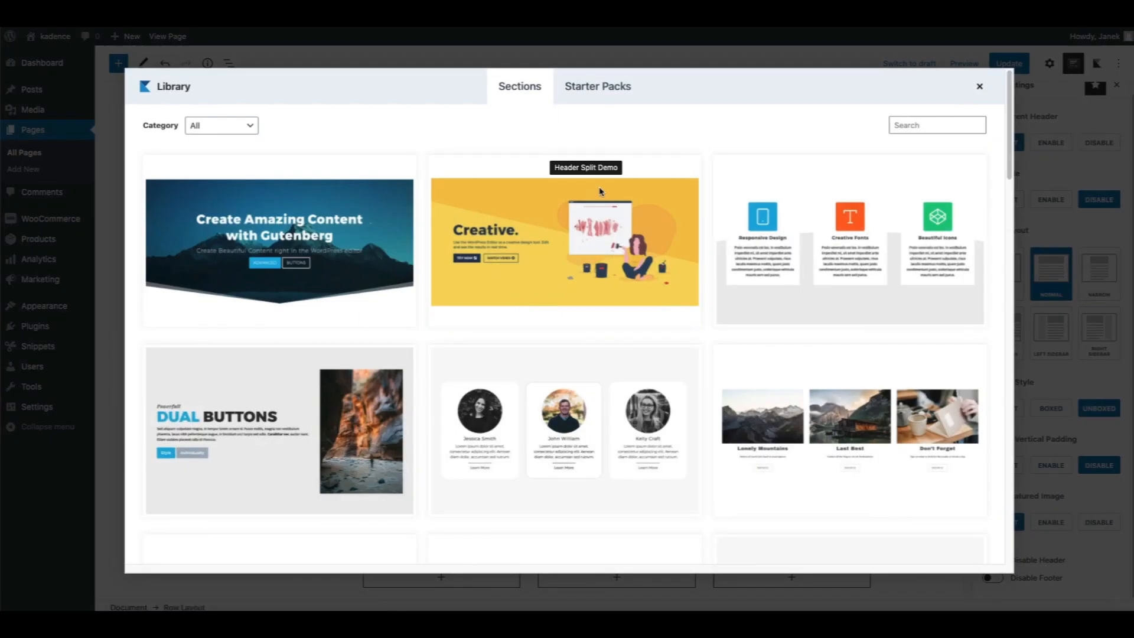
left_click(220, 125)
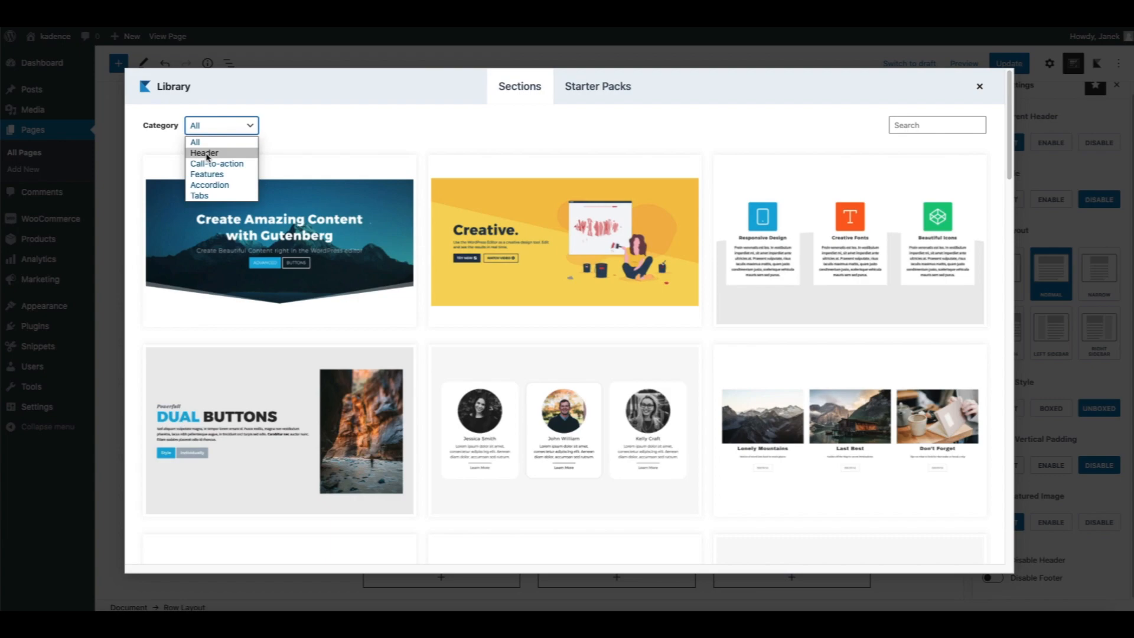
left_click(203, 152)
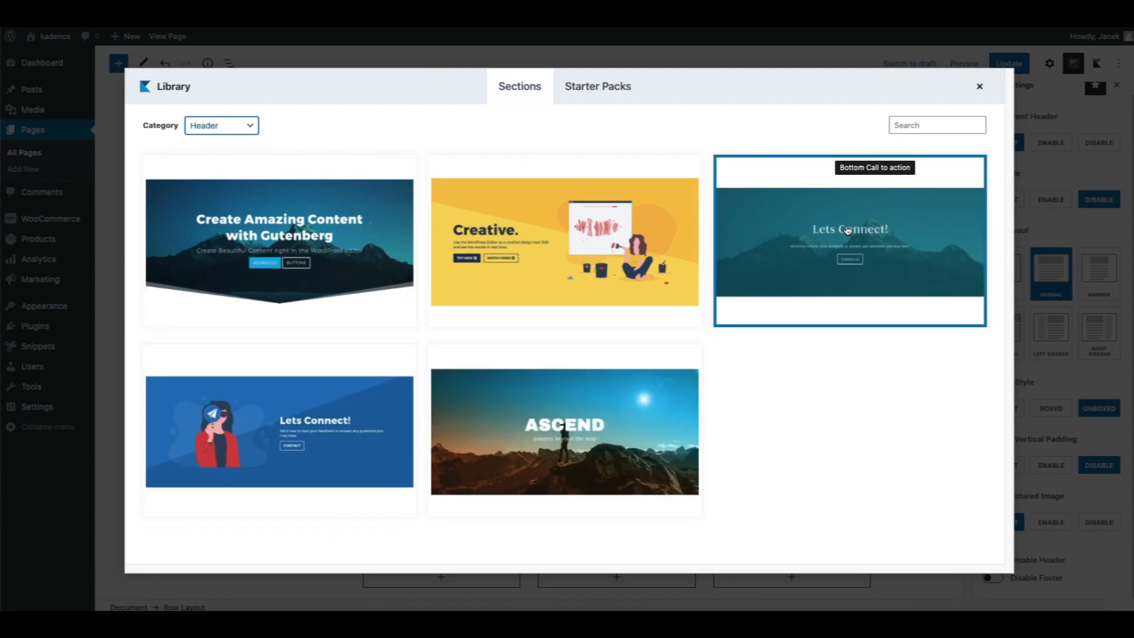
left_click(849, 241)
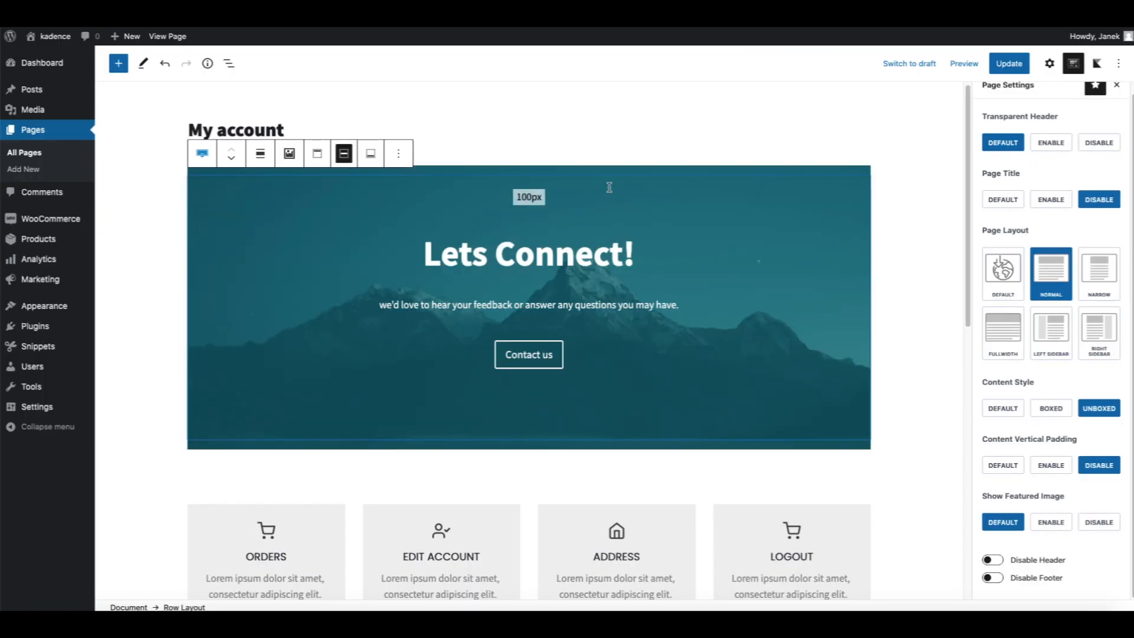
Make the header full width, delete its button and subtitle, retitle it MY ACCOUNT, and update.
left_click(260, 153)
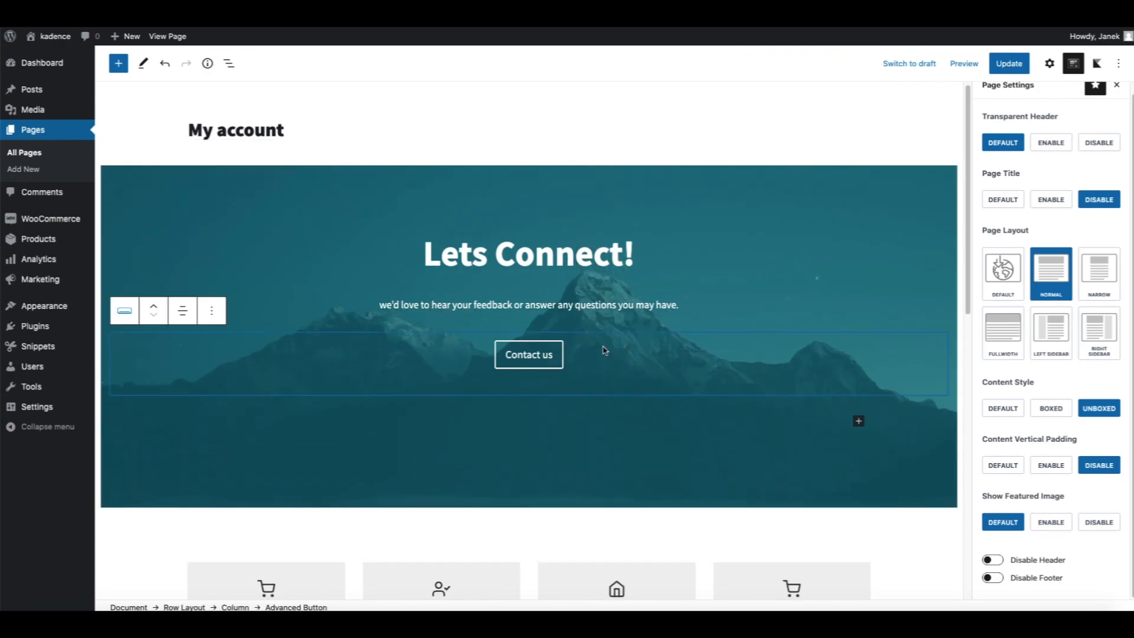
left_click(210, 310)
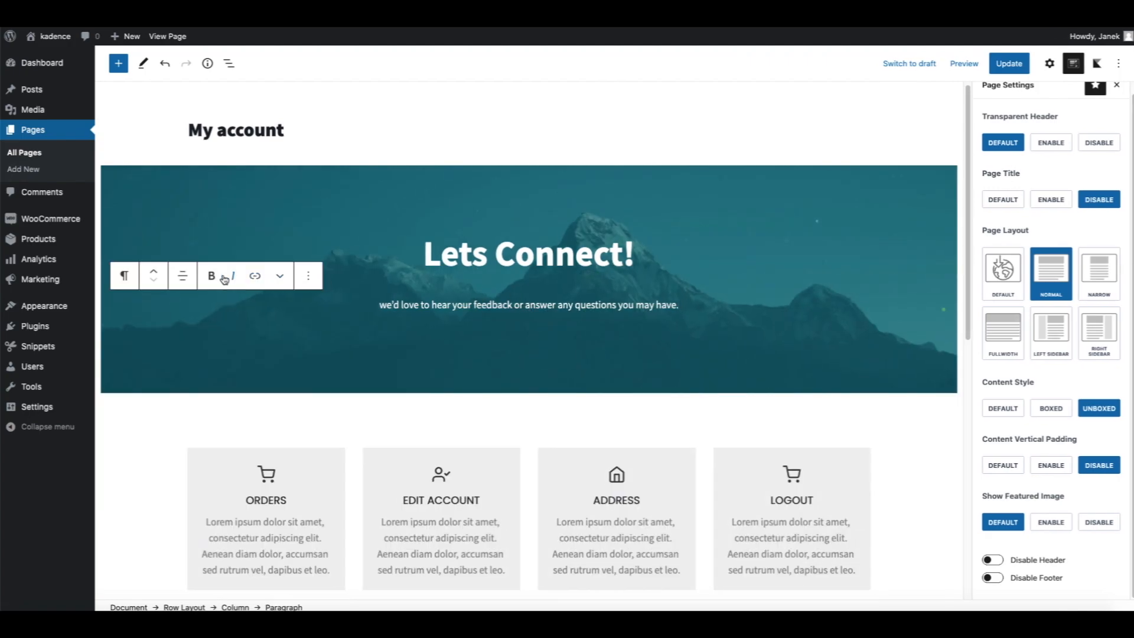
left_click(308, 275)
type("MY ACCOUNT")
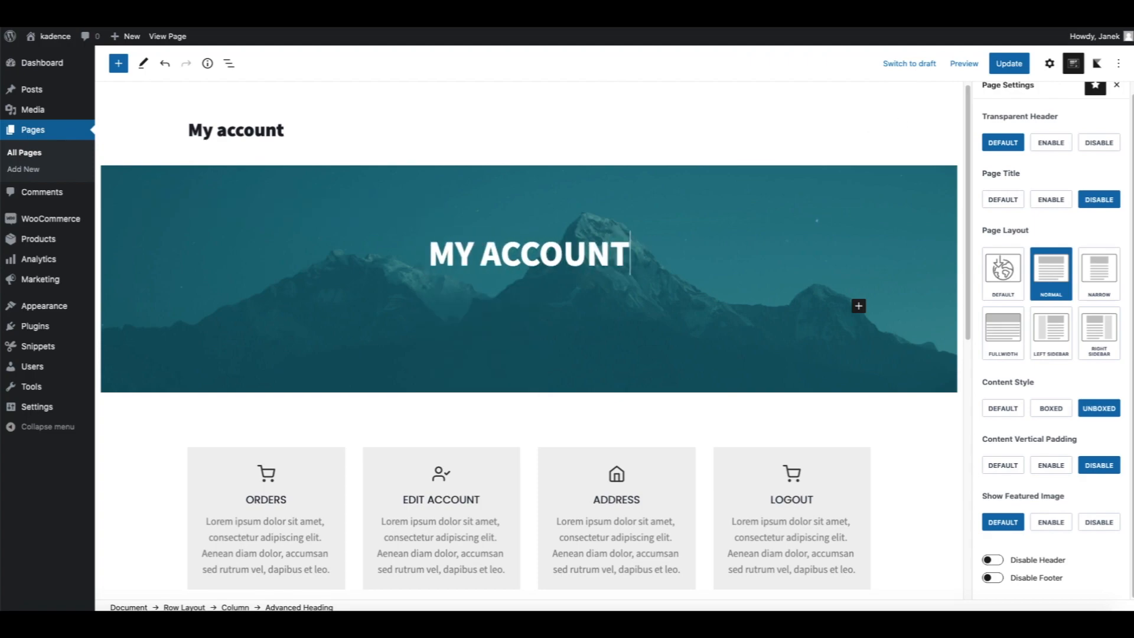
left_click(1007, 63)
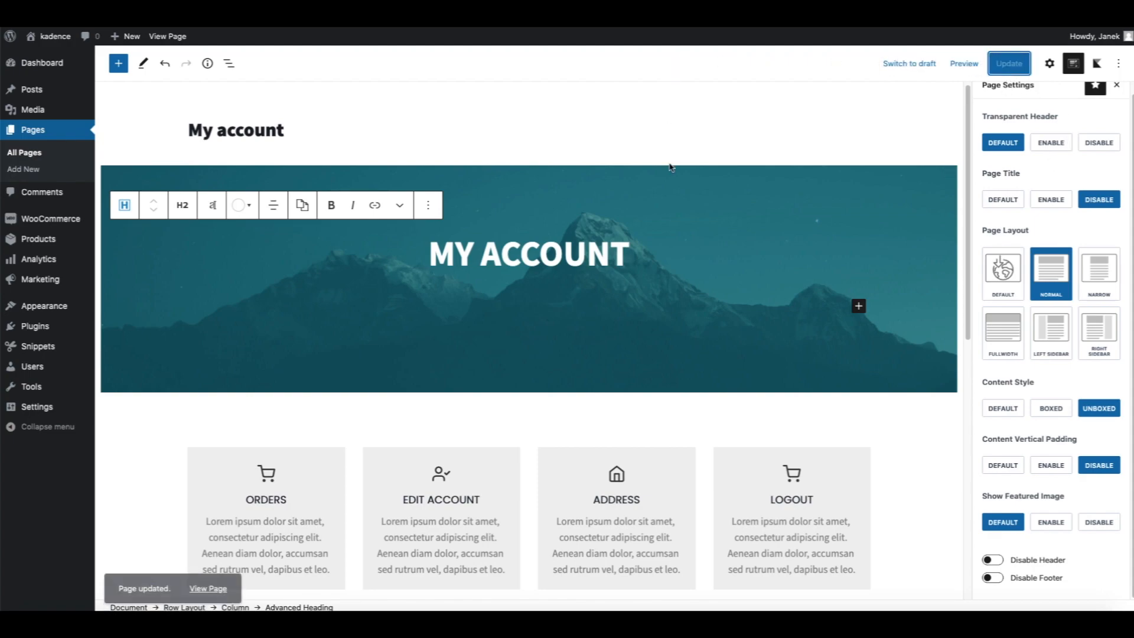
mouse_move(679, 178)
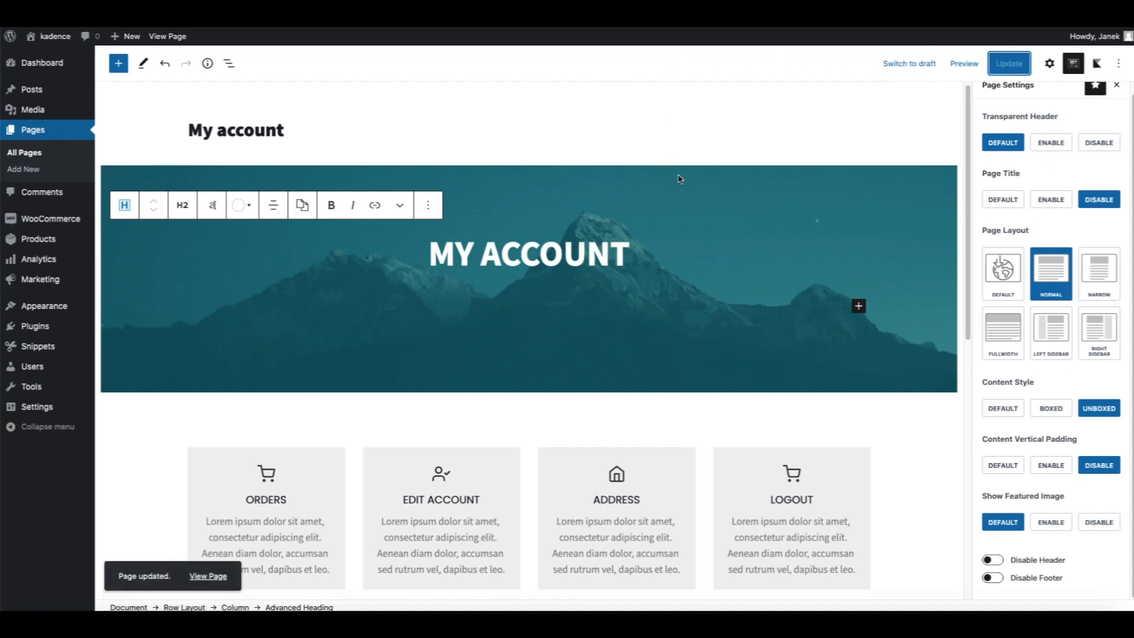
left_click(208, 576)
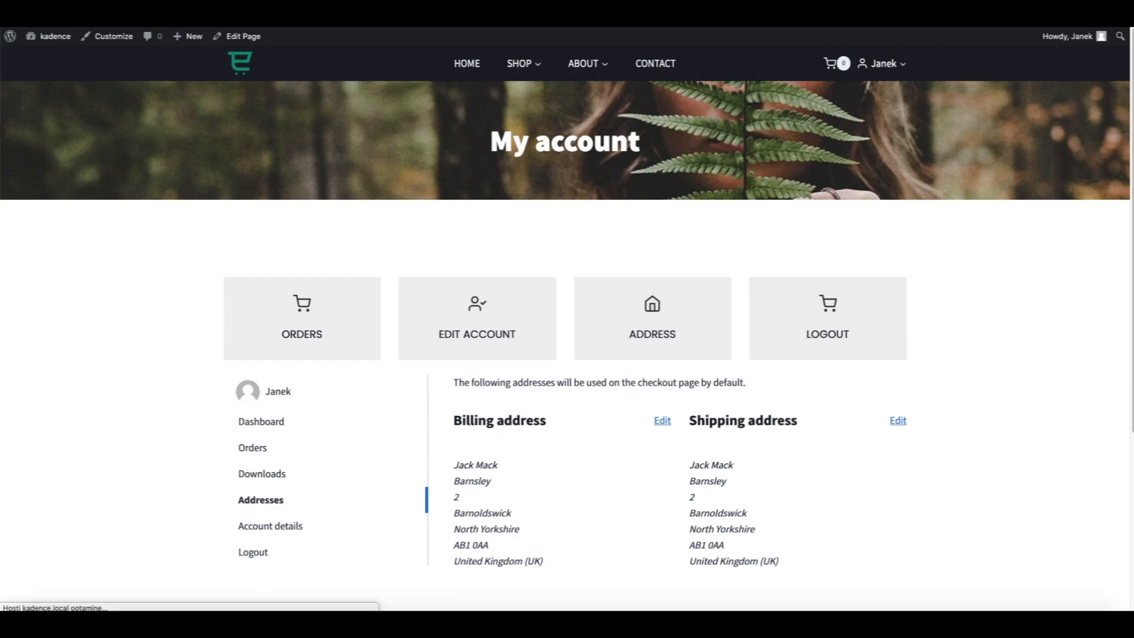
Scroll the live page to check the full-width MY ACCOUNT header, then return to the editor.
scroll("down", 3)
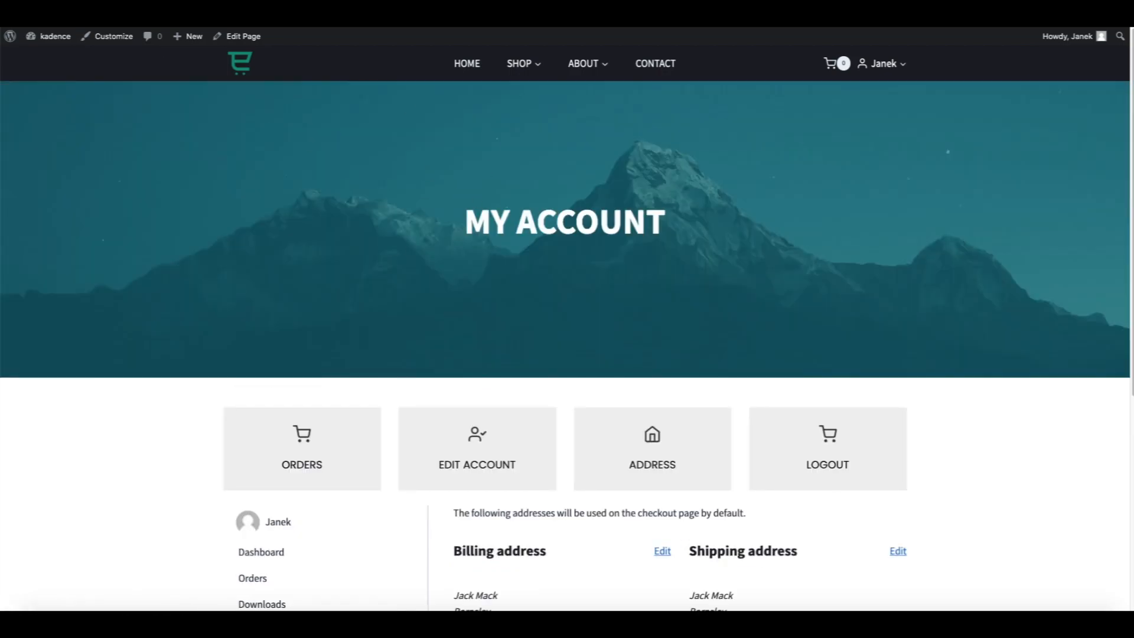
left_click(242, 36)
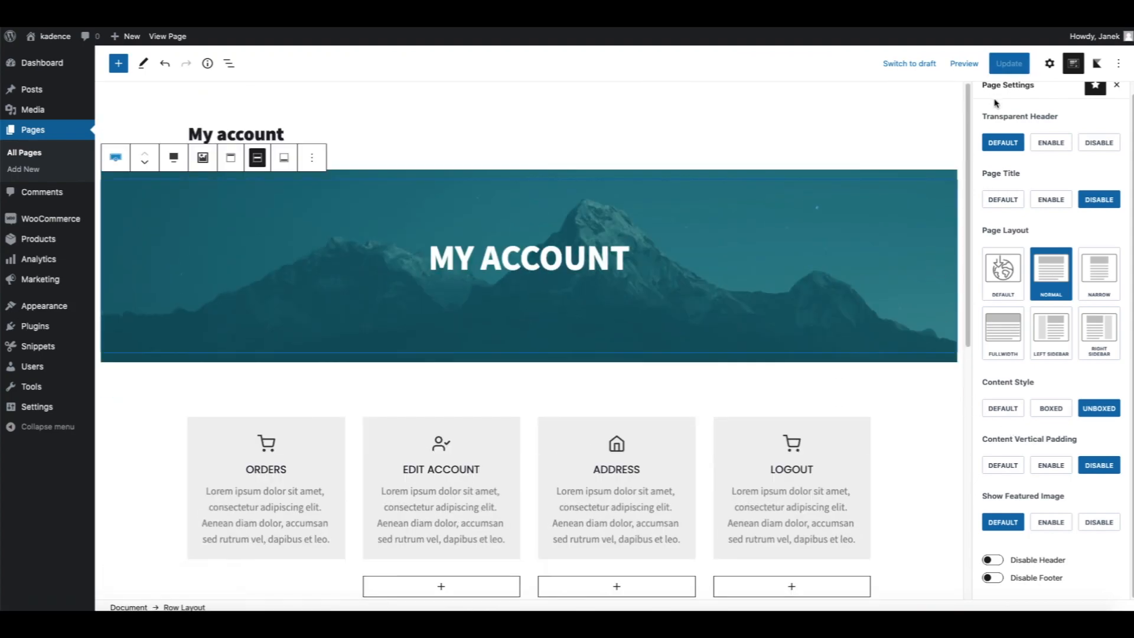
Raise the header row's minimum height to 315 px and update the page.
left_click(1049, 64)
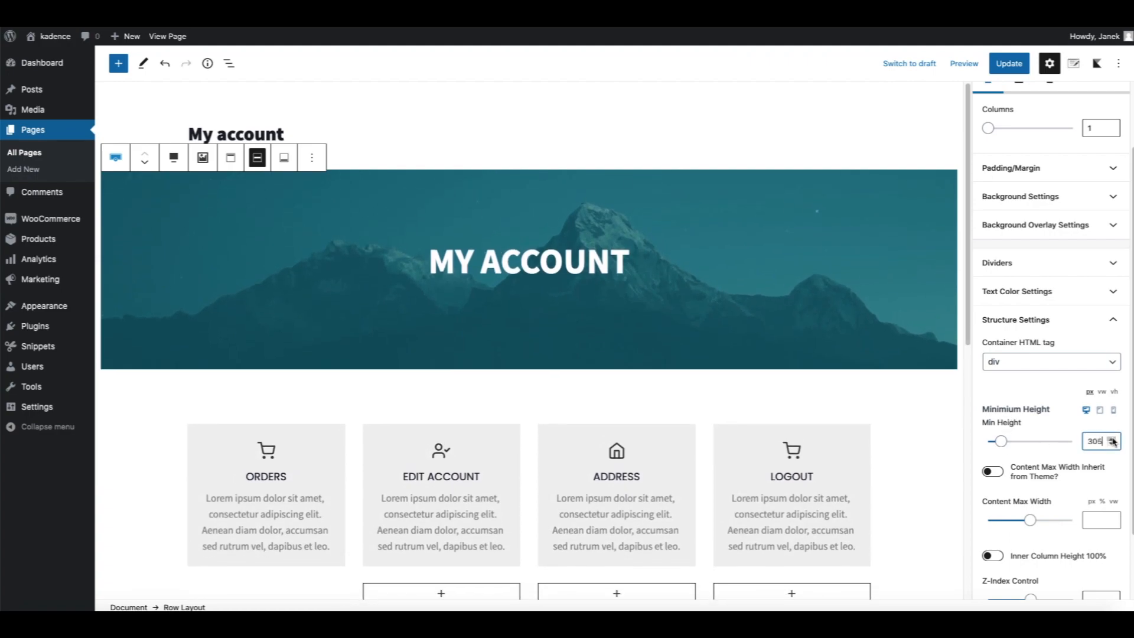
left_click(1113, 438)
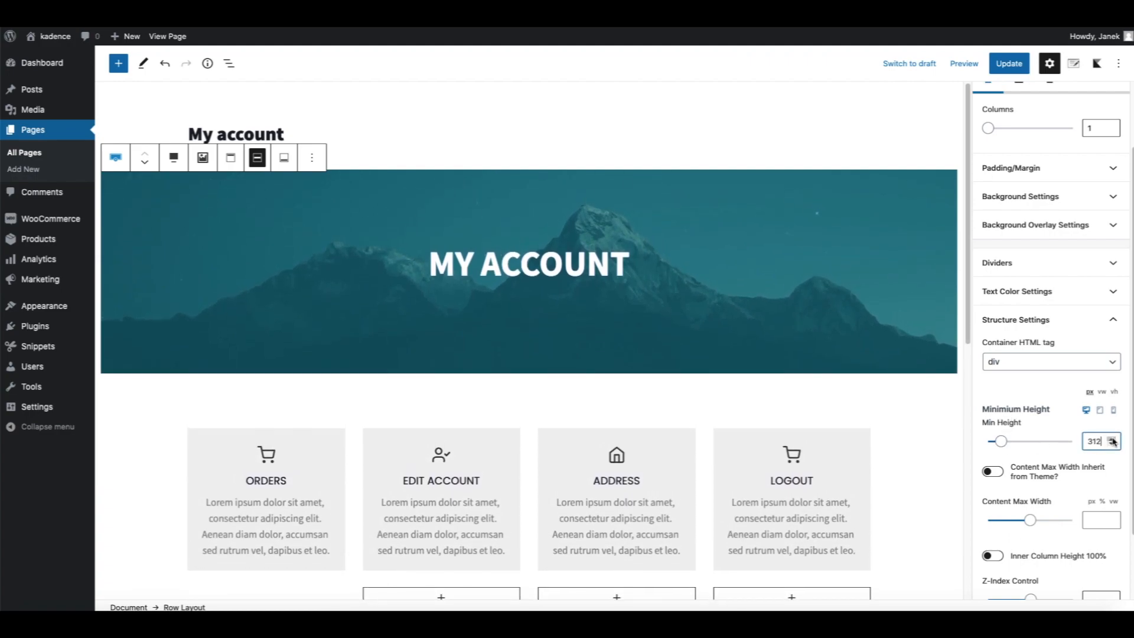
left_click(1113, 438)
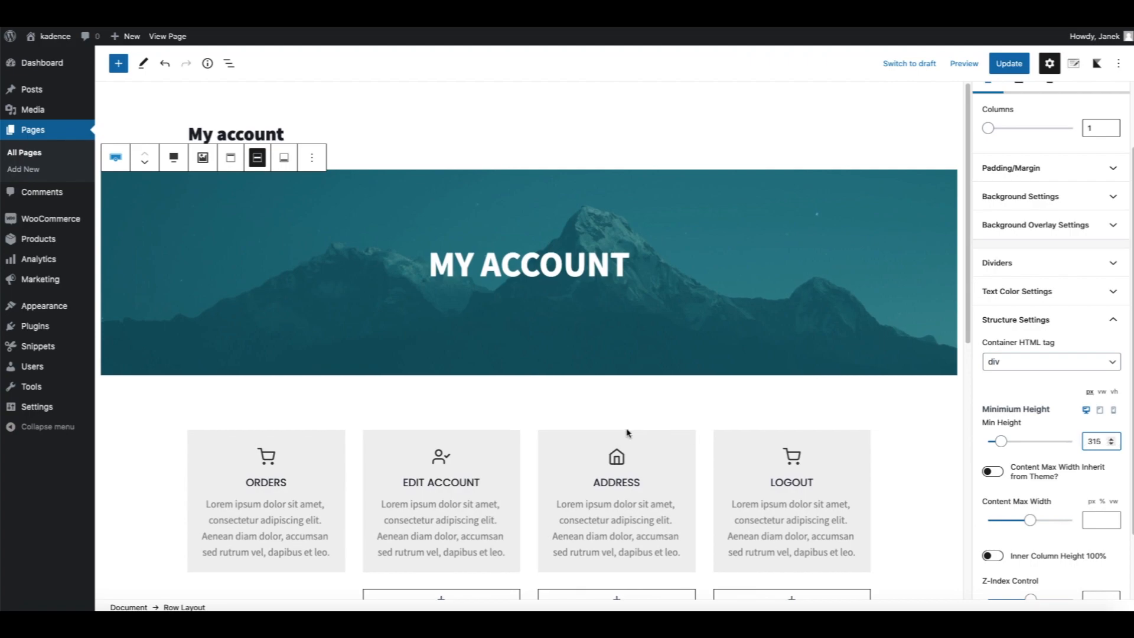
scroll("down", 3)
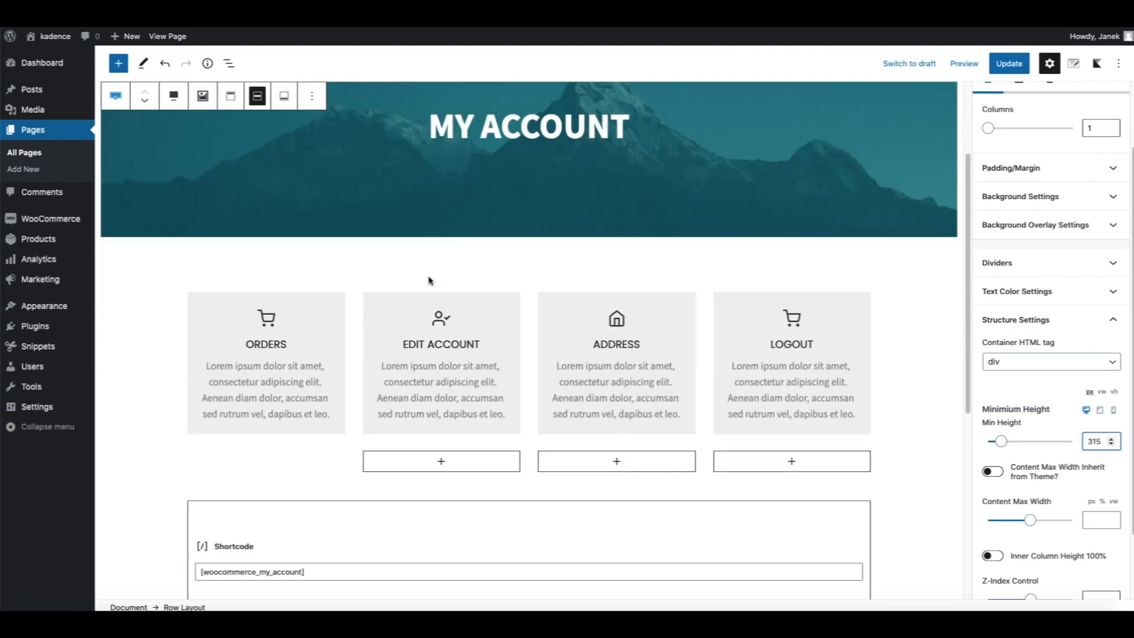
left_click(440, 384)
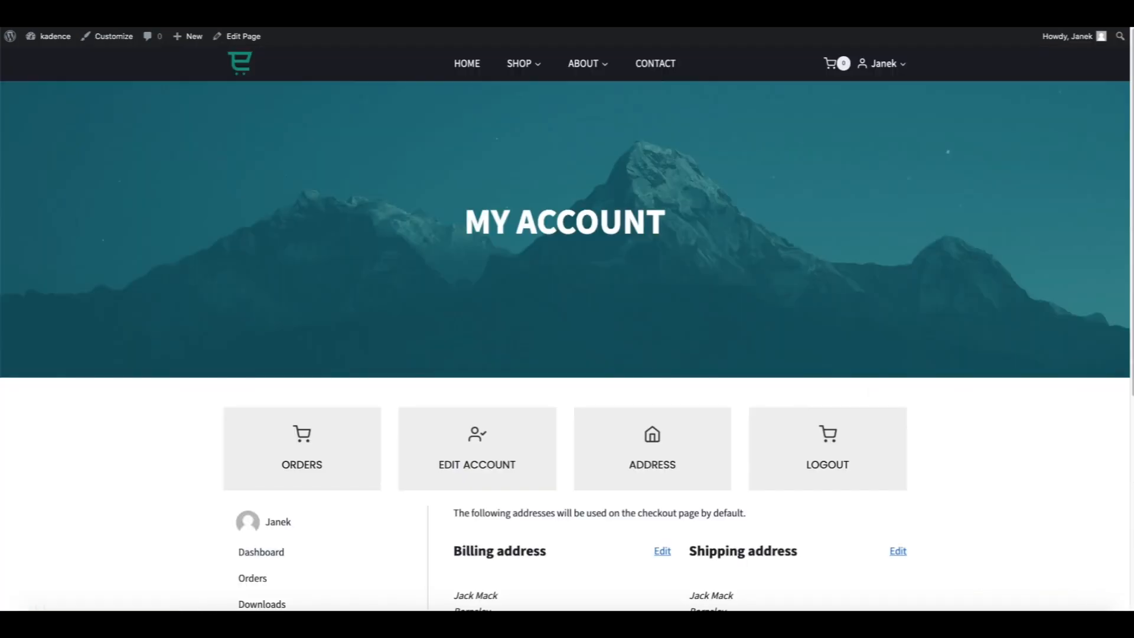
Check on the live page that the -120 margin boxes overlap the header, then return to editing.
scroll("down", 3)
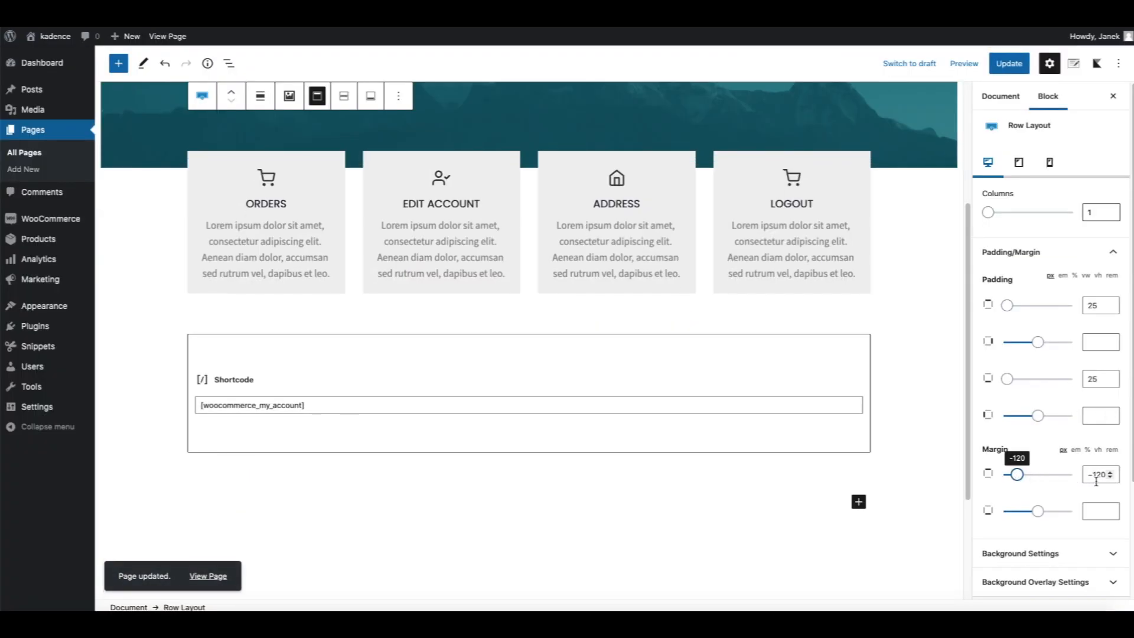
left_click(207, 576)
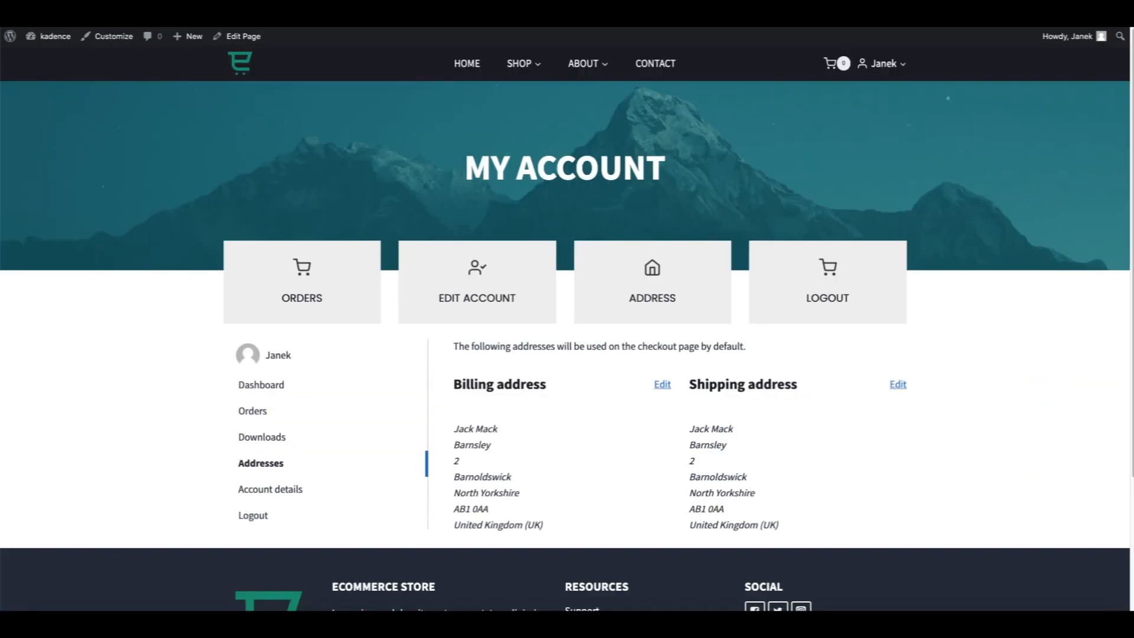
scroll("up", 3)
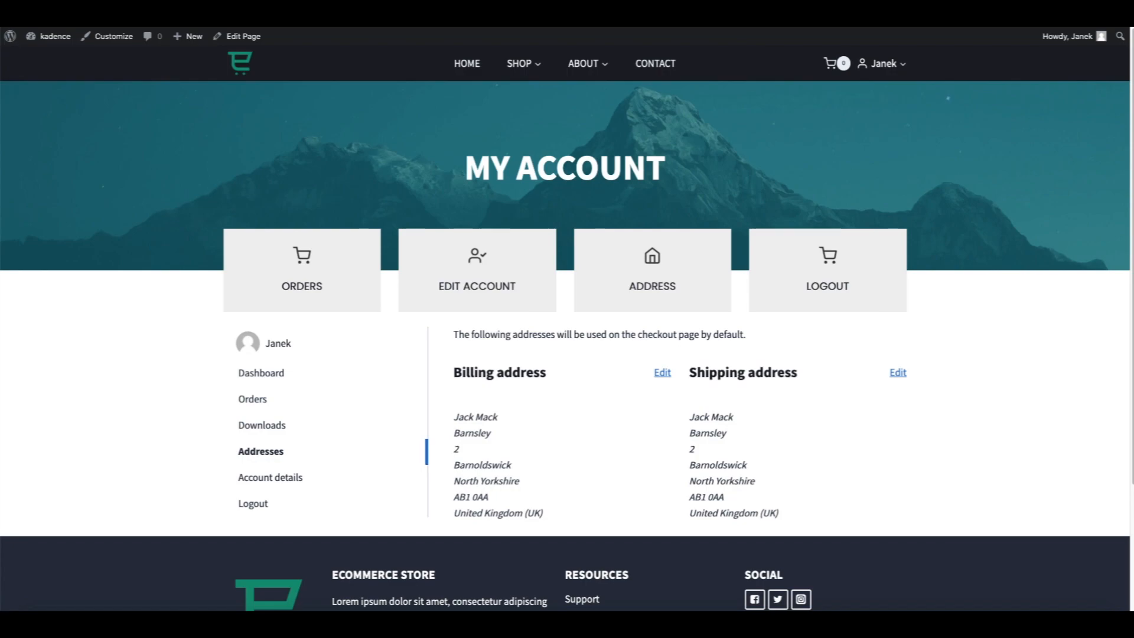
mouse_move(174, 210)
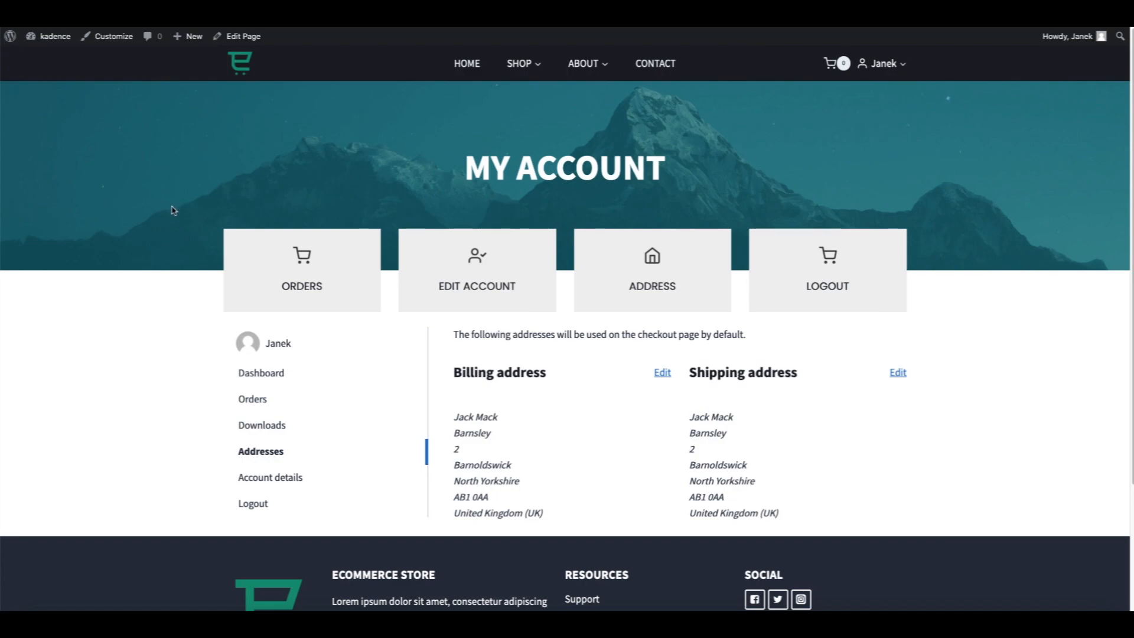
scroll("down", 3)
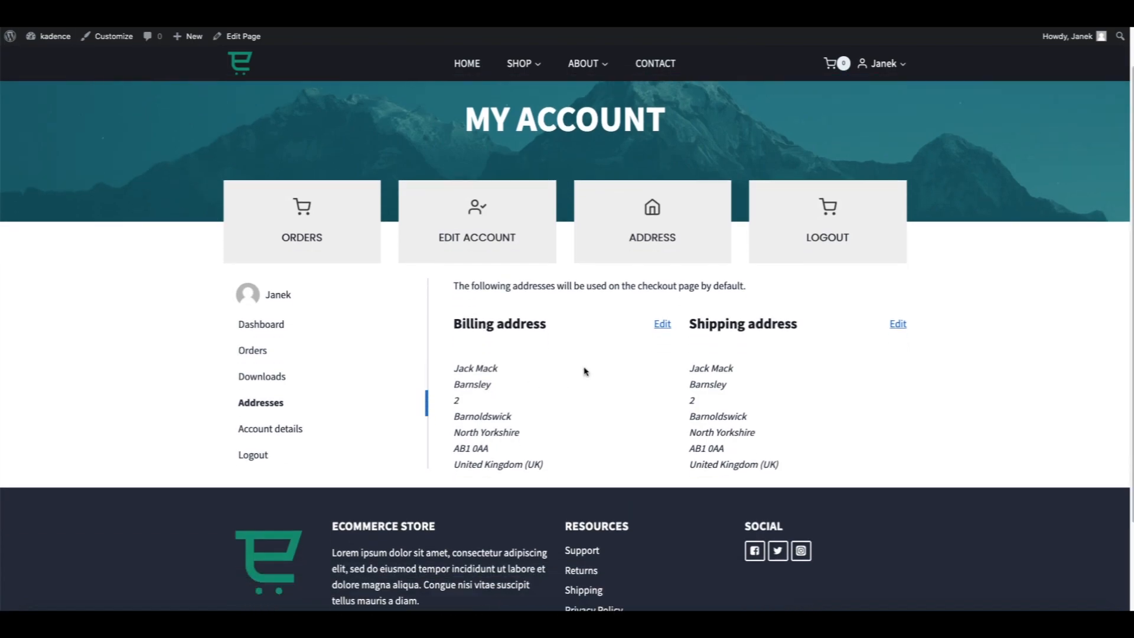
mouse_move(262, 376)
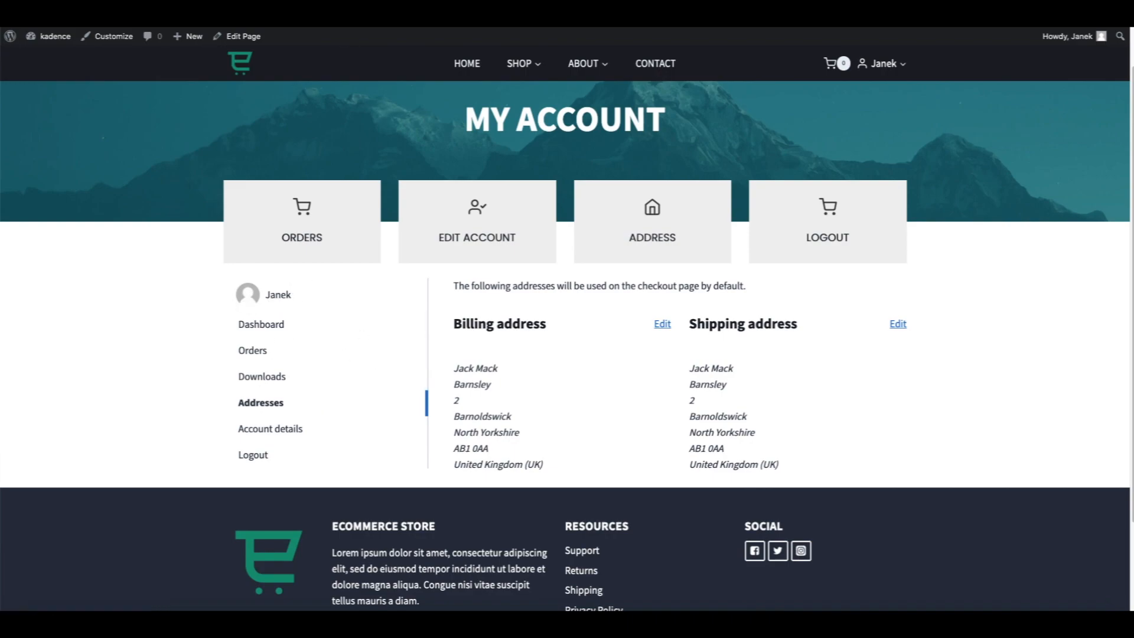
left_click(241, 36)
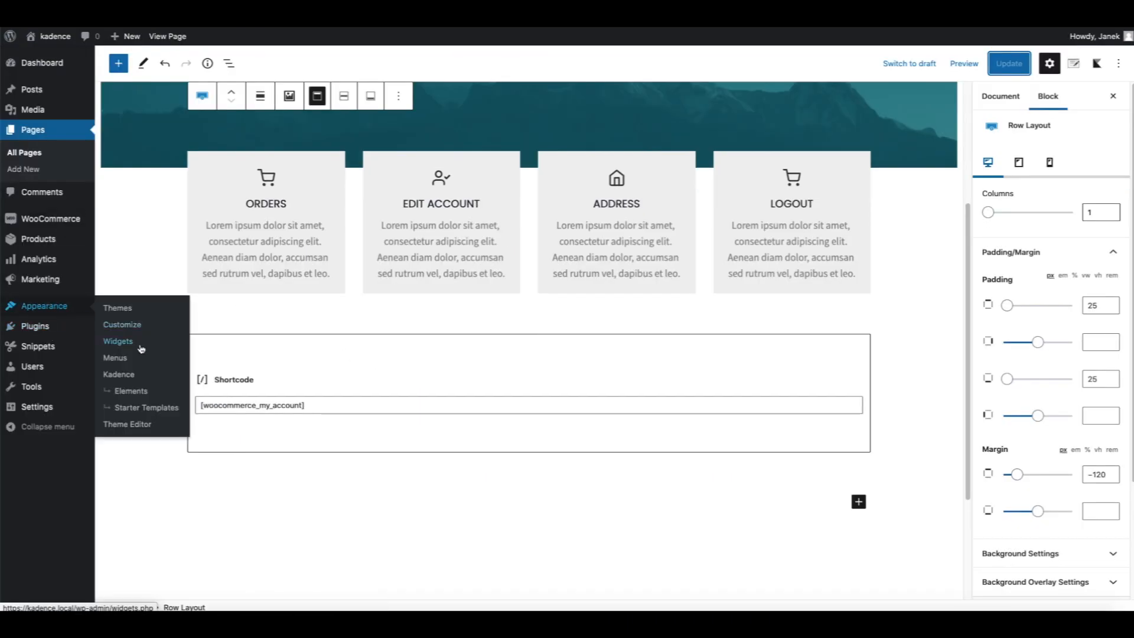
mouse_move(122, 325)
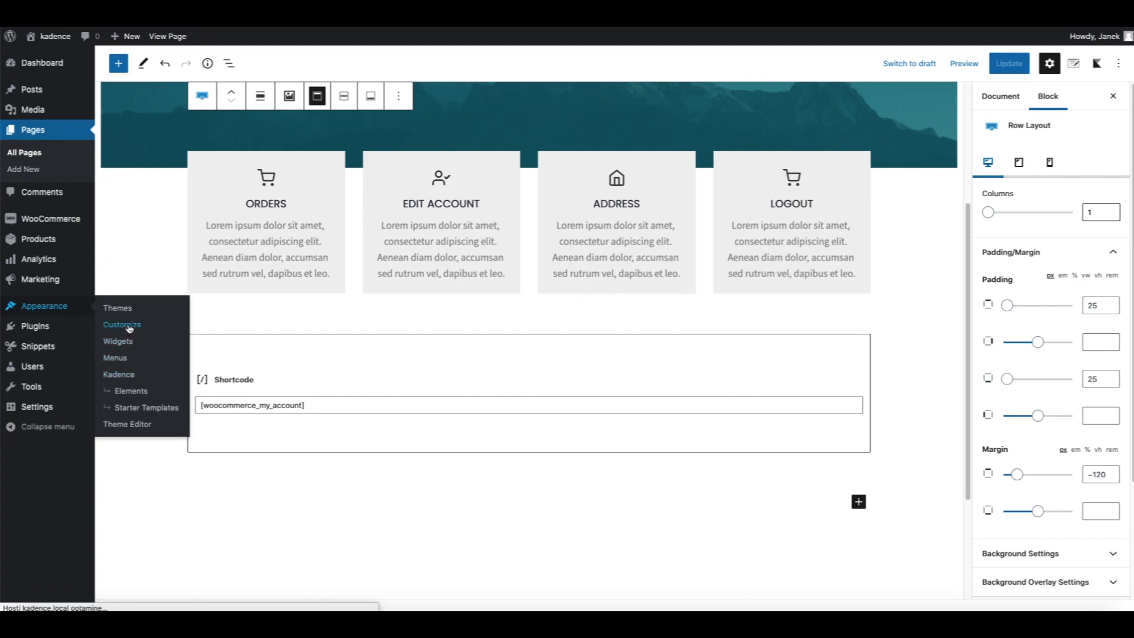
Set the WooCommerce My Account Navigation Layout to Above in the Customizer.
left_click(122, 324)
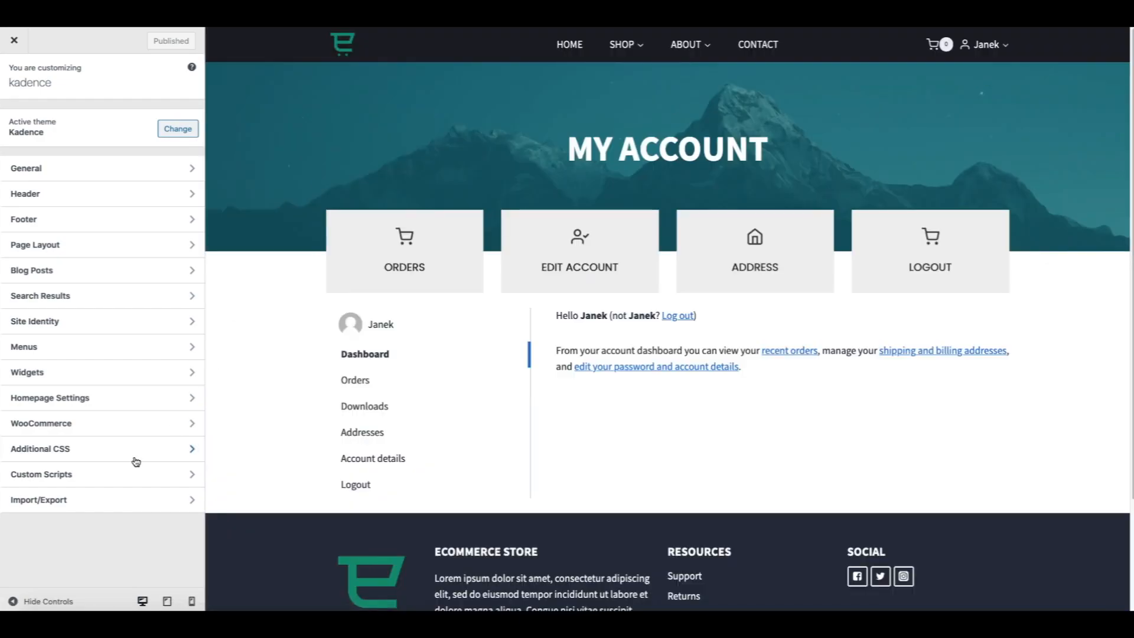
left_click(41, 423)
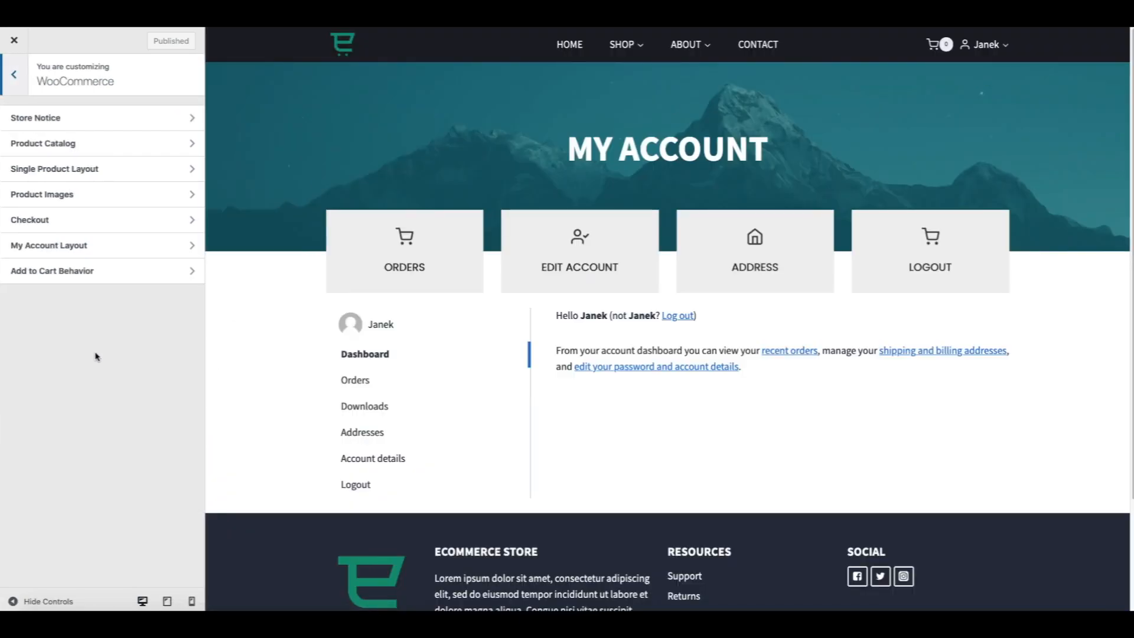
left_click(48, 244)
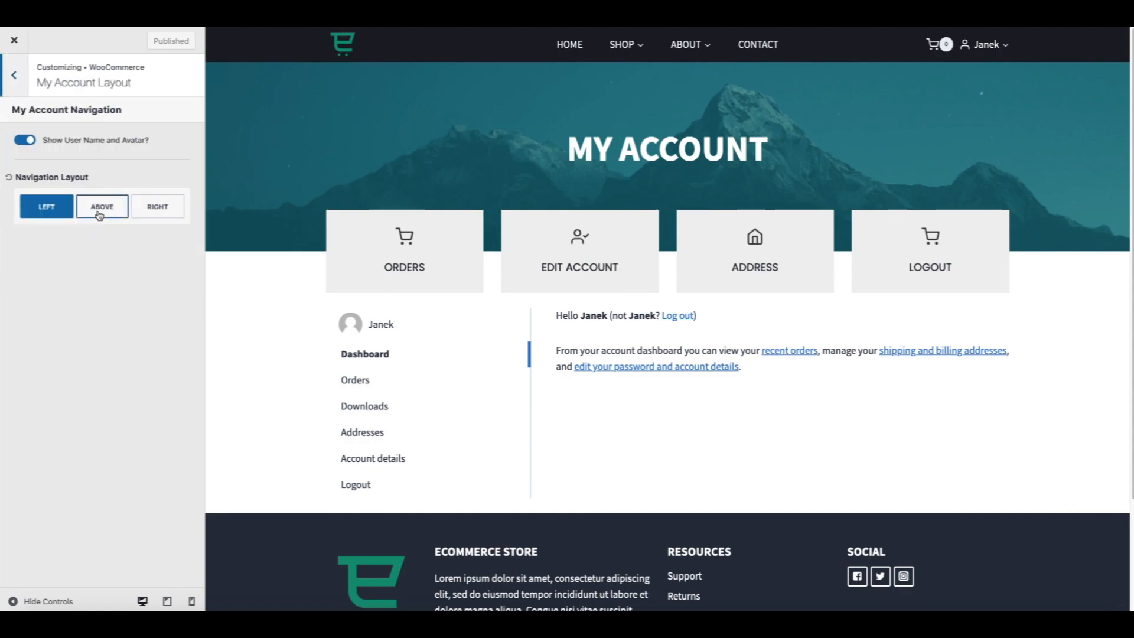
left_click(100, 206)
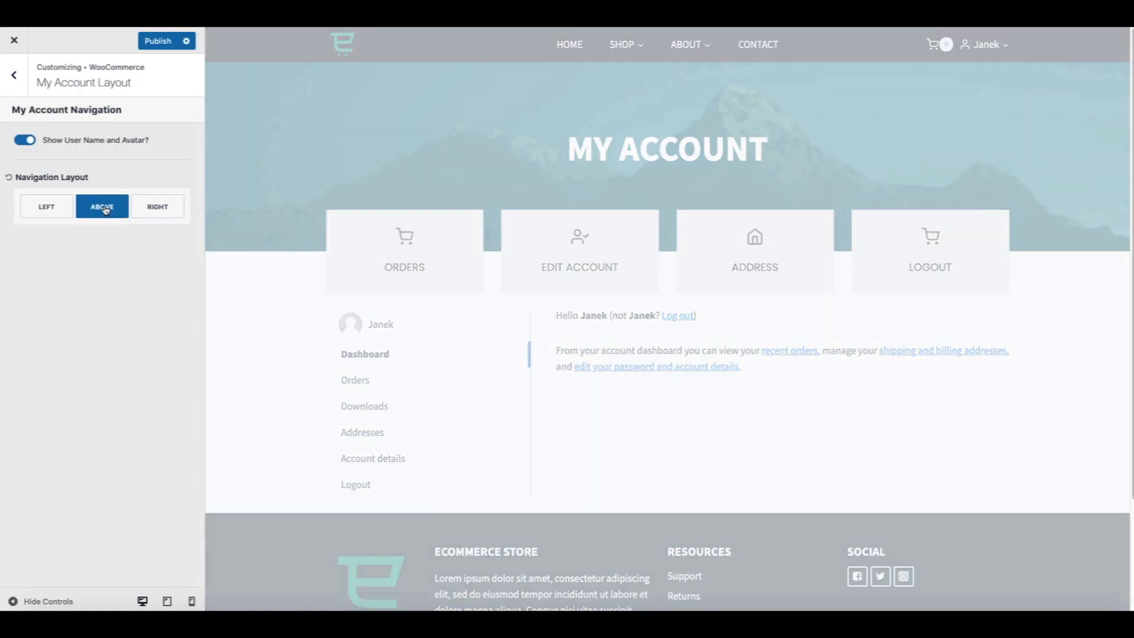
left_click(100, 206)
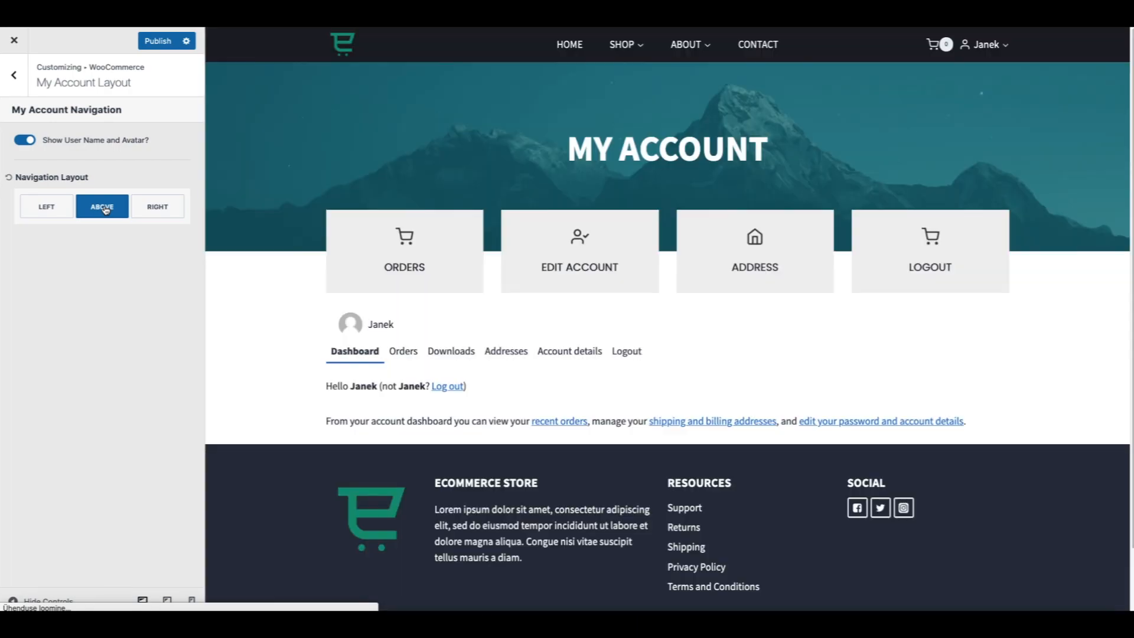
mouse_move(673, 352)
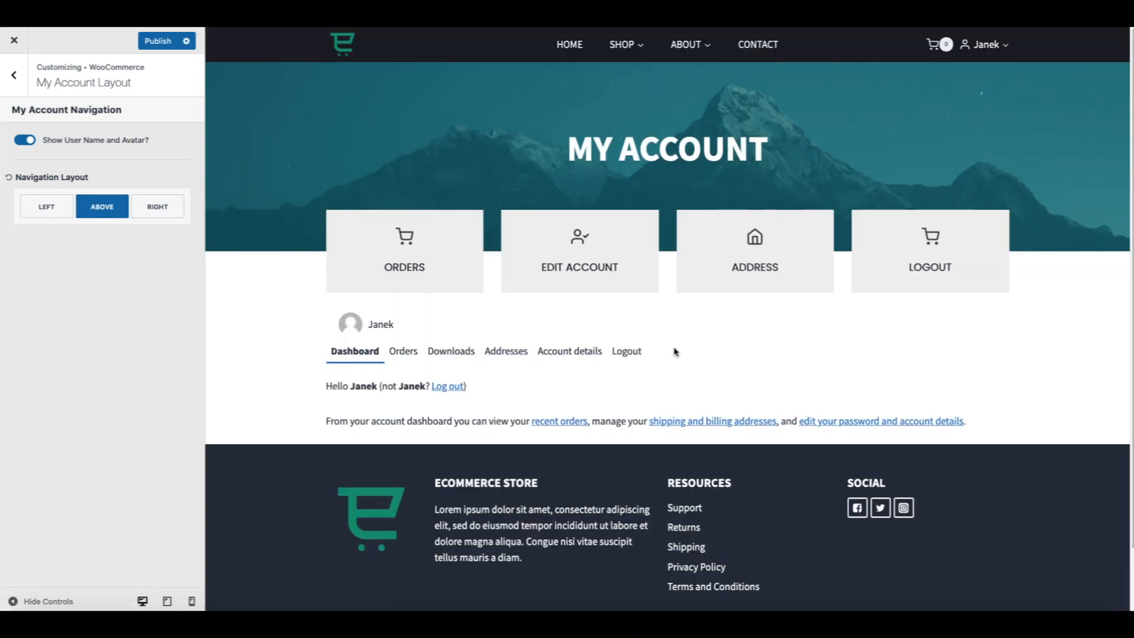
mouse_move(625, 351)
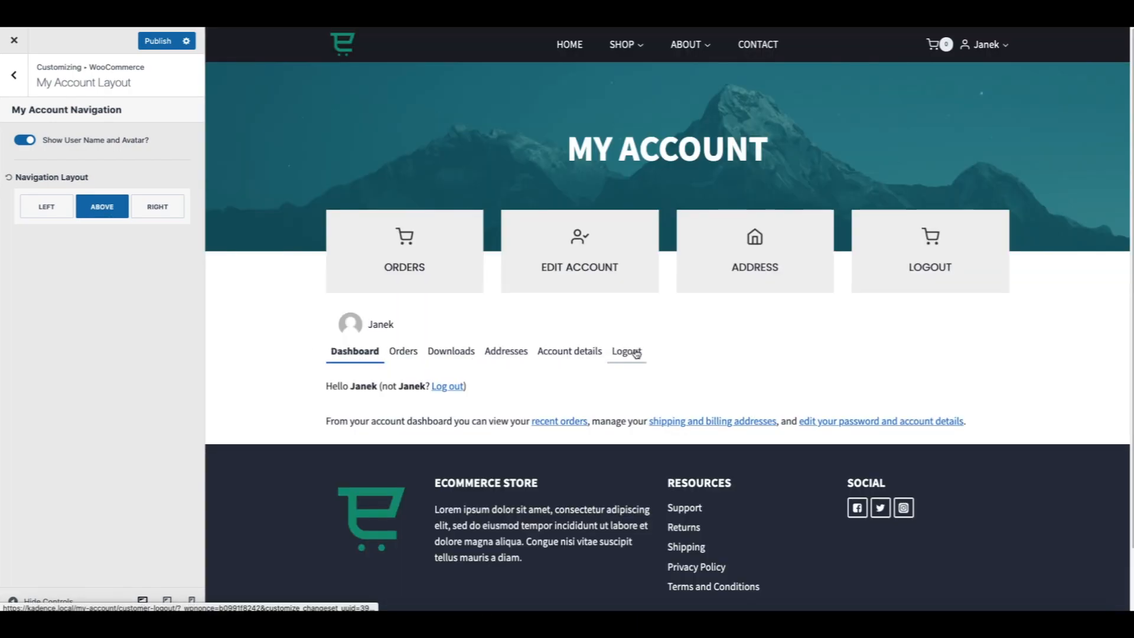
mouse_move(506, 351)
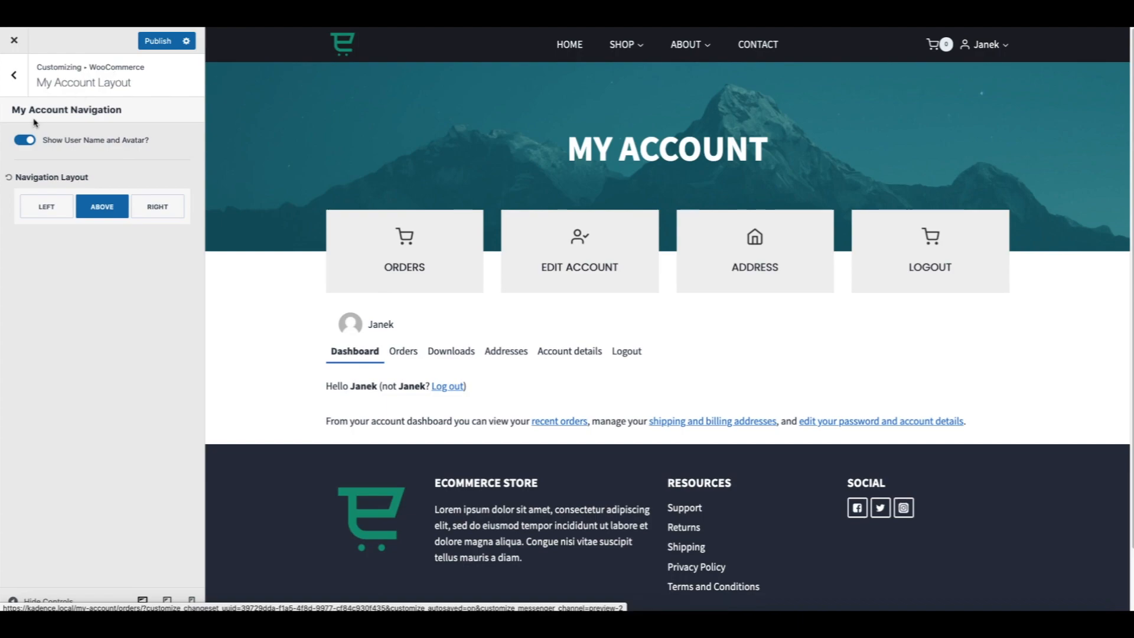
left_click(13, 75)
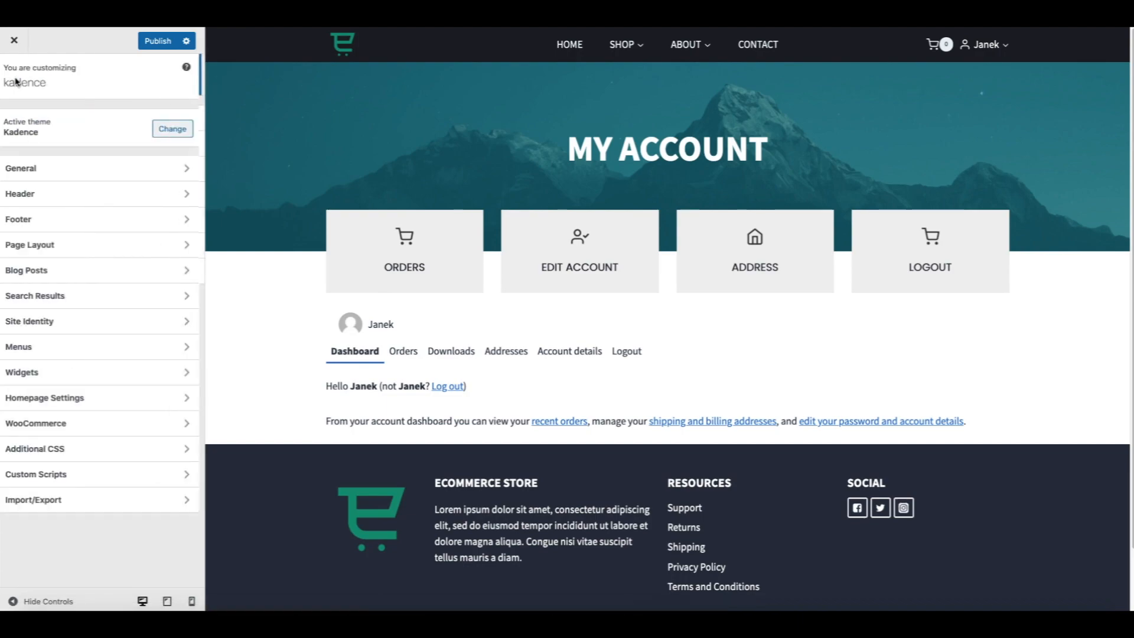
mouse_move(100, 455)
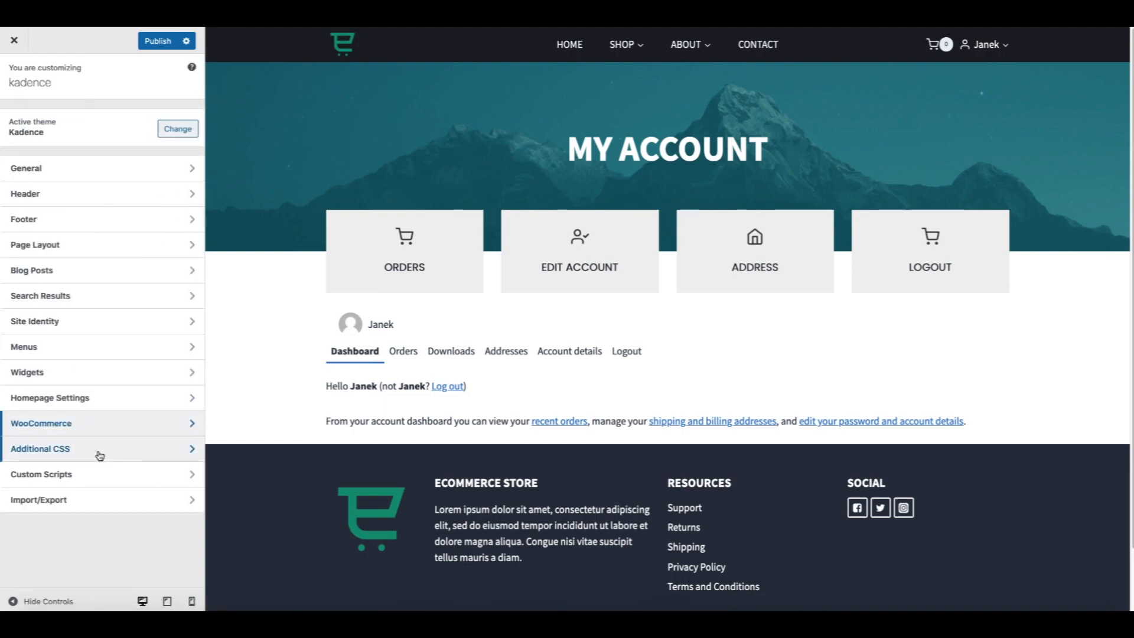
Add Additional CSS hiding the account navigation with 100% content width, and publish.
left_click(39, 448)
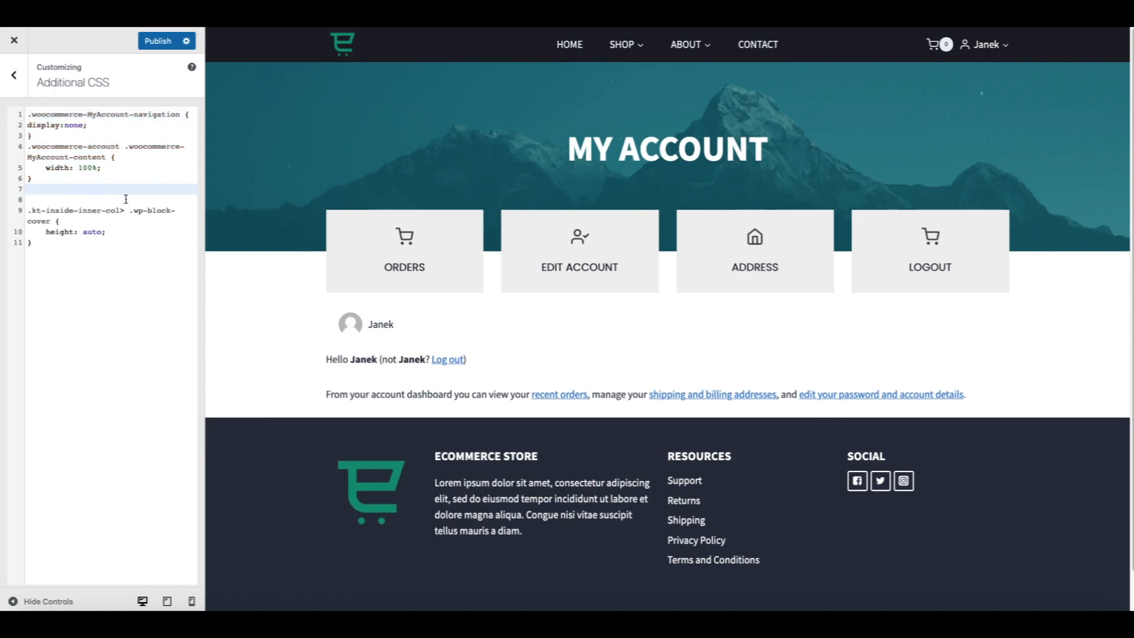
left_click(158, 41)
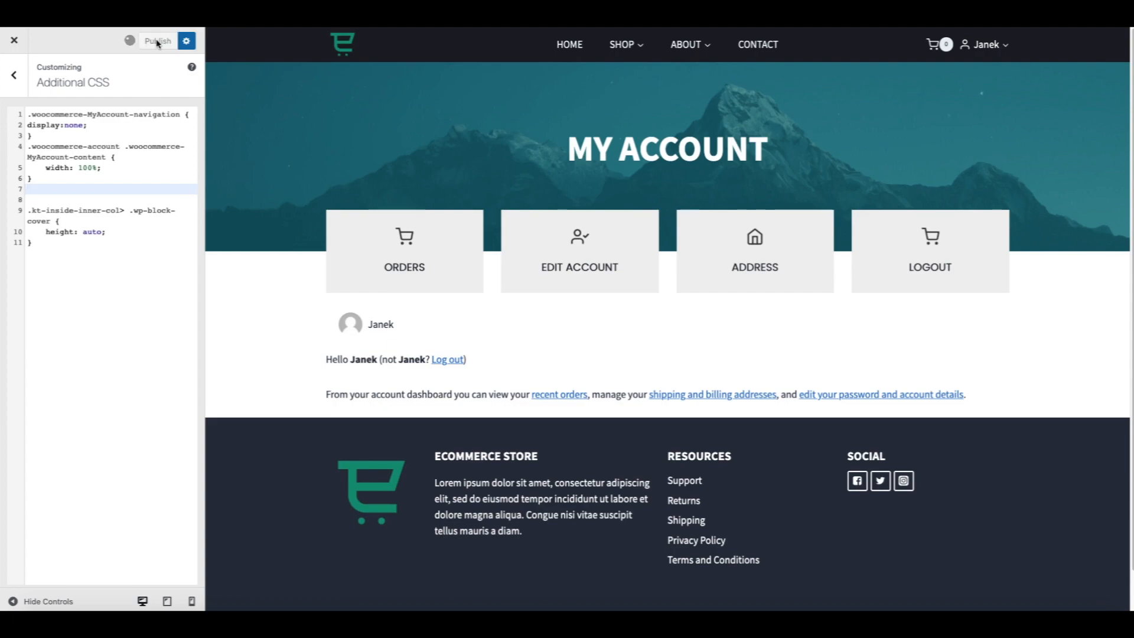
Finish publishing and close the Customizer to see the live My Account page.
left_click(157, 41)
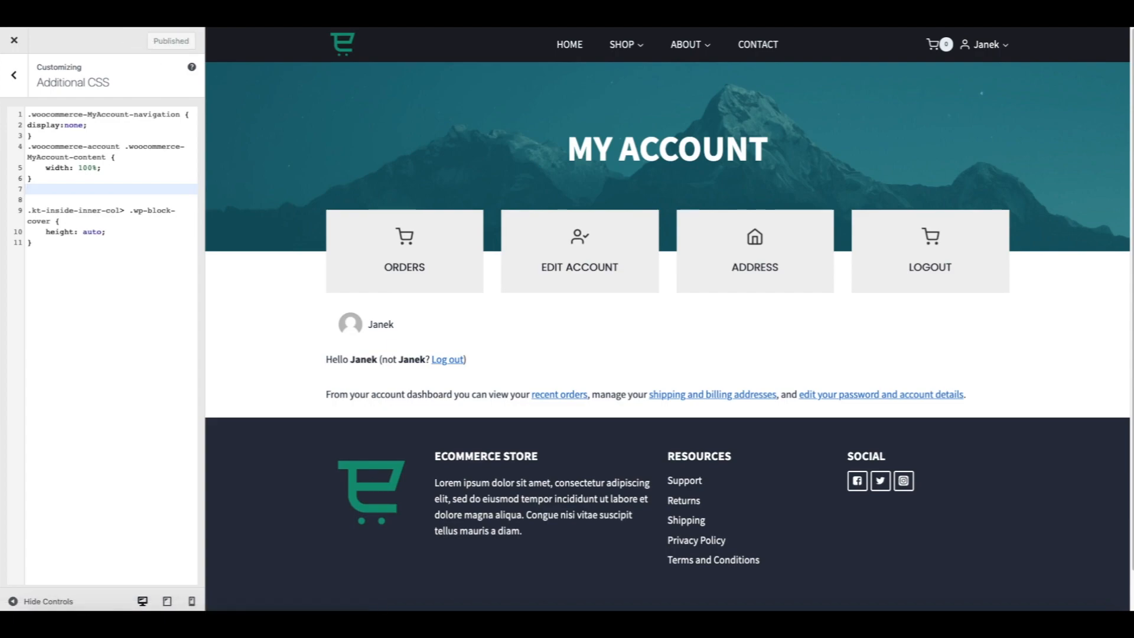
left_click(14, 39)
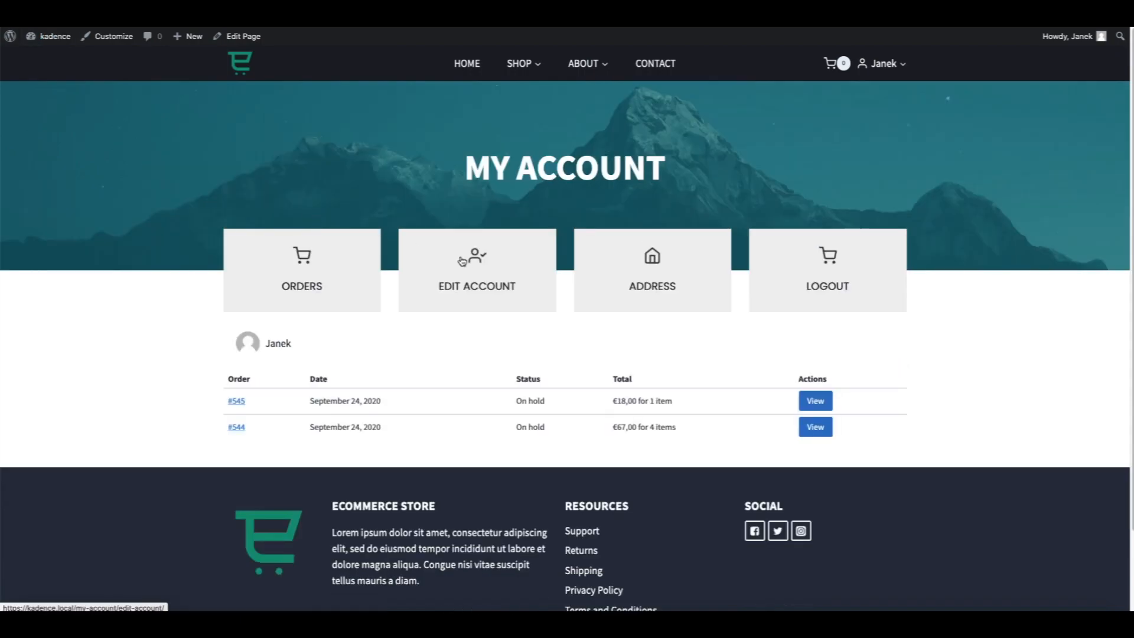
Check the Account Details, Addresses and Orders pages live, then start editing the page.
left_click(477, 270)
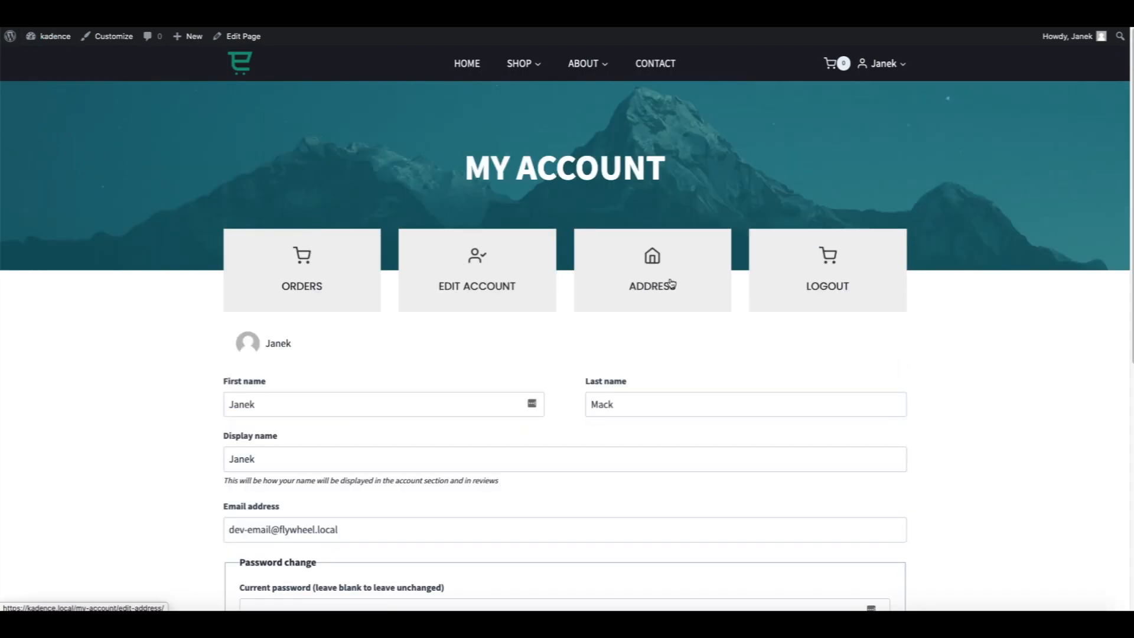
left_click(651, 270)
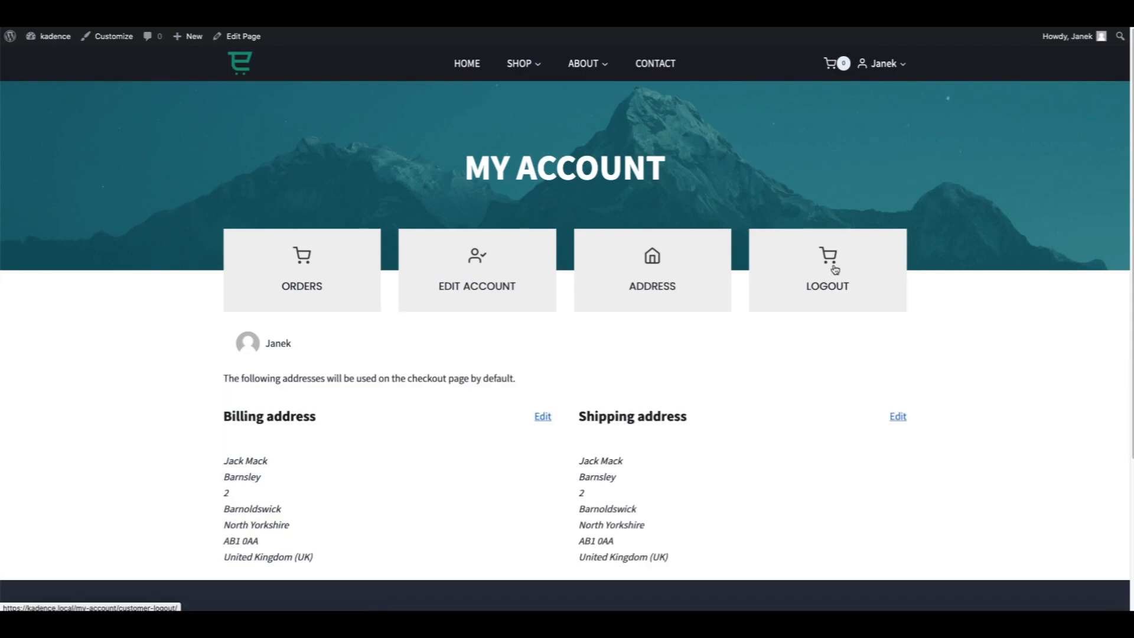
mouse_move(326, 262)
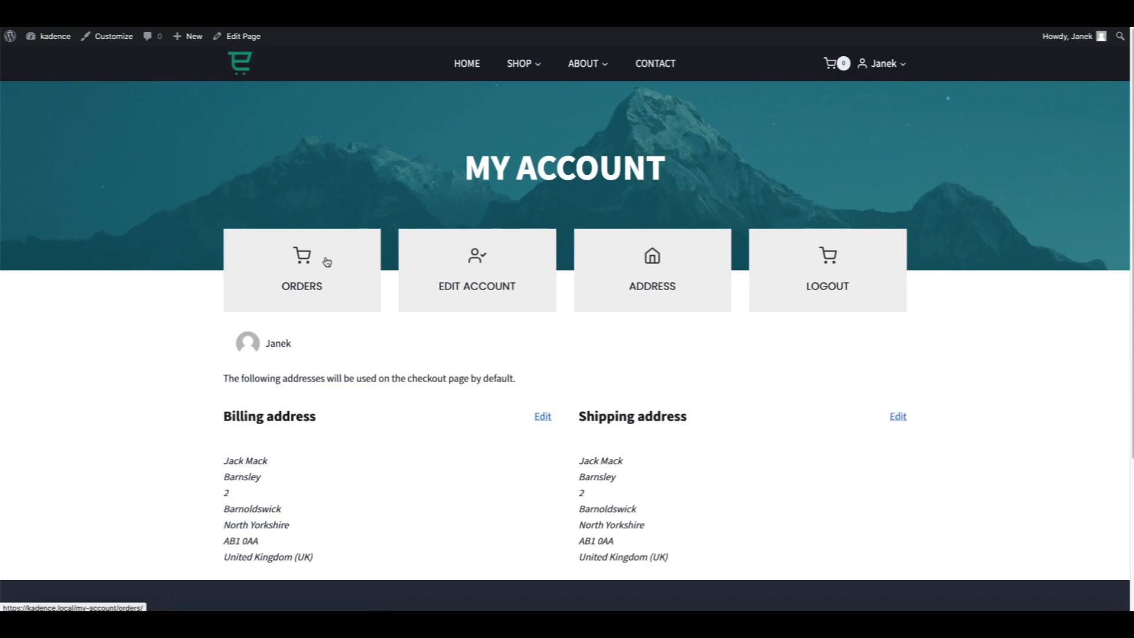
left_click(301, 270)
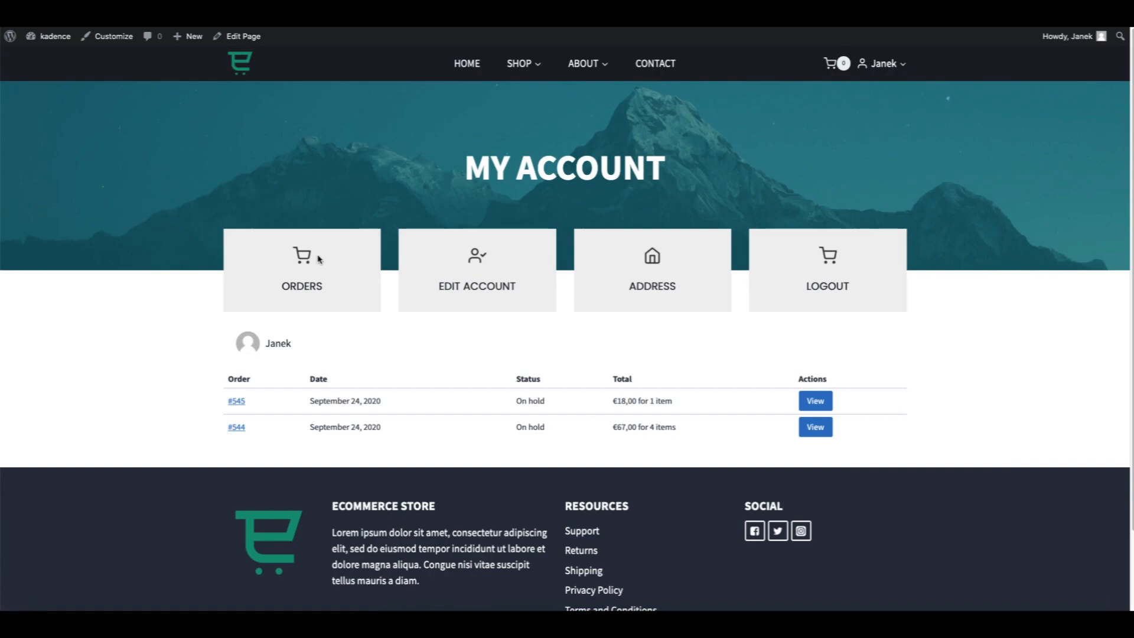
mouse_move(324, 109)
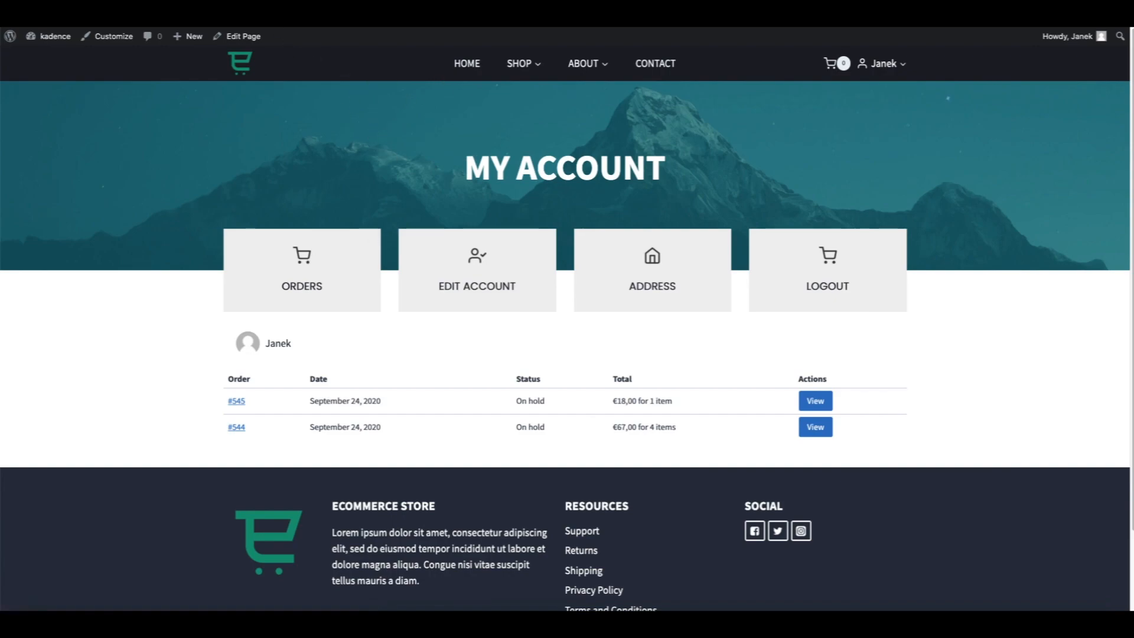
left_click(242, 36)
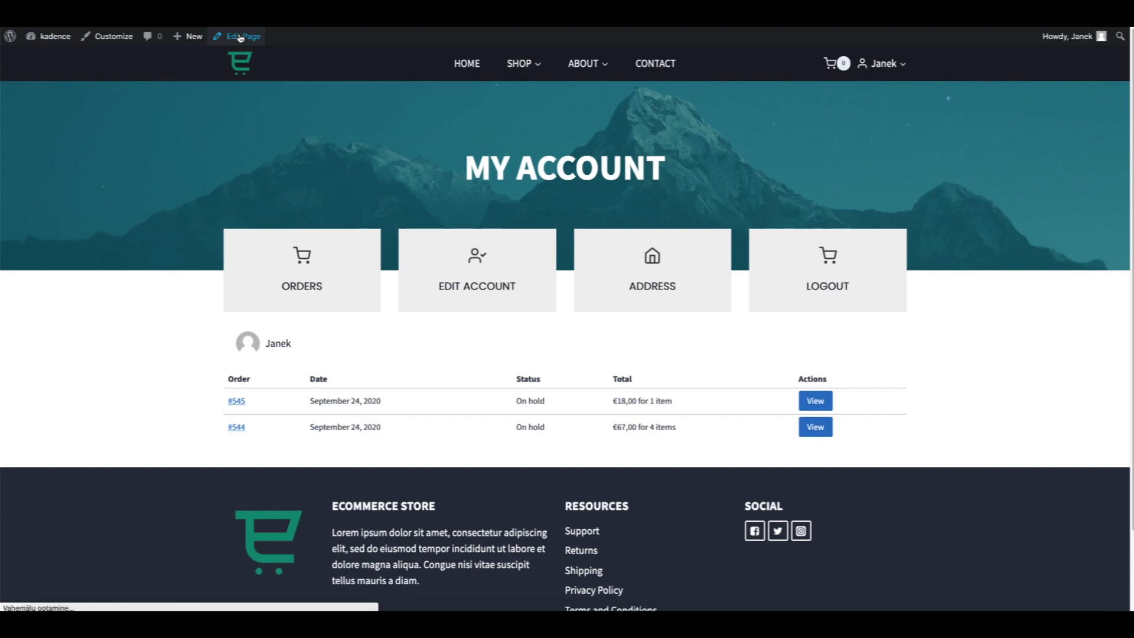
Replace the header row's background image with the forest hiker photo.
left_click(241, 36)
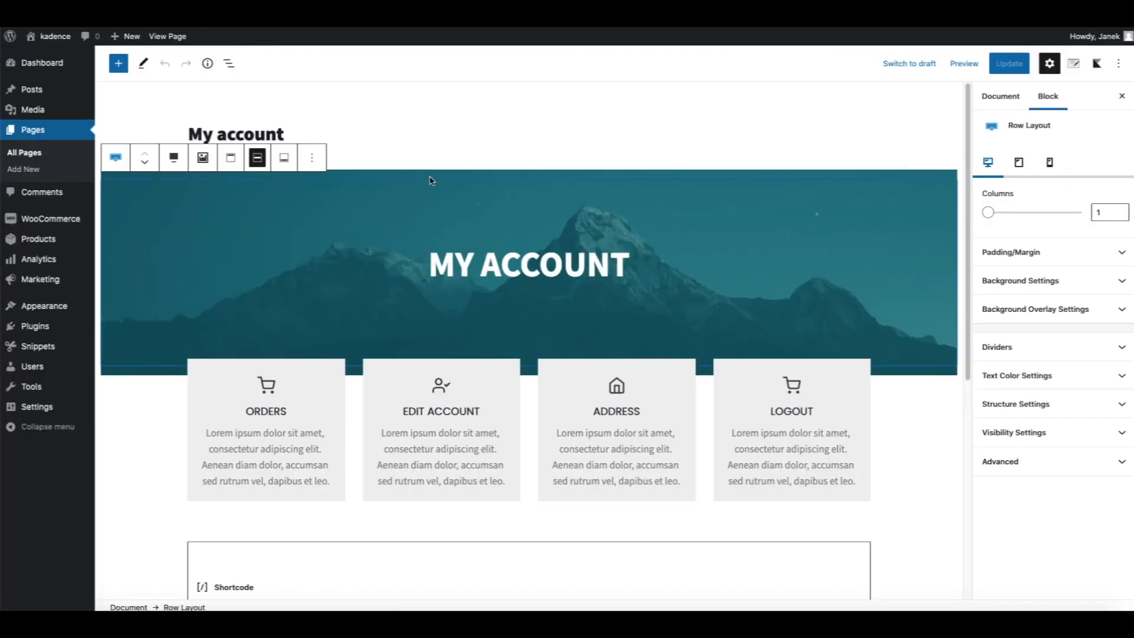
left_click(1020, 280)
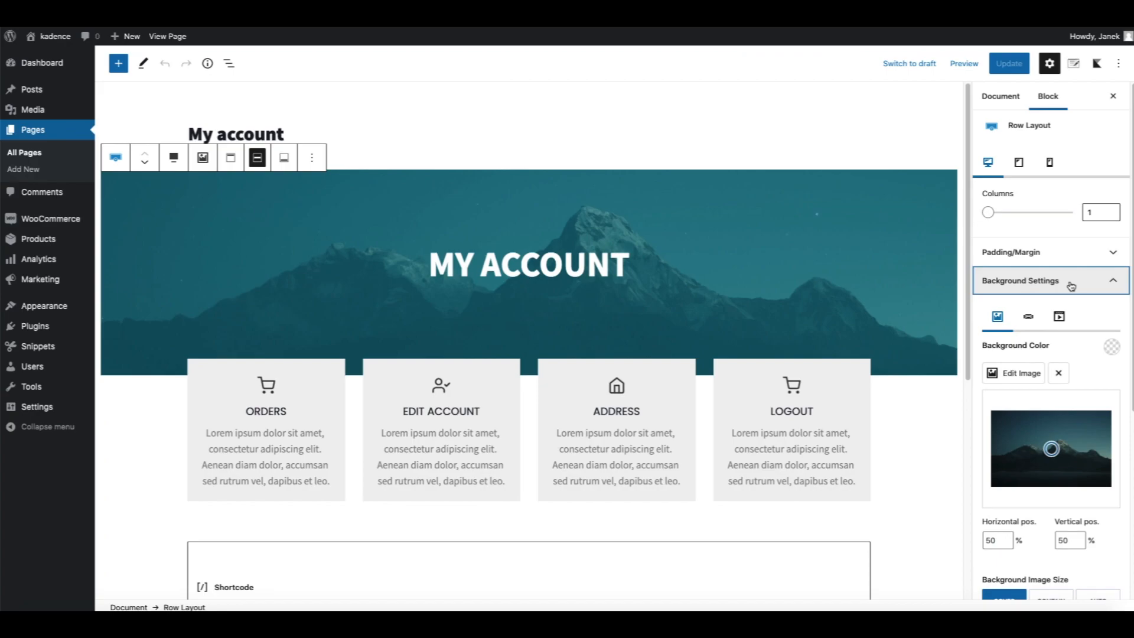
left_click(1020, 373)
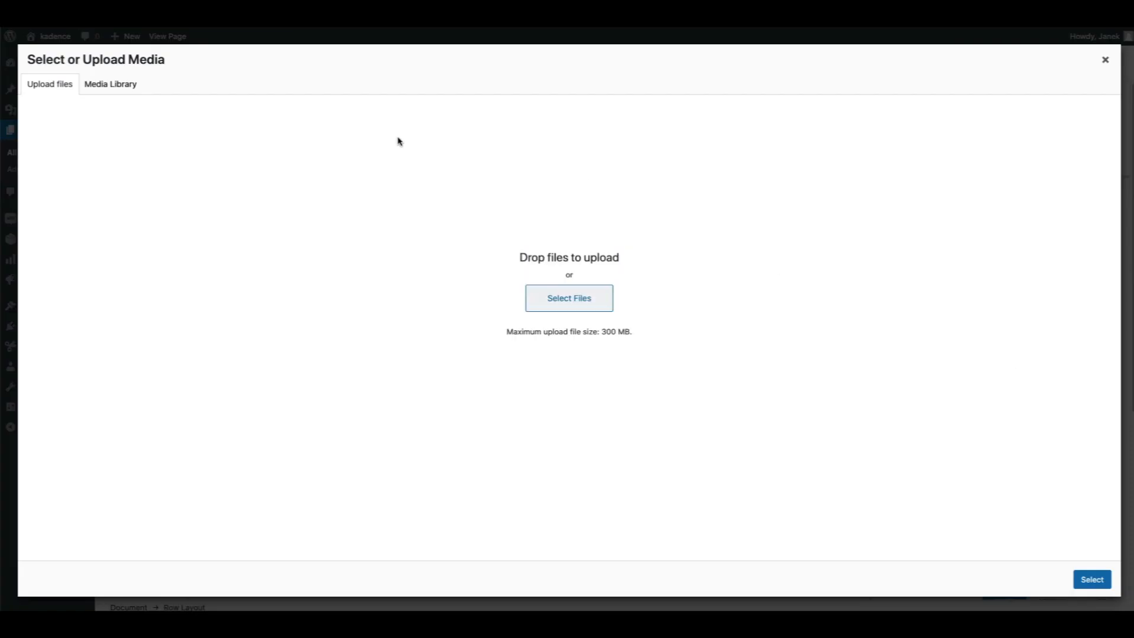
left_click(110, 84)
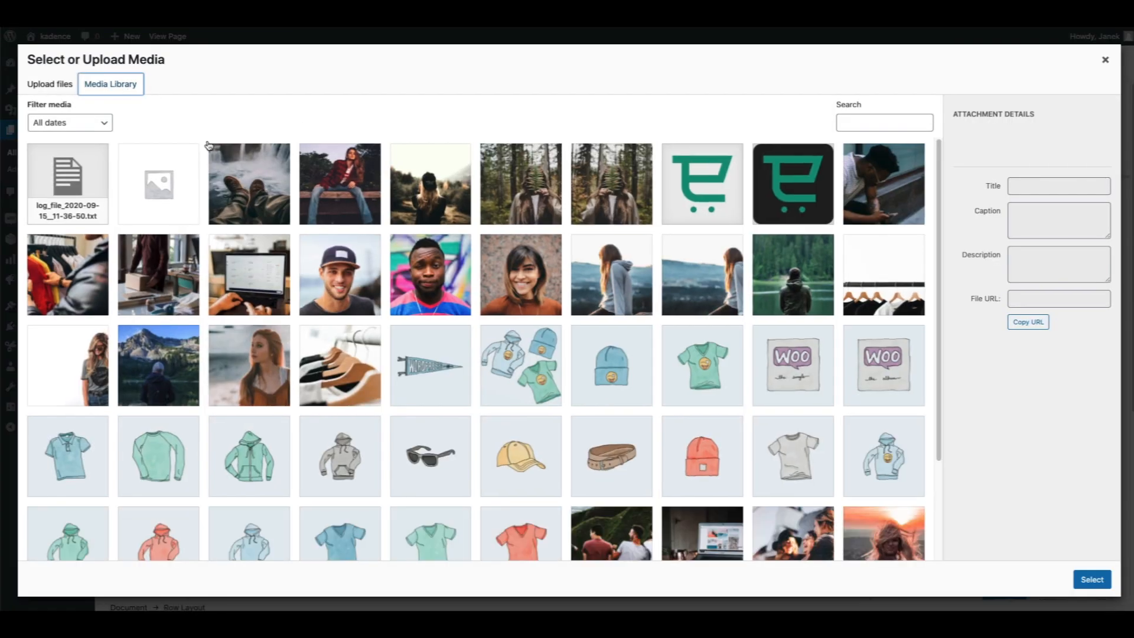
left_click(158, 365)
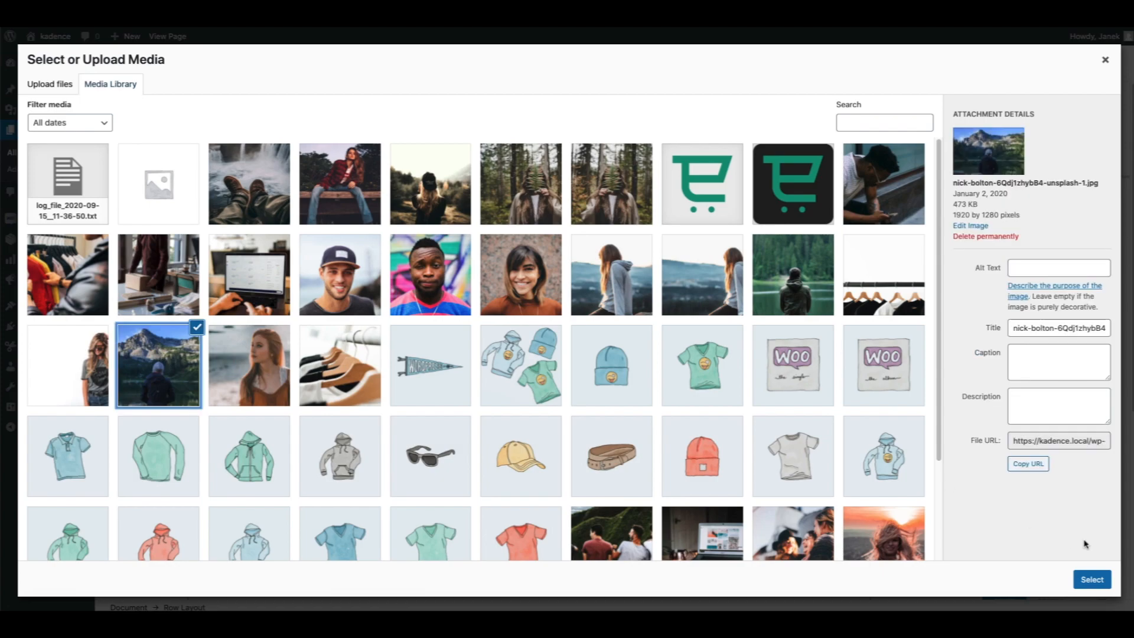
left_click(1091, 579)
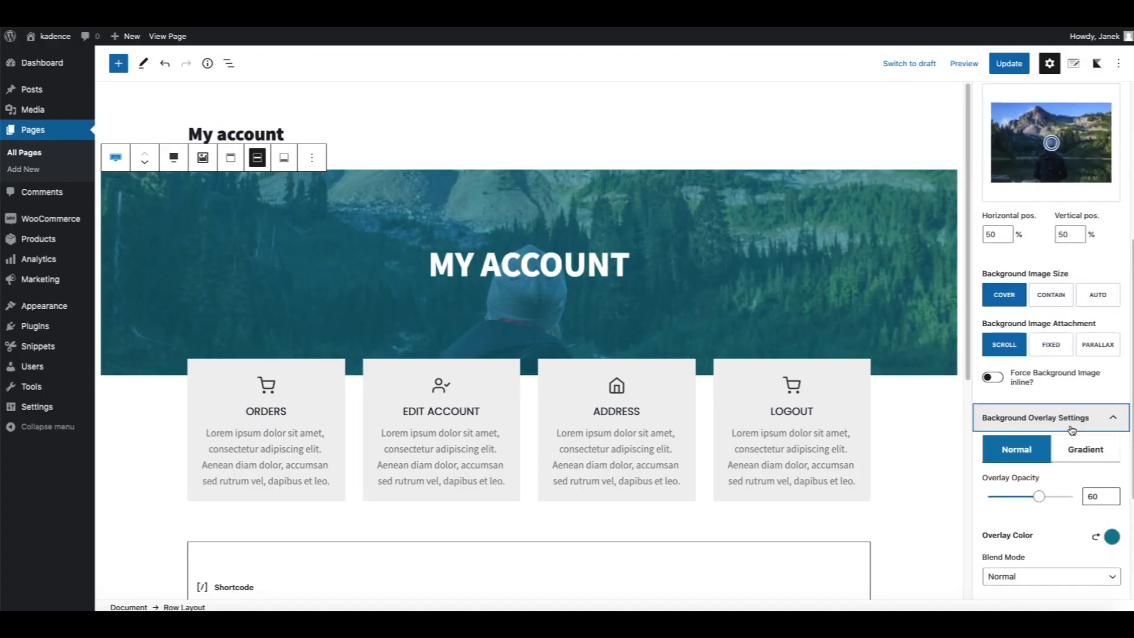
Give the header a dark charcoal overlay, update the page and view it live.
left_click(1111, 535)
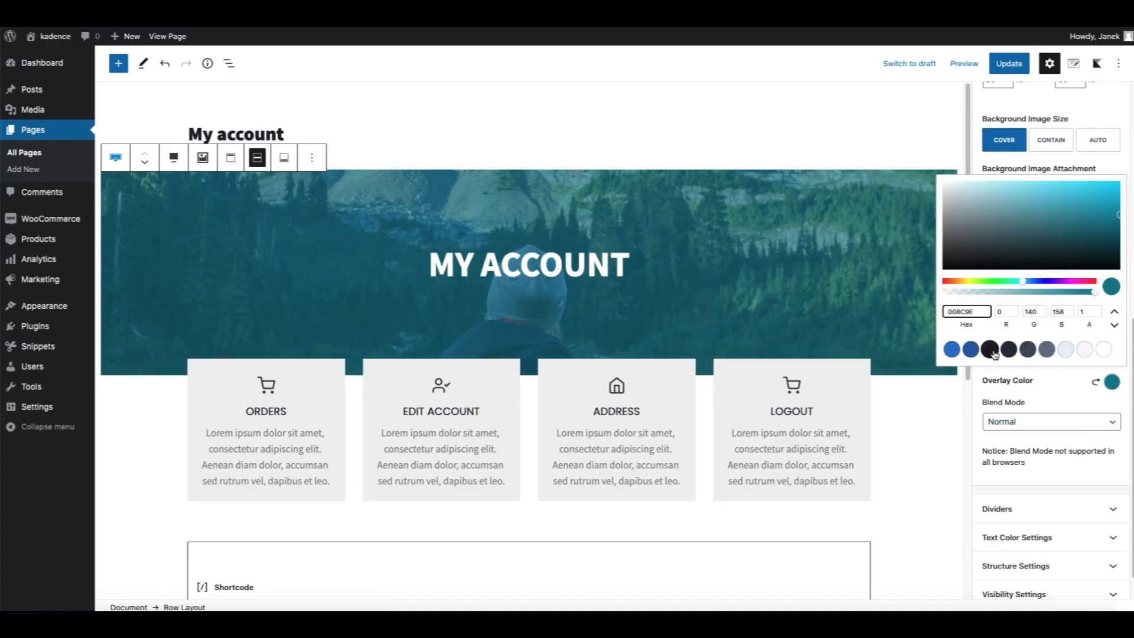
left_click(1008, 64)
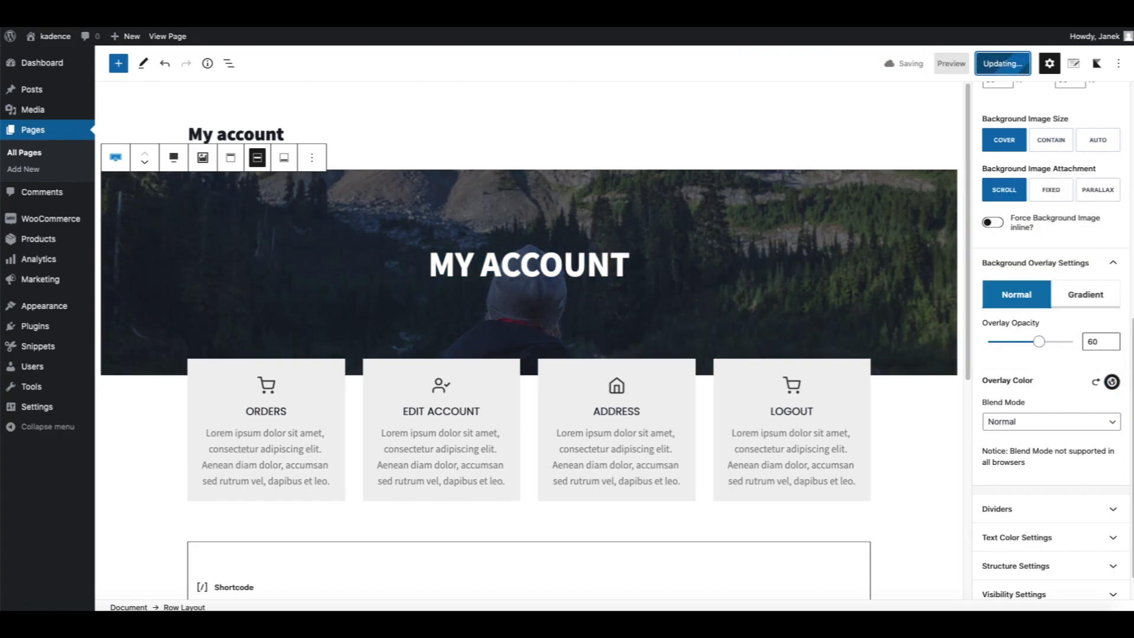
left_click(1002, 64)
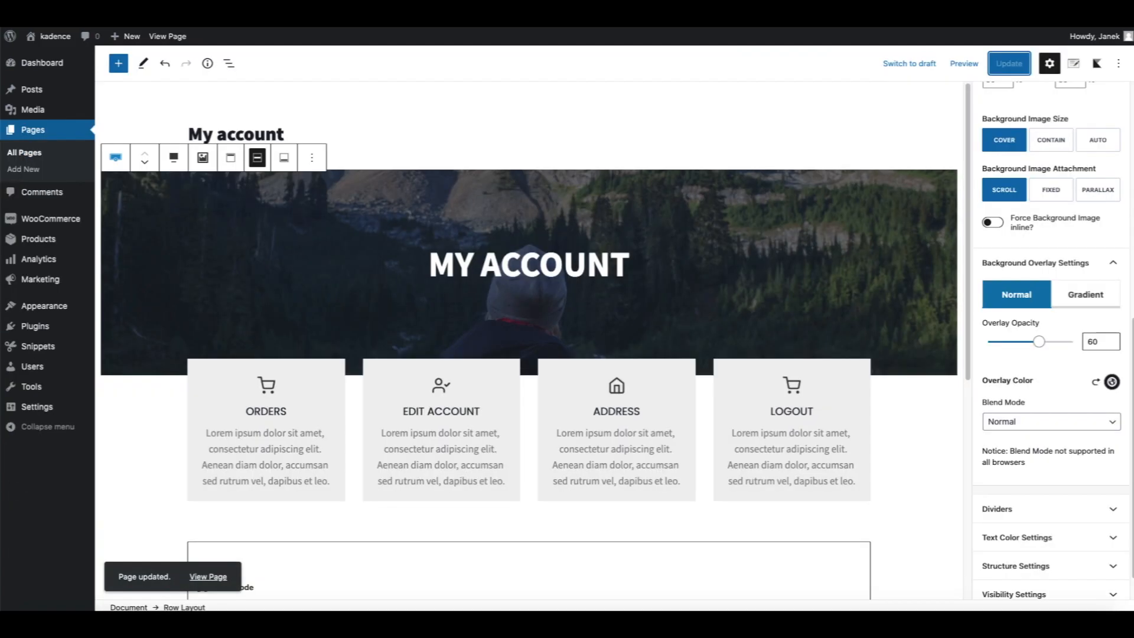
left_click(207, 577)
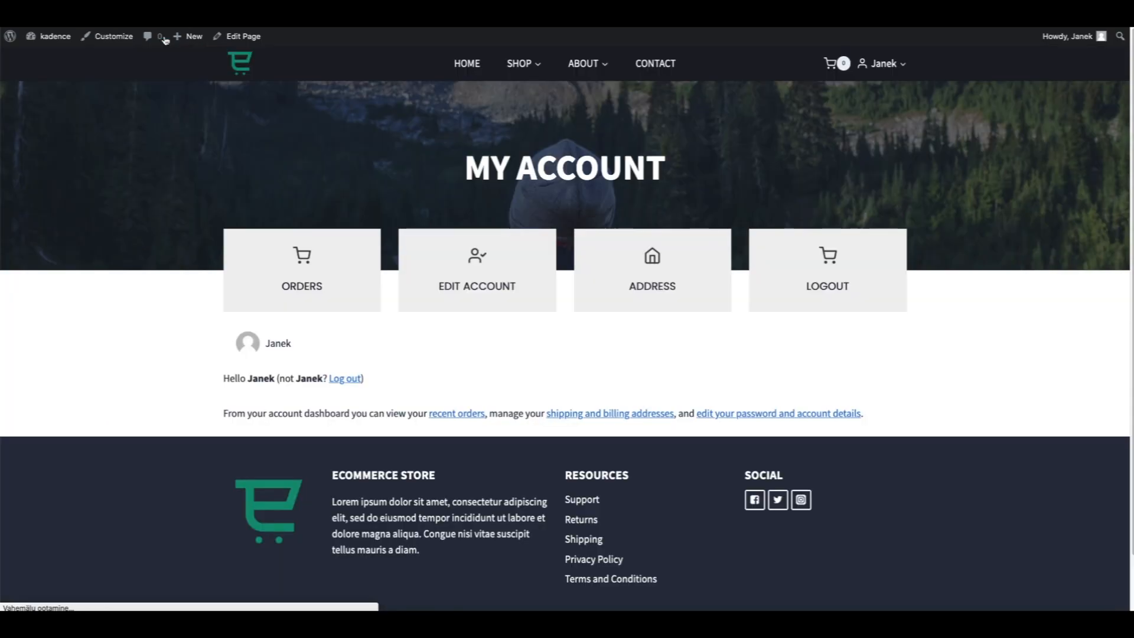
mouse_move(101, 212)
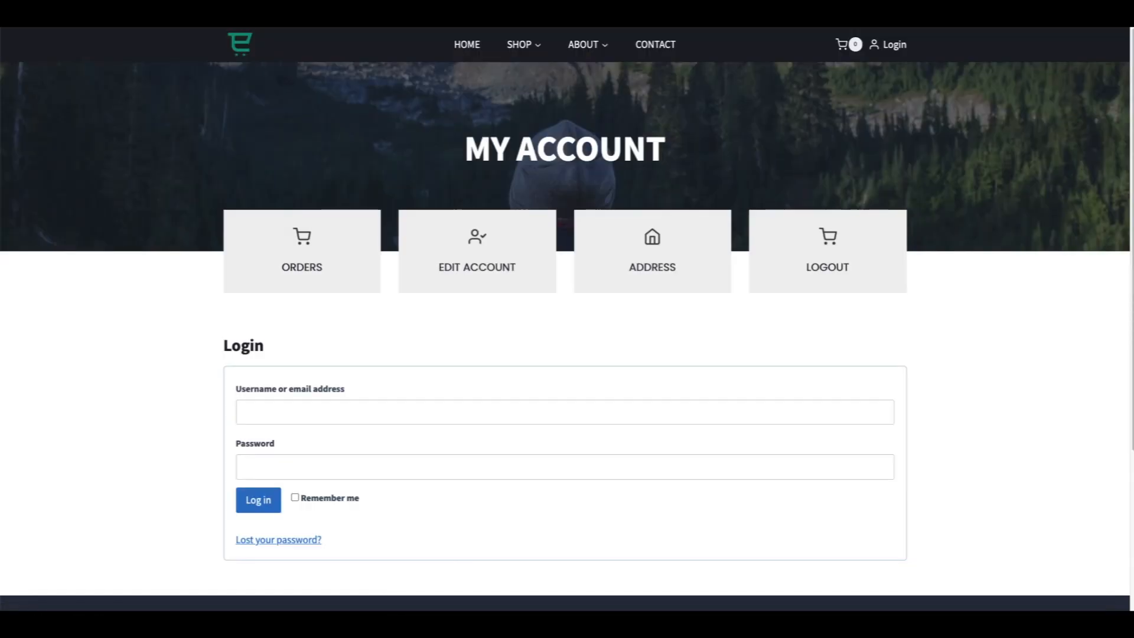
mouse_move(506, 251)
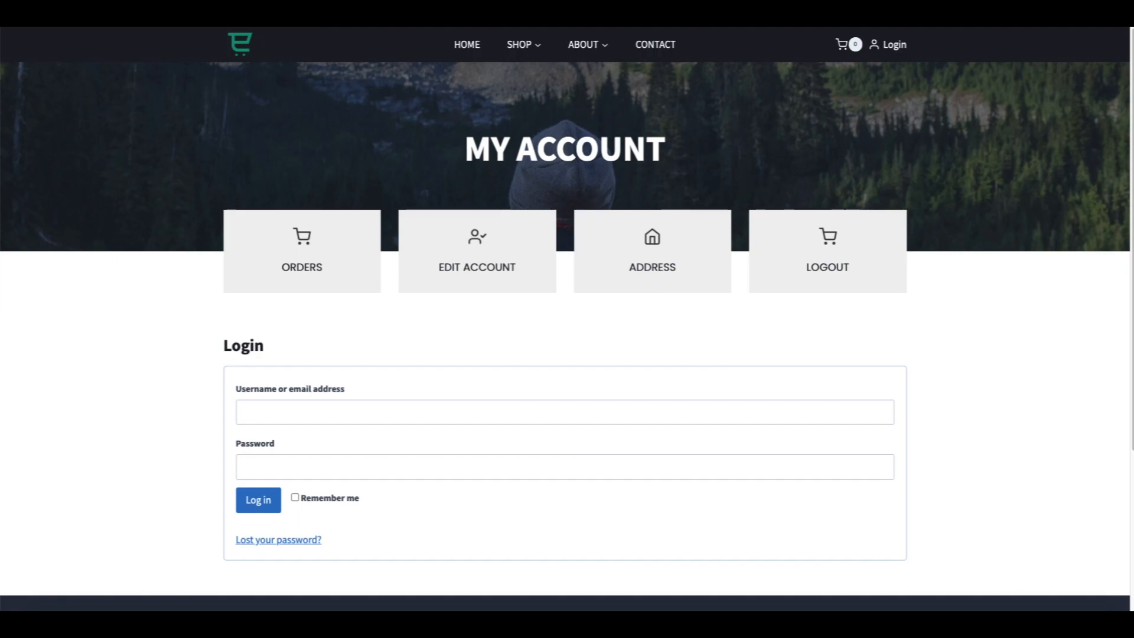
left_click(258, 499)
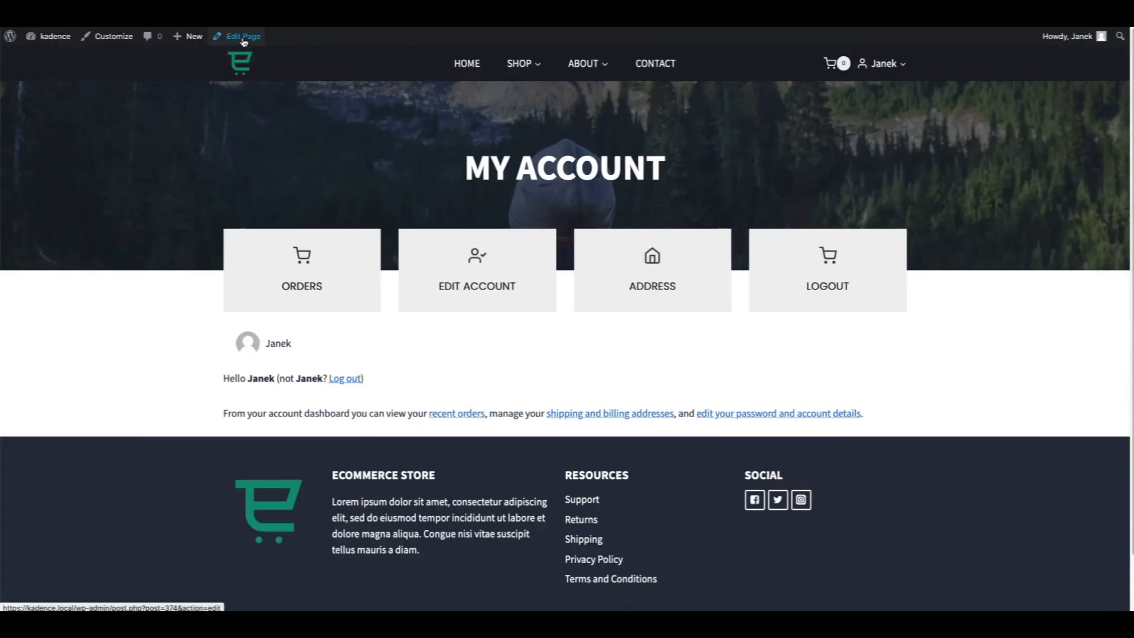
Set the four-box icon row to hide from logged-out users and update the page.
left_click(242, 36)
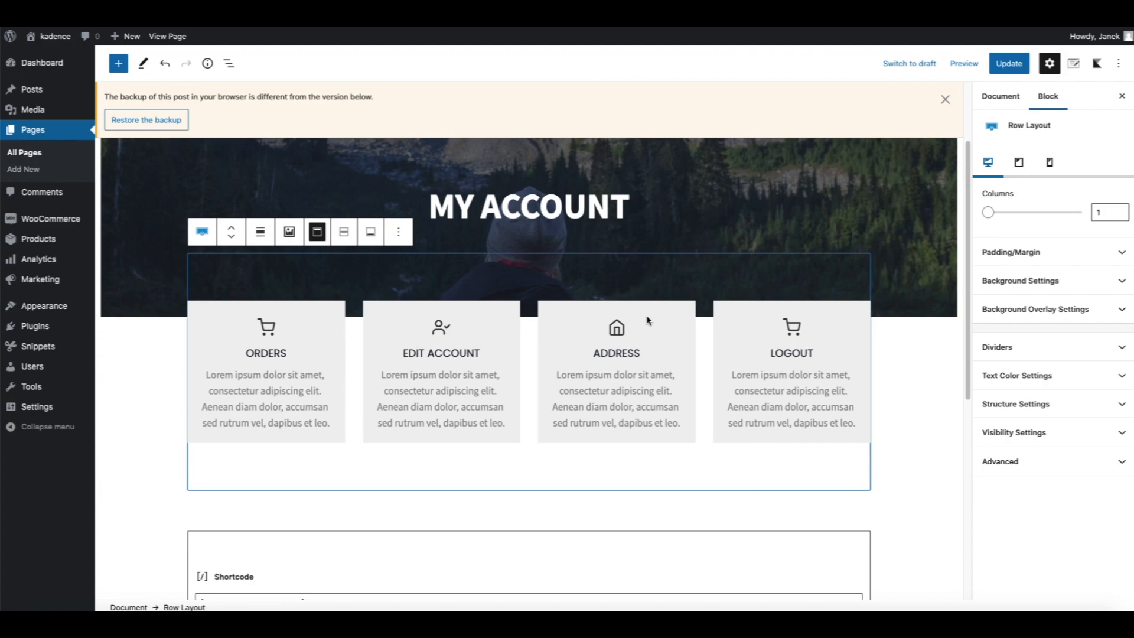
mouse_move(775, 311)
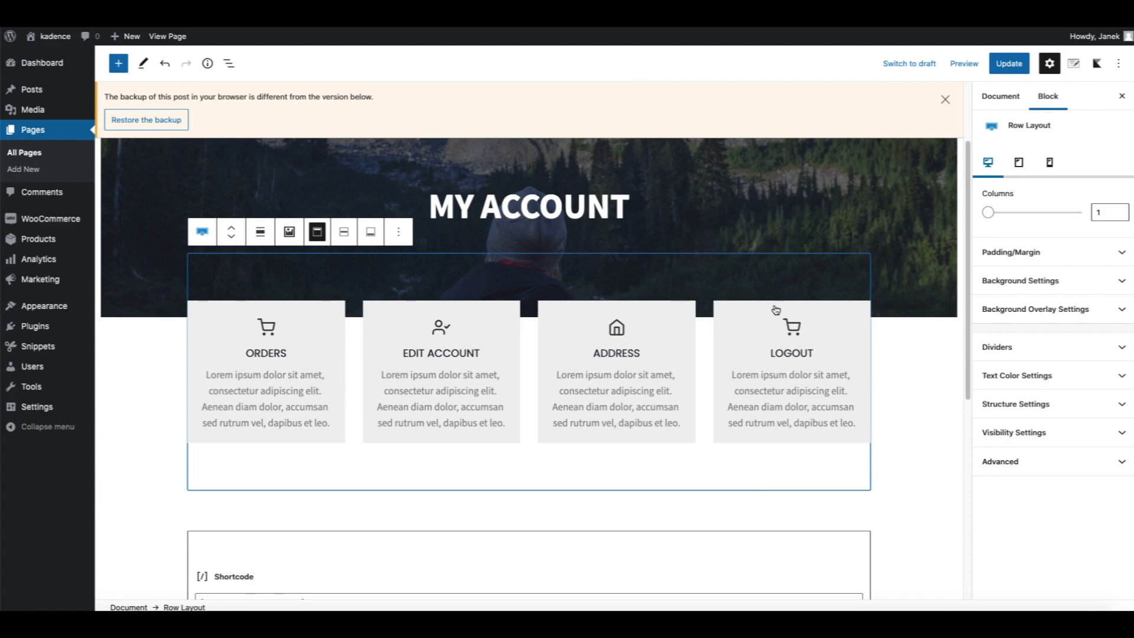
left_click(1013, 431)
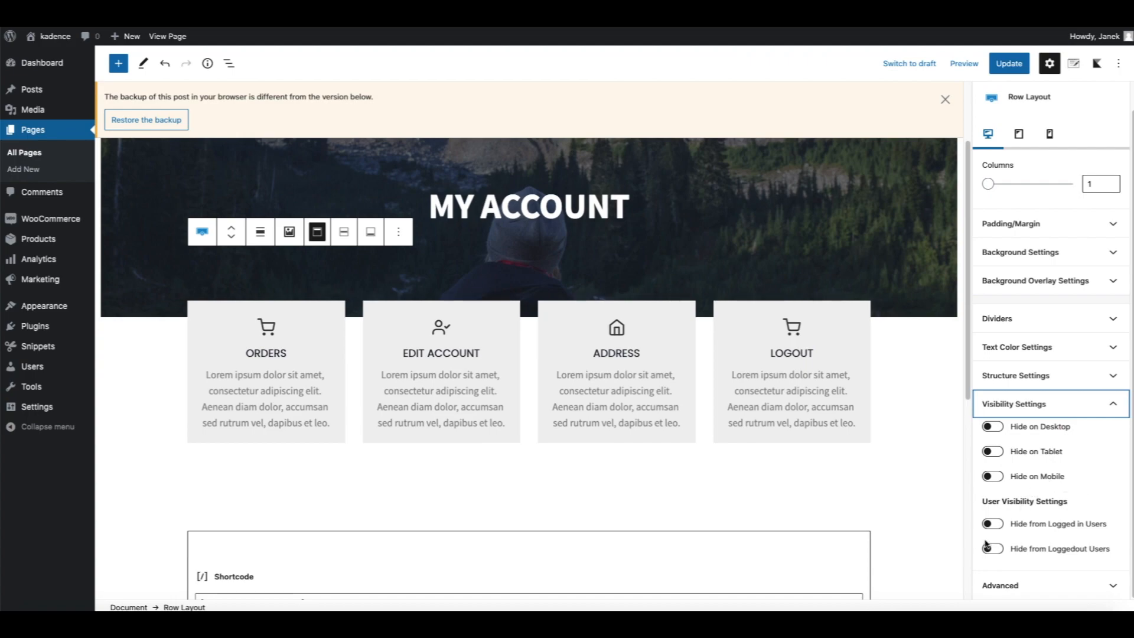
left_click(991, 548)
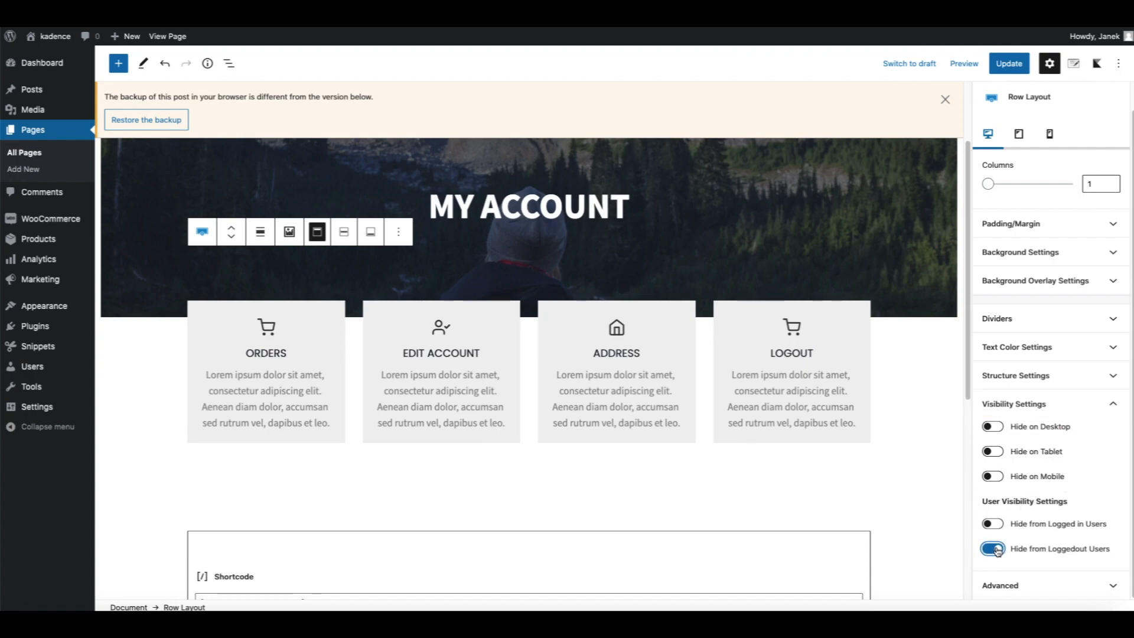
left_click(1007, 63)
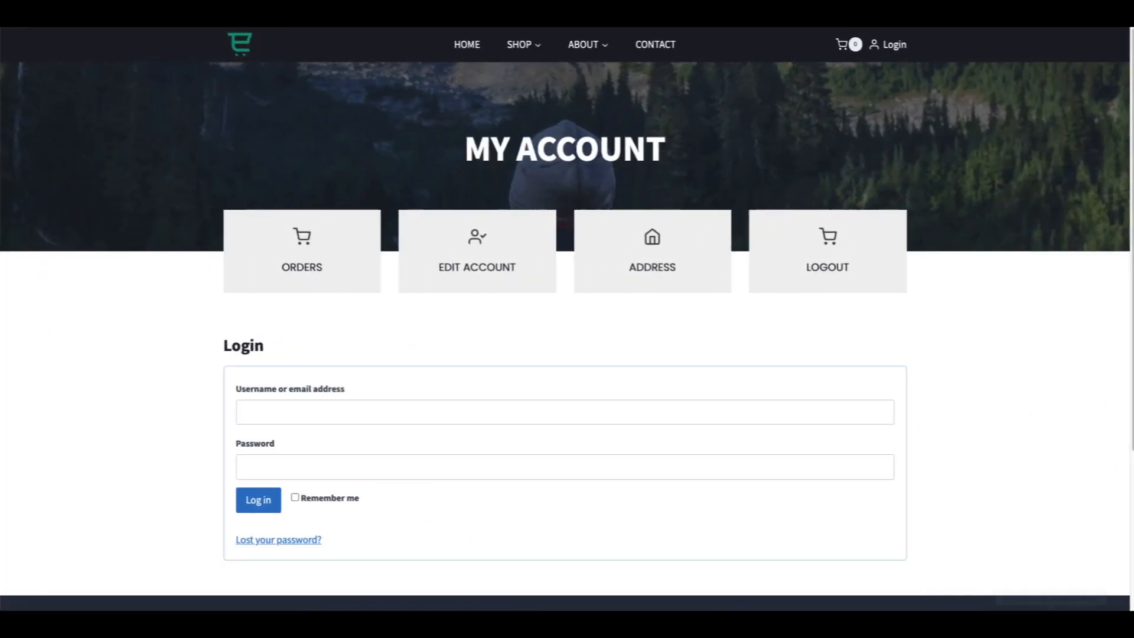
Confirm the logged-out page shows no boxes, then return to the logged-in account page.
scroll("down", 3)
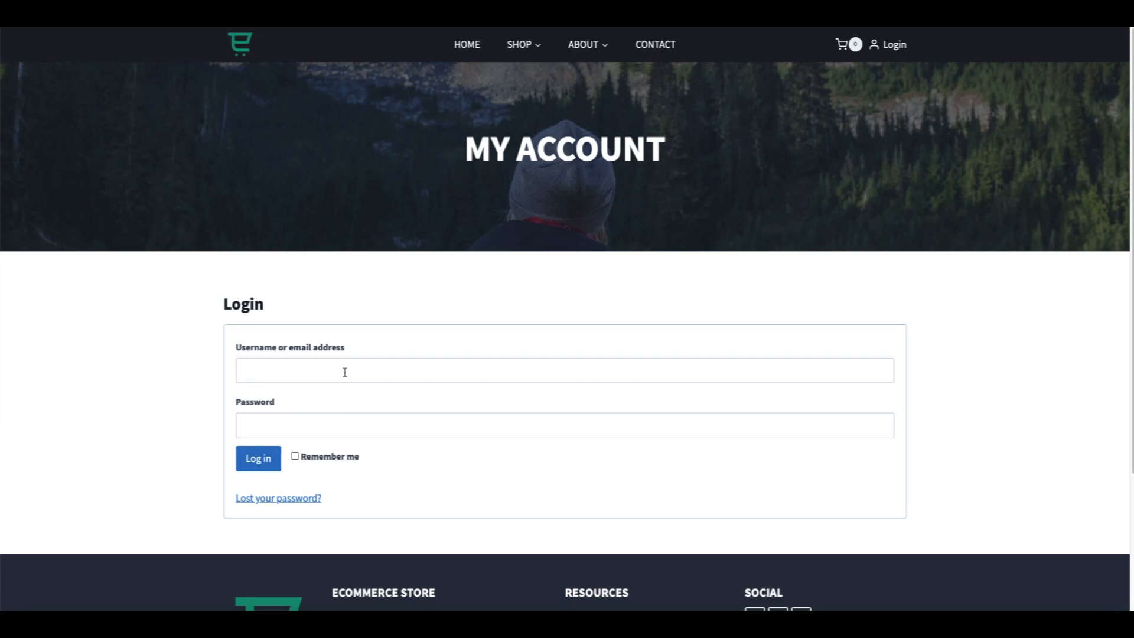
mouse_move(297, 373)
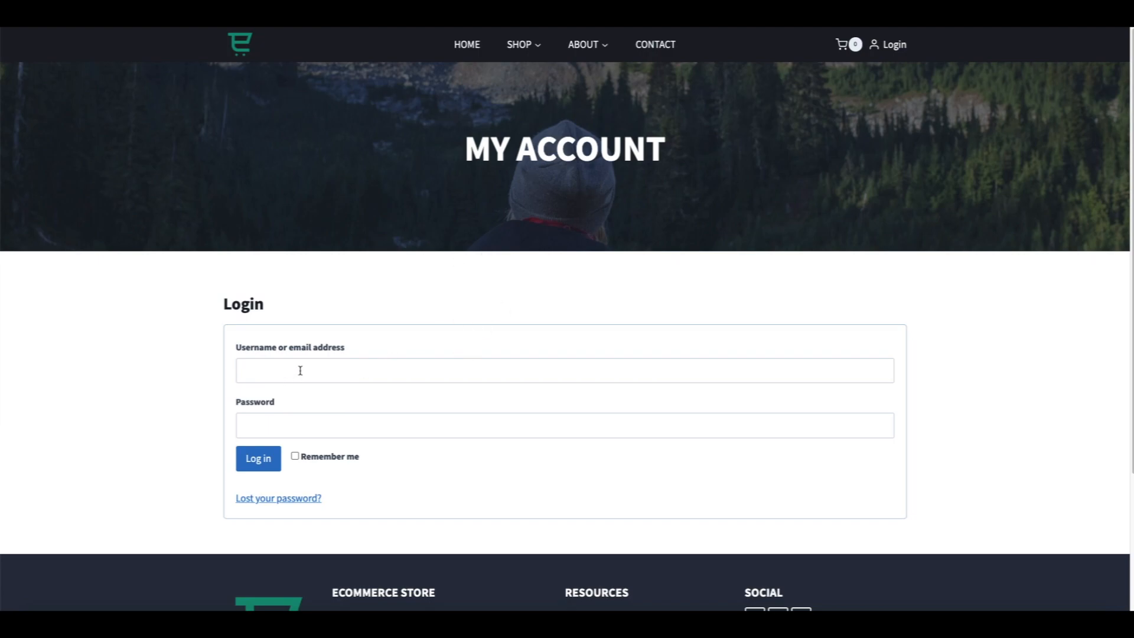
left_click(258, 458)
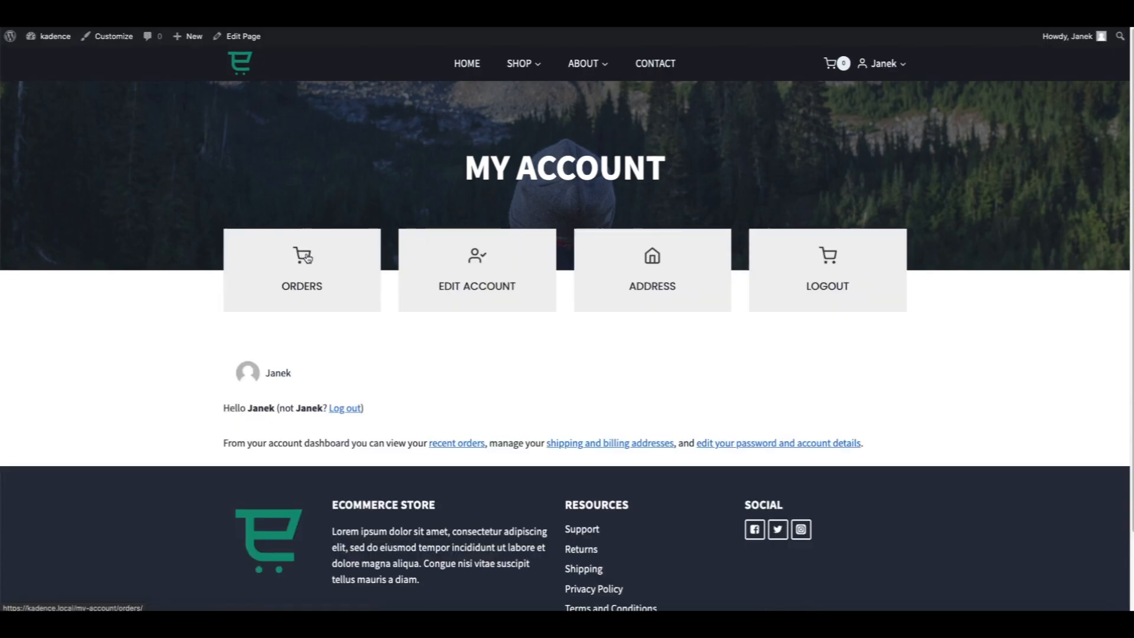
mouse_move(627, 288)
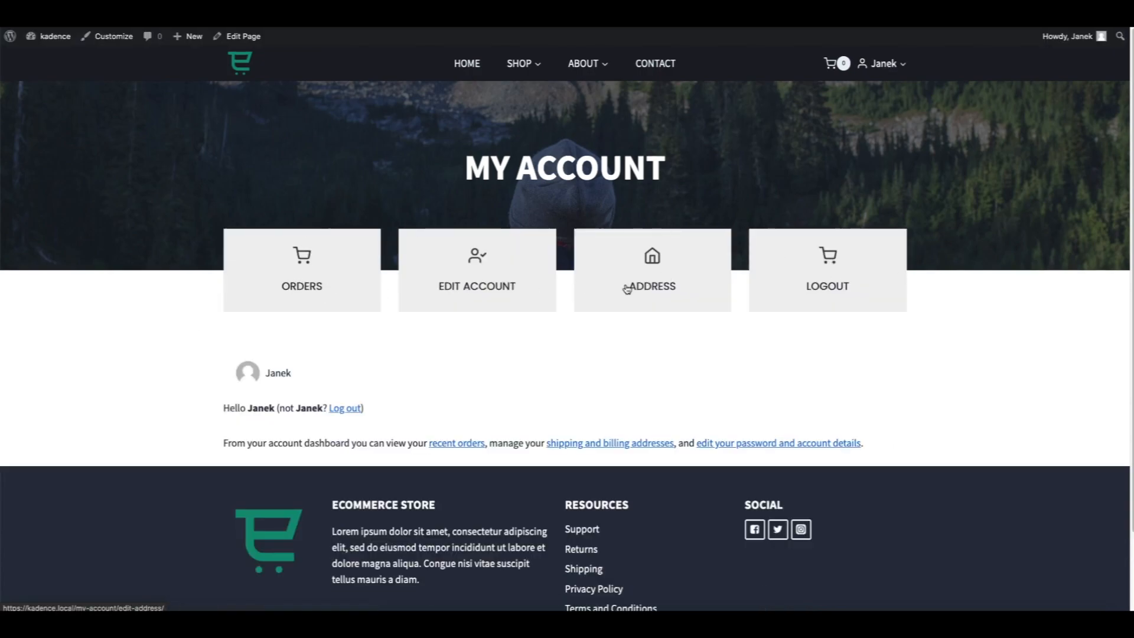
mouse_move(799, 280)
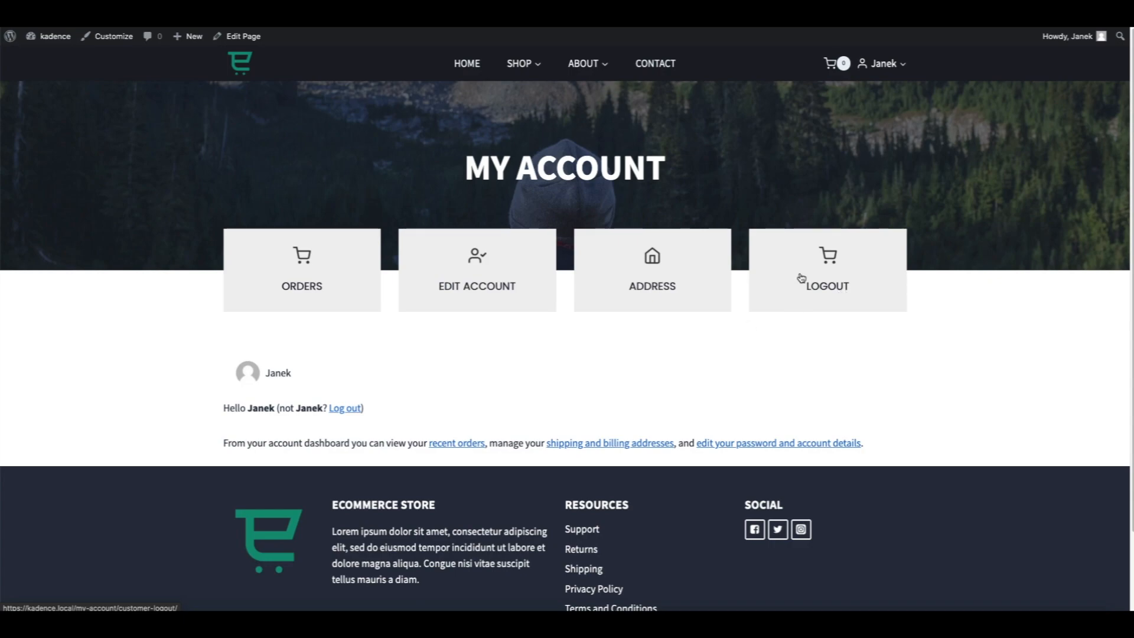
Log out through the LOGOUT box and confirm the log-out.
left_click(827, 285)
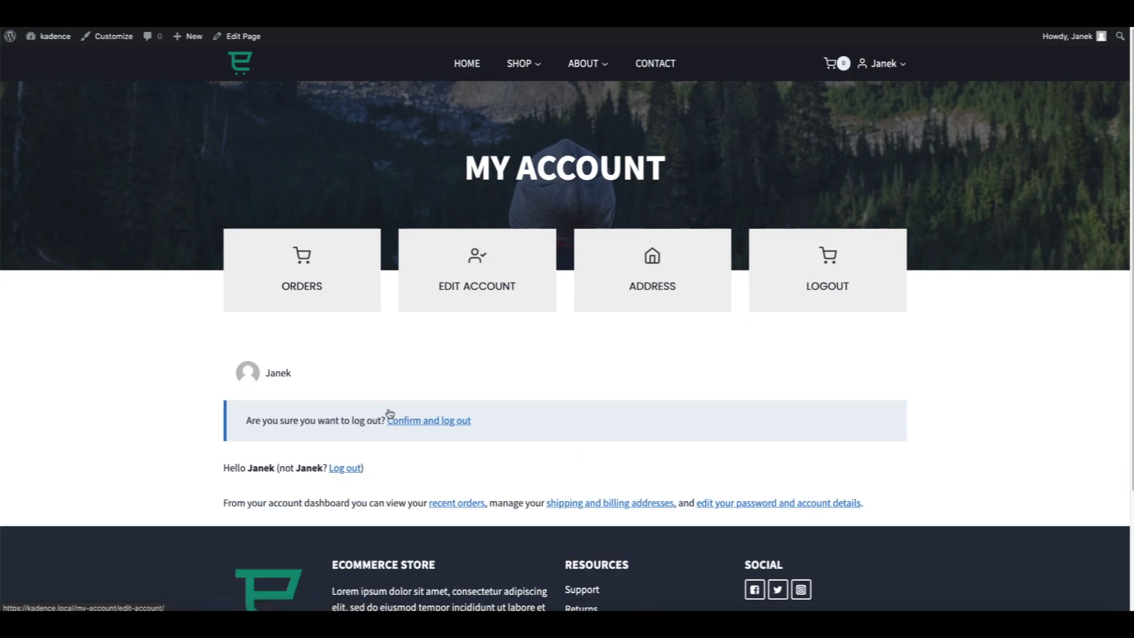
left_click(428, 420)
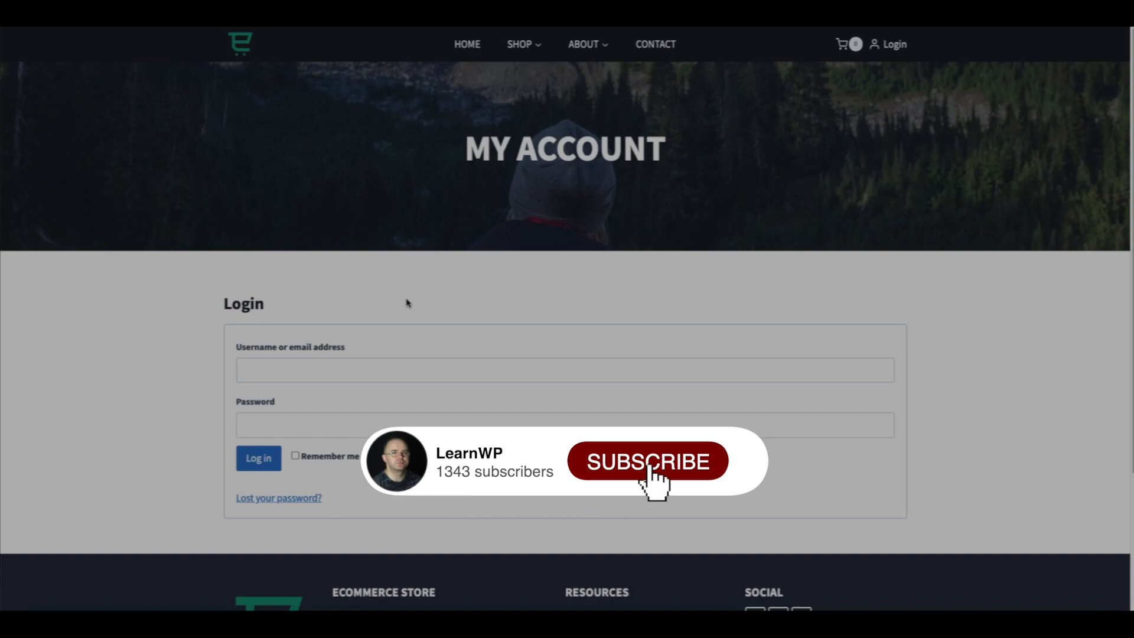
left_click(647, 462)
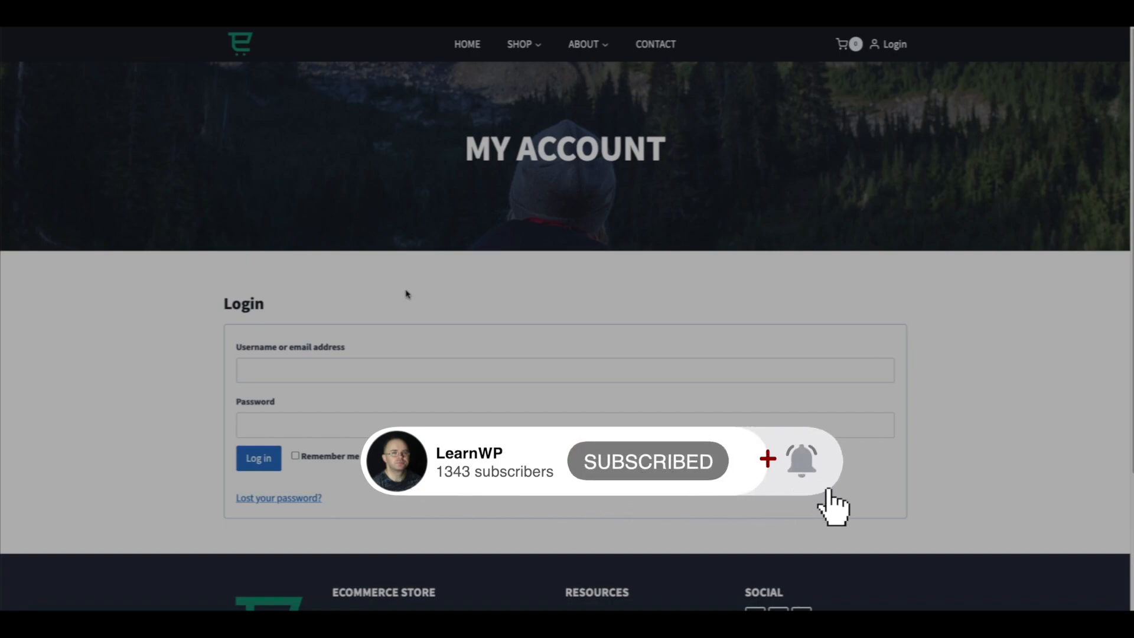
mouse_move(867, 463)
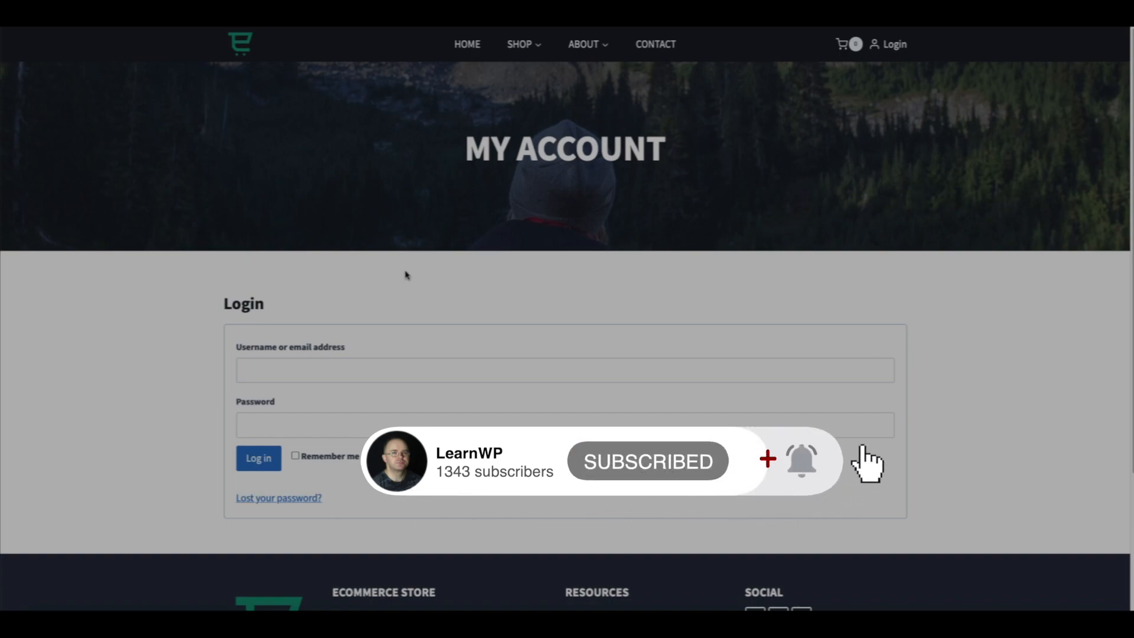